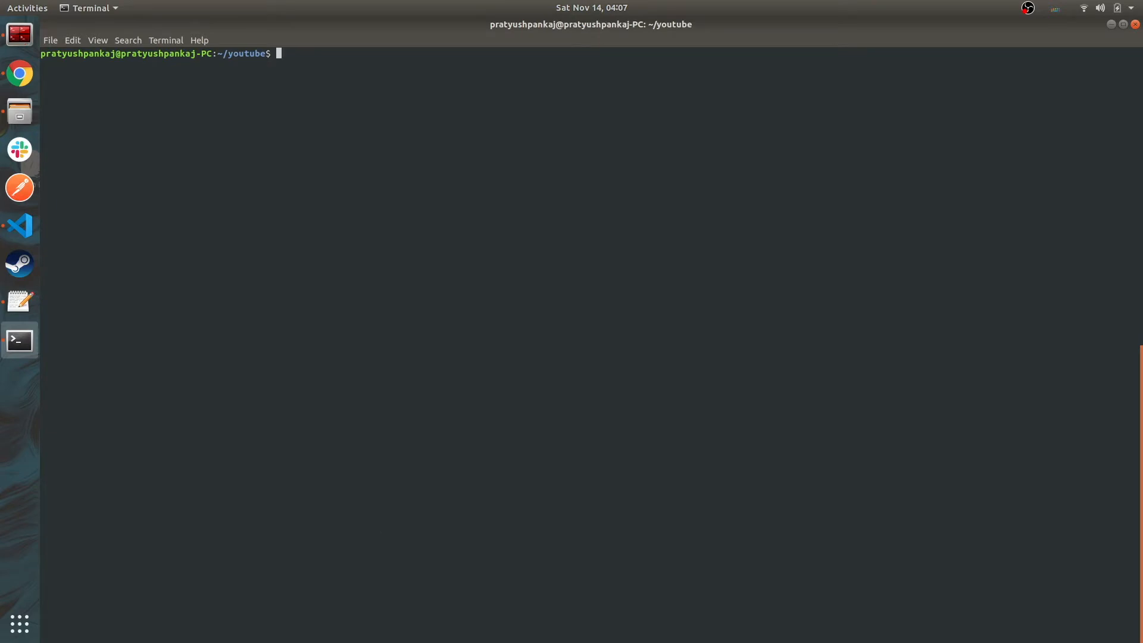
Step: Create the pma folder, enter it, and launch VS Code on it with code
{"action": "type", "text": "mkdir pma"}
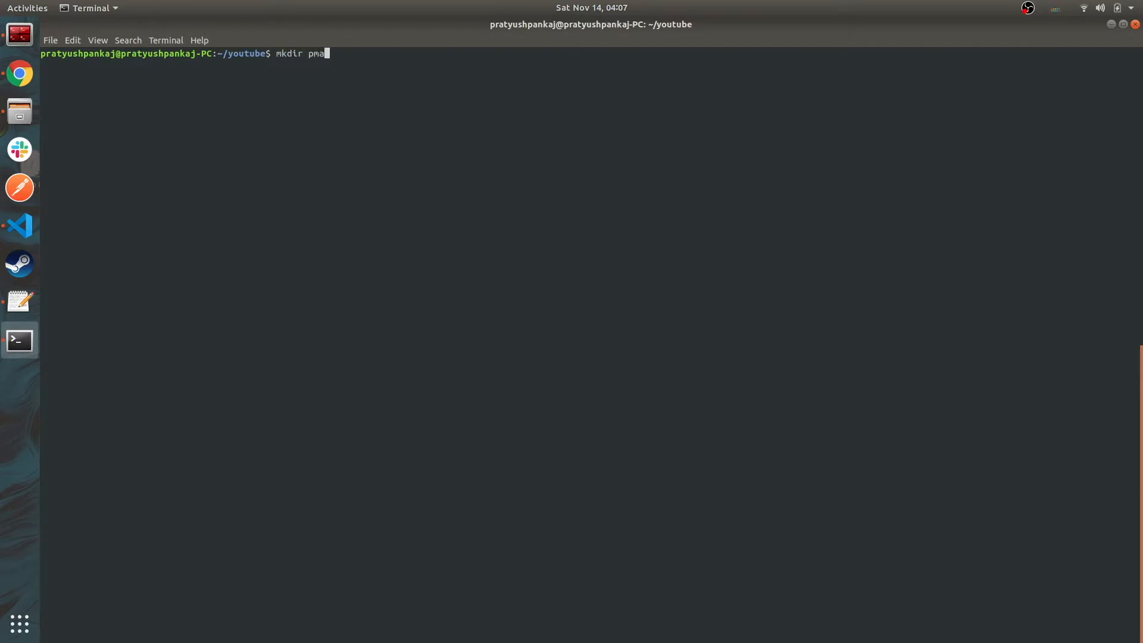
{"action": "type", "text": "cd p"}
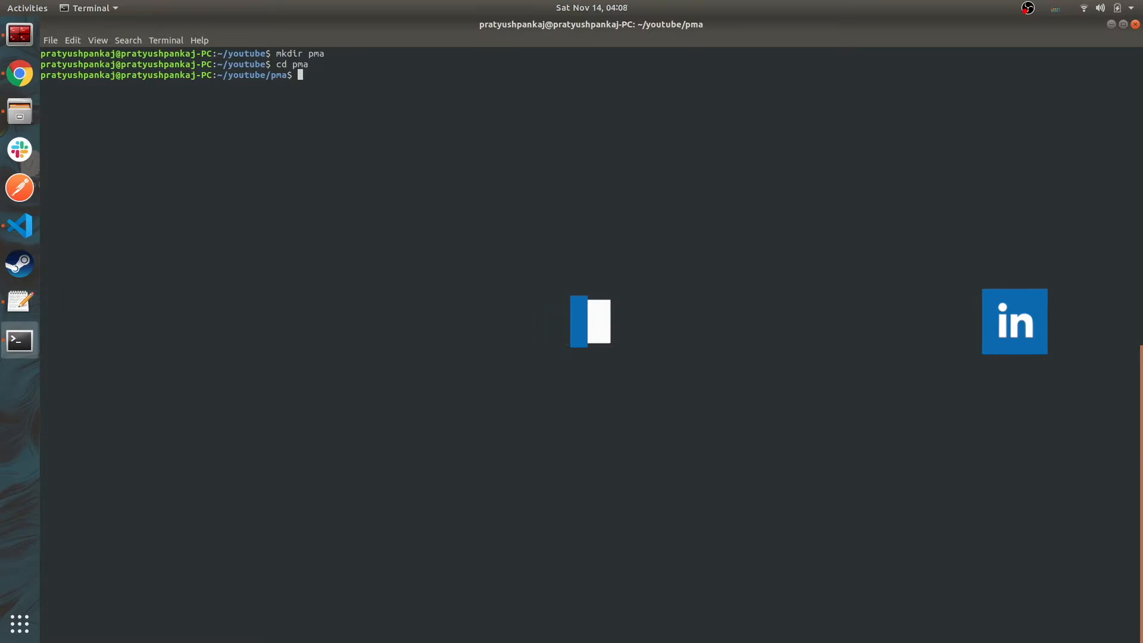
{"action": "type", "text": "code"}
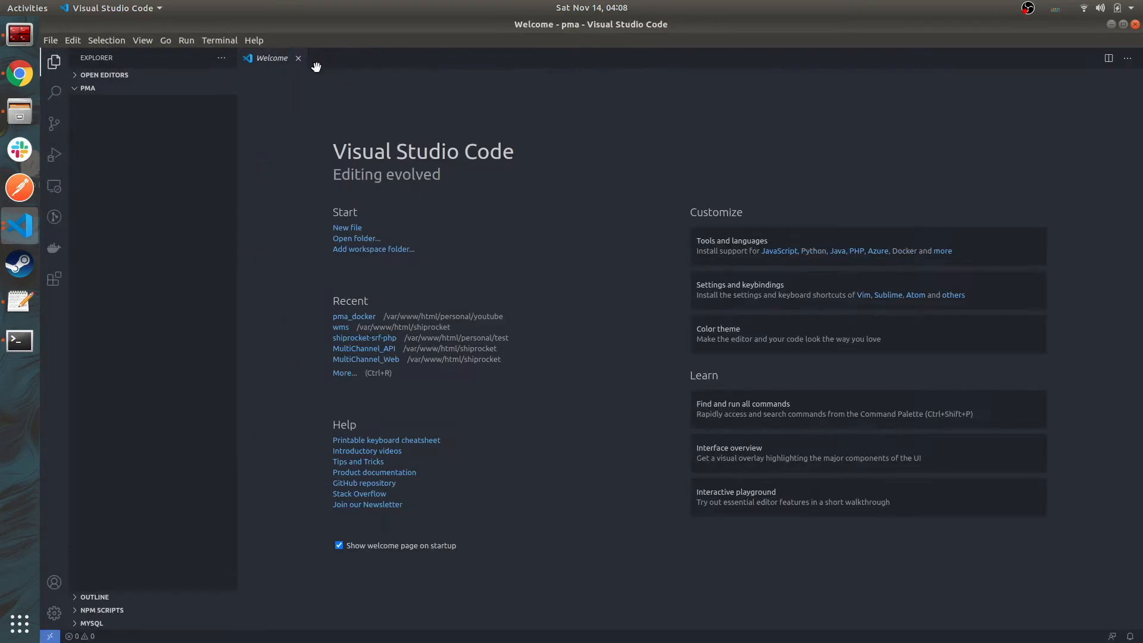
Step: Create a new empty file named docker-compose.yml in the pma folder
{"action": "left_click", "coordinate": [298, 58]}
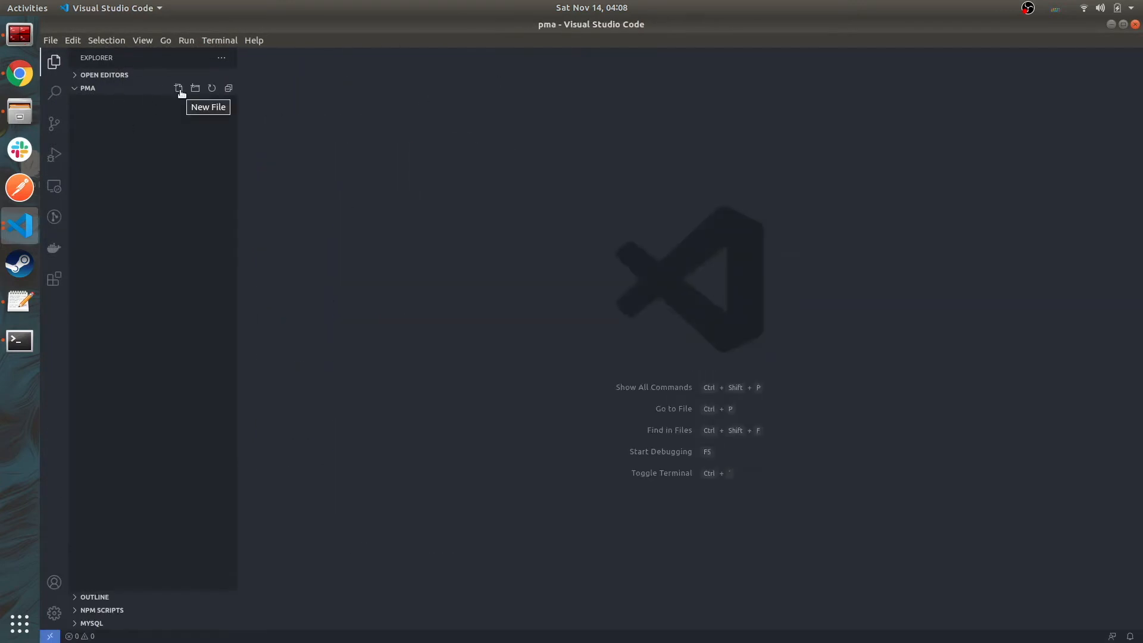
{"action": "left_click", "coordinate": [179, 88]}
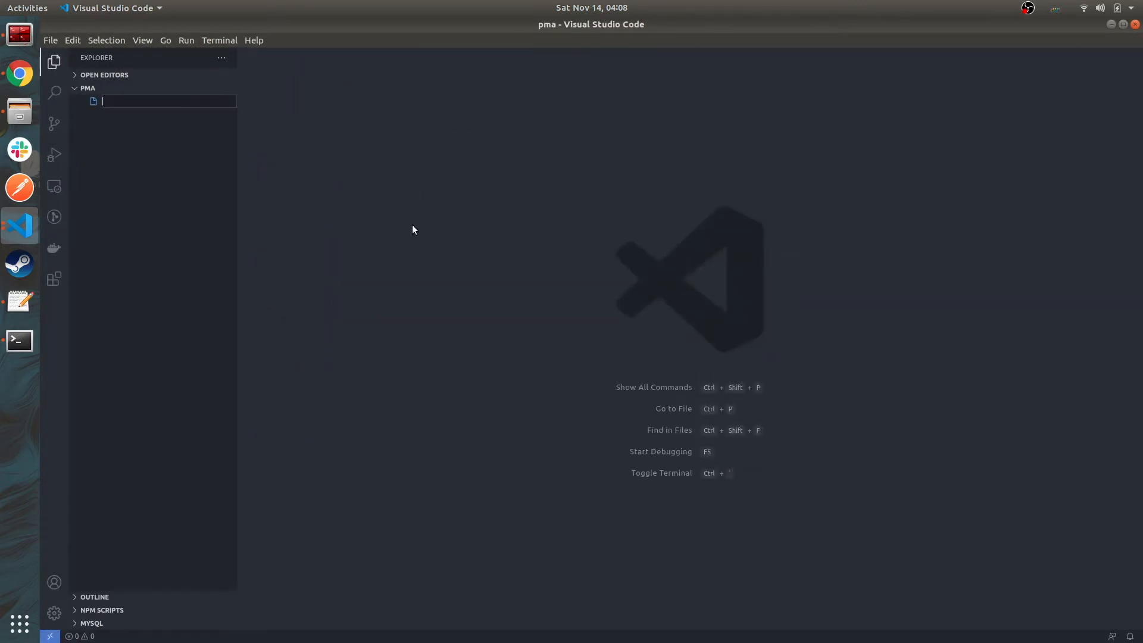
{"action": "type", "text": "docker-comp"}
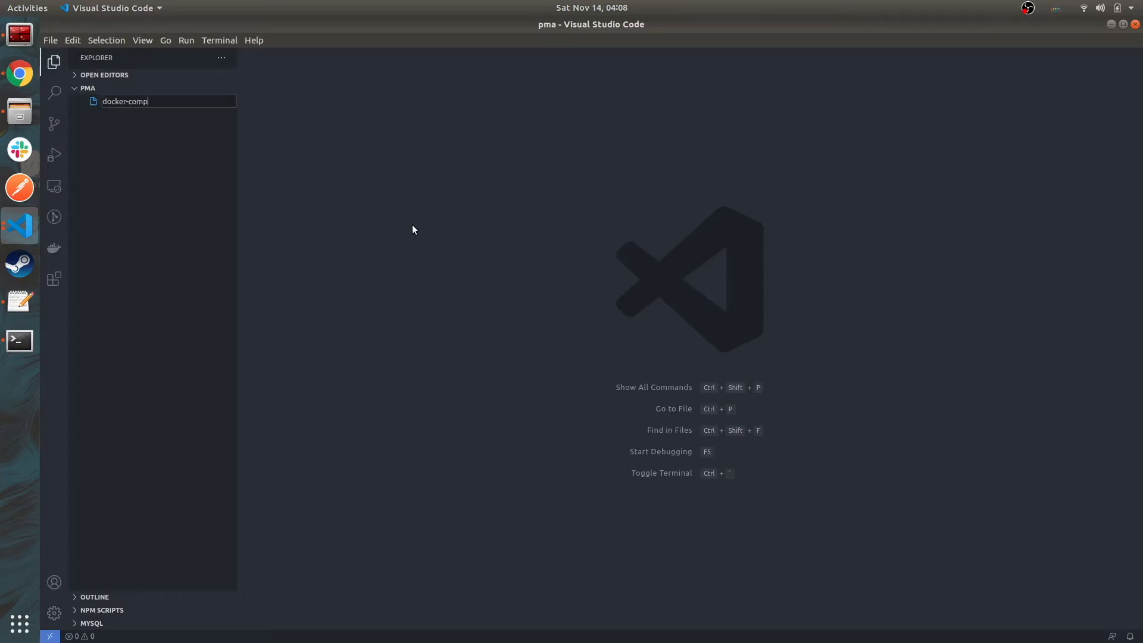
{"action": "type", "text": "ose.yml"}
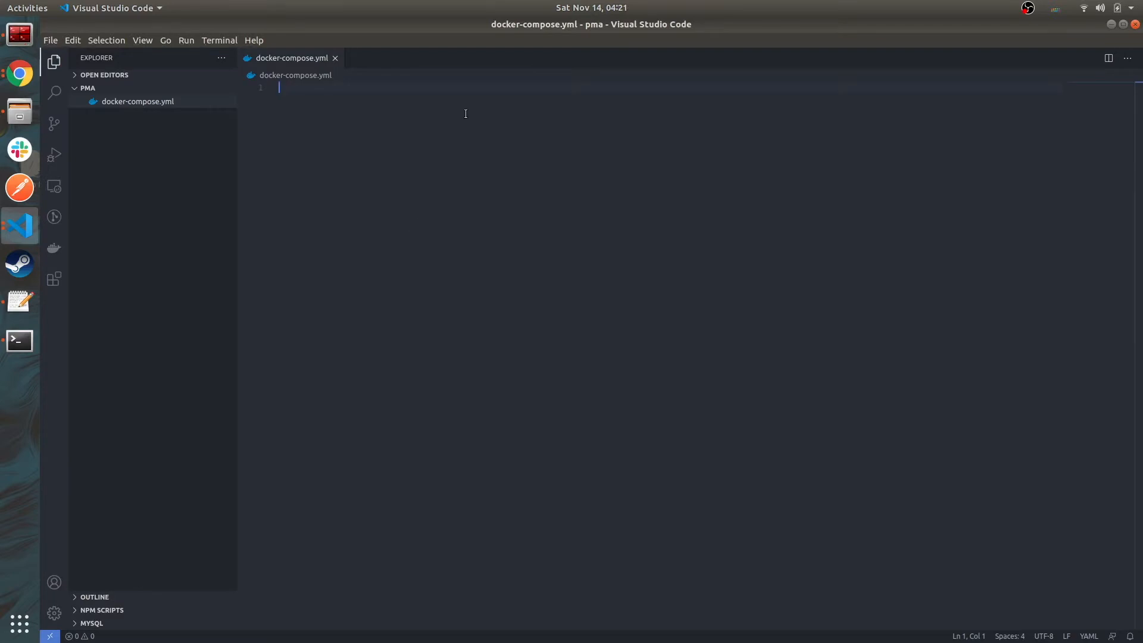
Step: Declare version and services with a phpmyadmin service entry
{"action": "type", "text": "version: '3"}
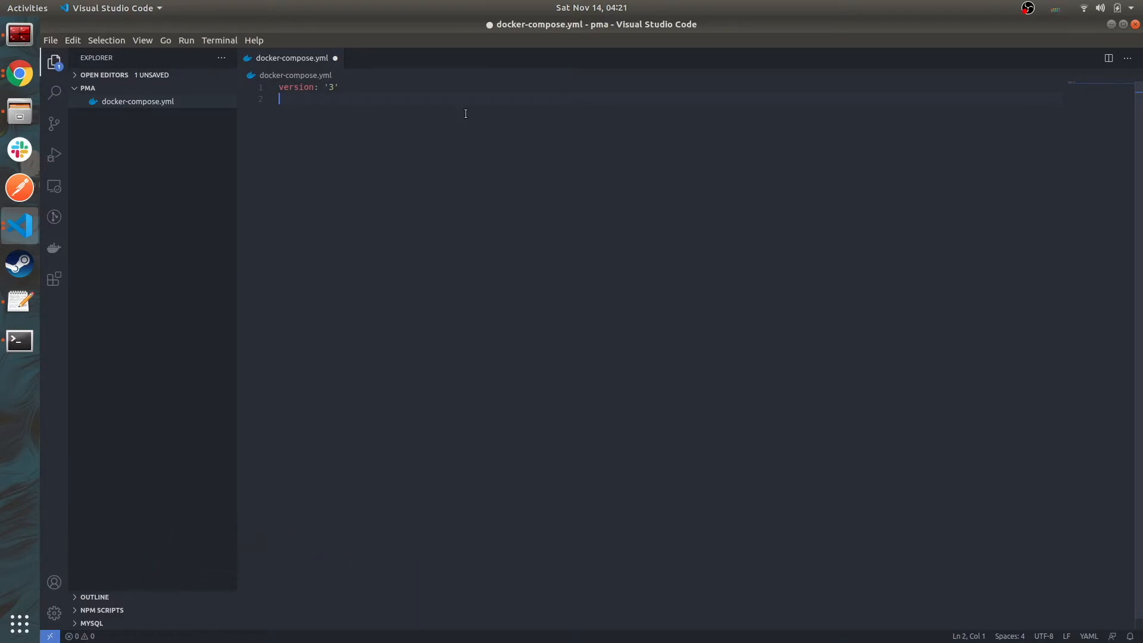
{"action": "type", "text": "services:"}
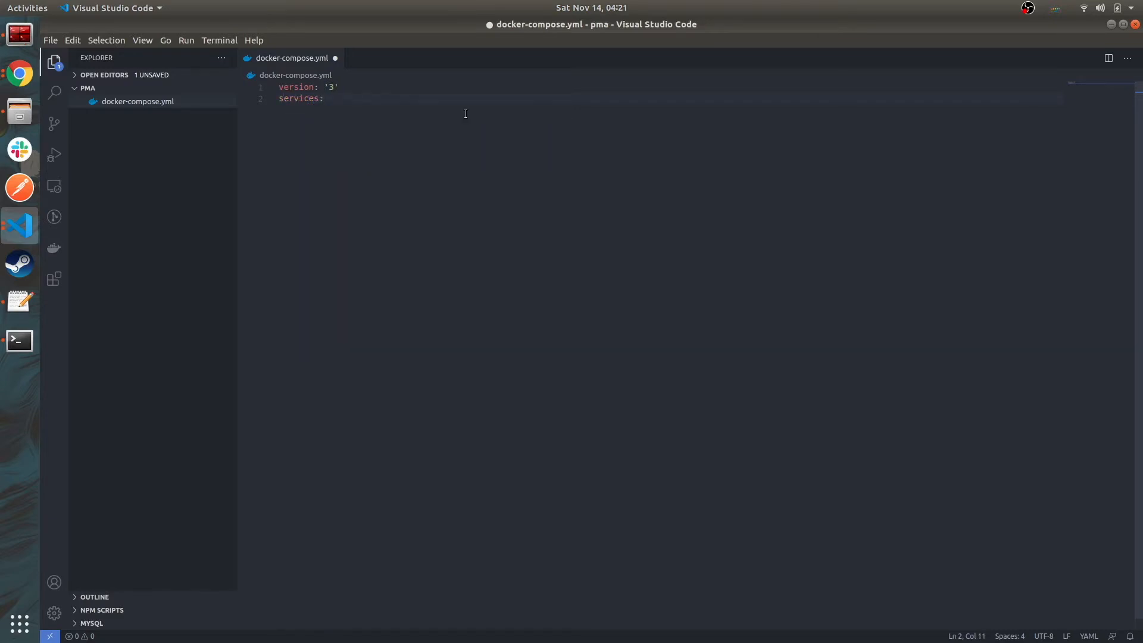
{"action": "key", "text": "Enter"}
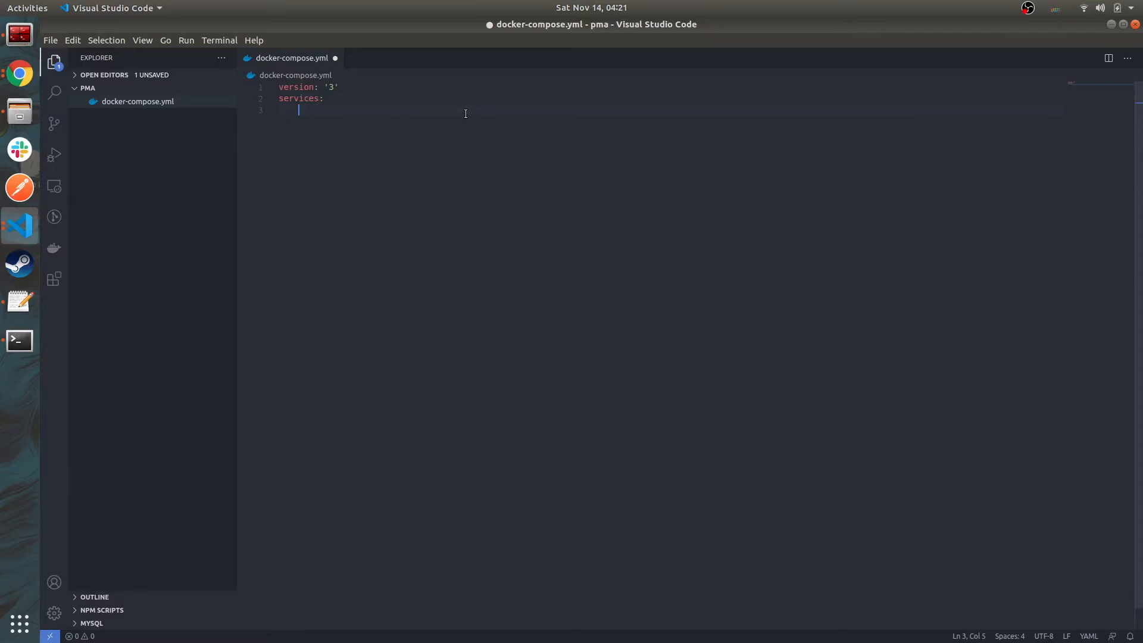
{"action": "type", "text": "phpmyadmin:"}
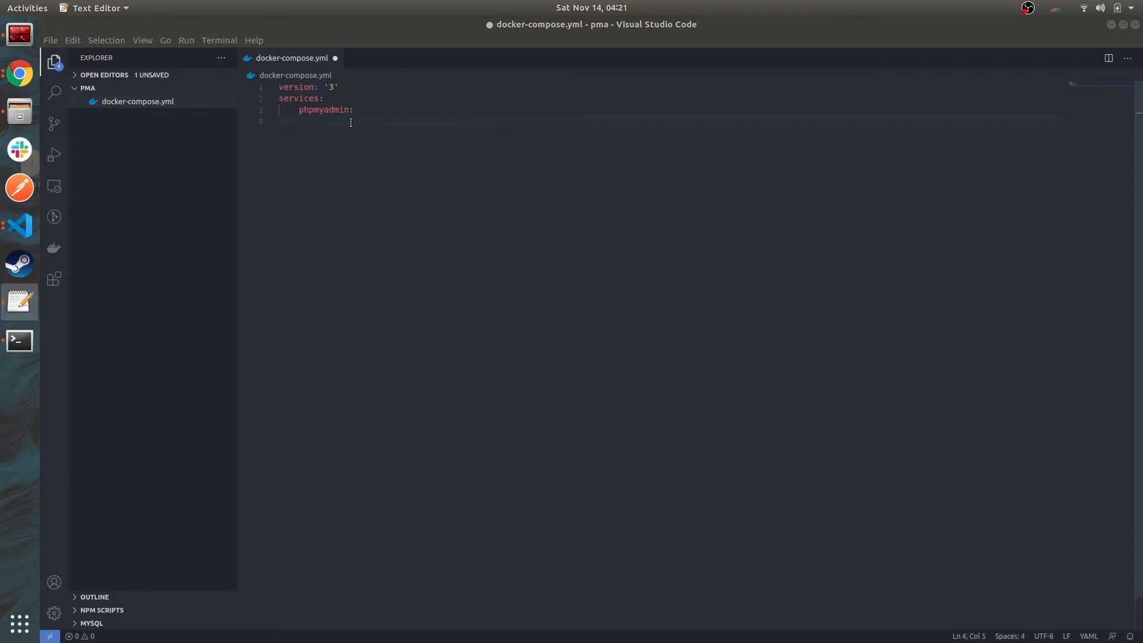
Step: Set the service image to phpmyadmin/phpmyadmin and begin the restart key
{"action": "type", "text": "image"}
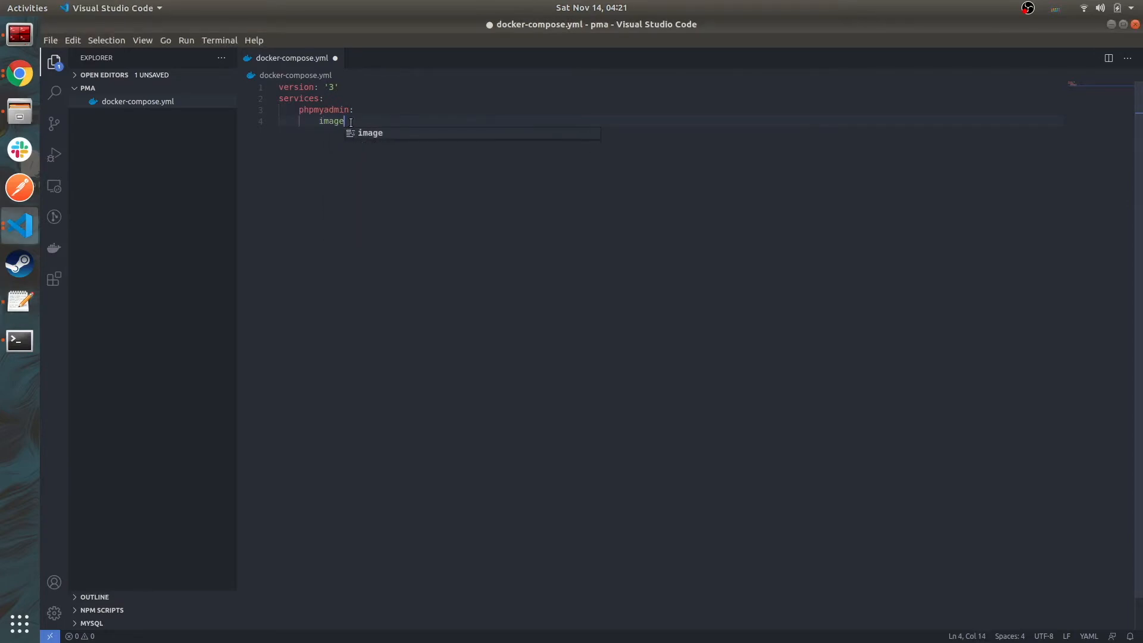
{"action": "type", "text": ": p"}
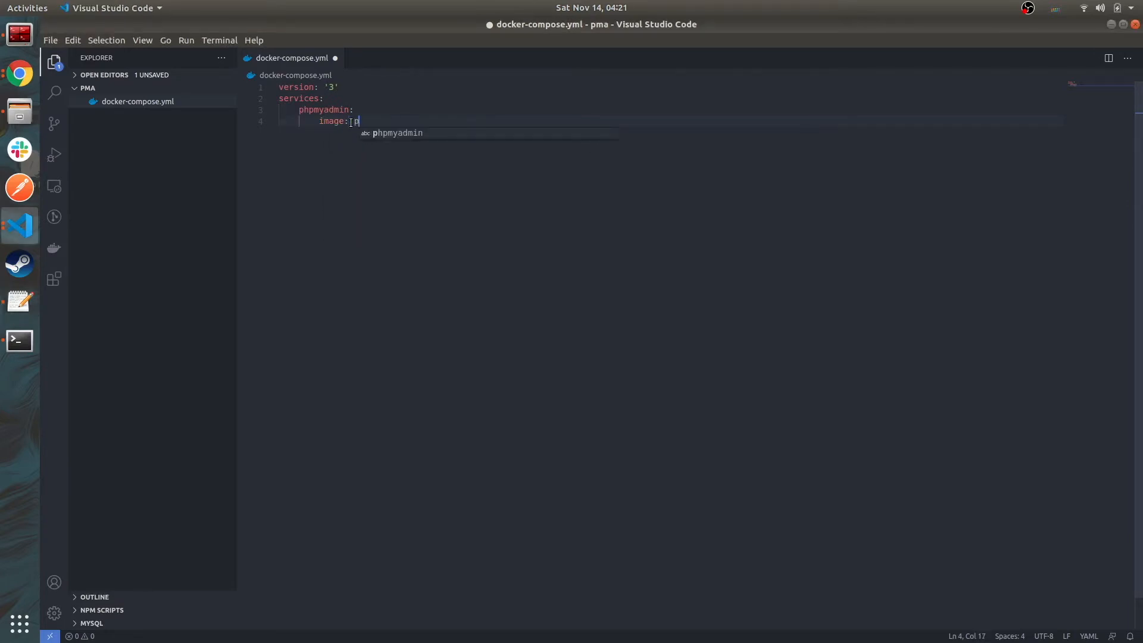
{"action": "type", "text": "hpmyadmin"}
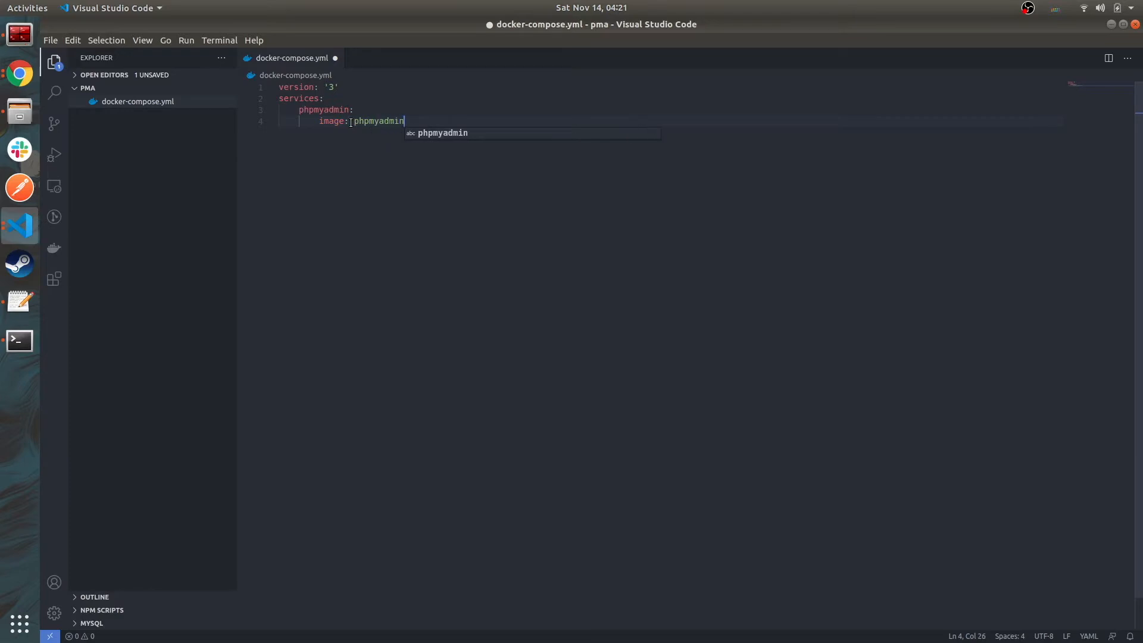
{"action": "type", "text": "/php"}
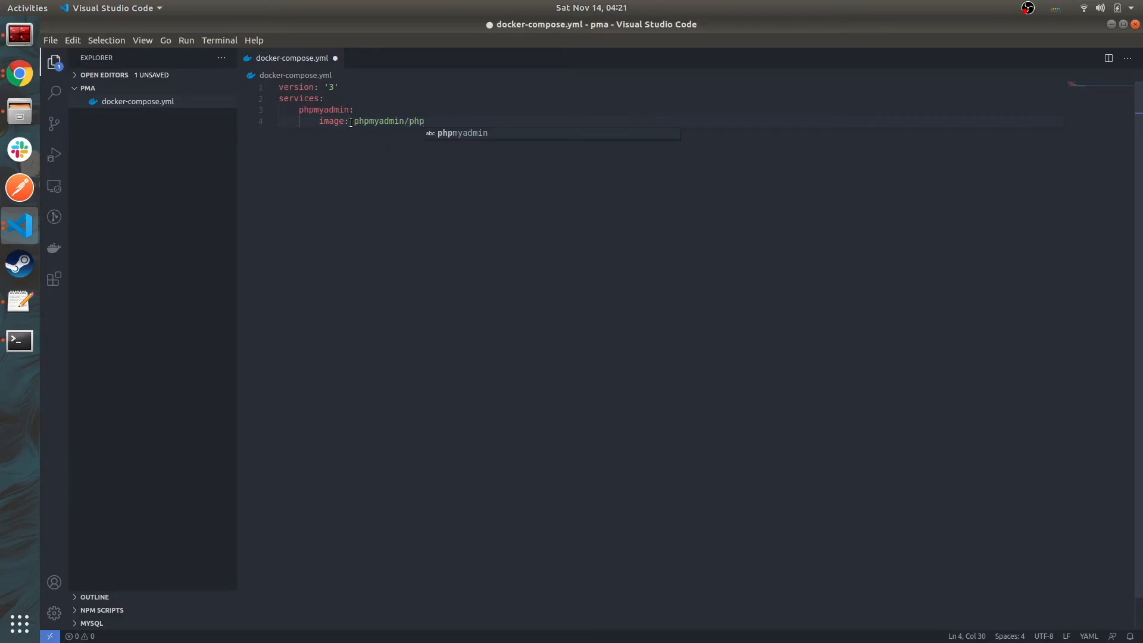
{"action": "key", "text": "Tab"}
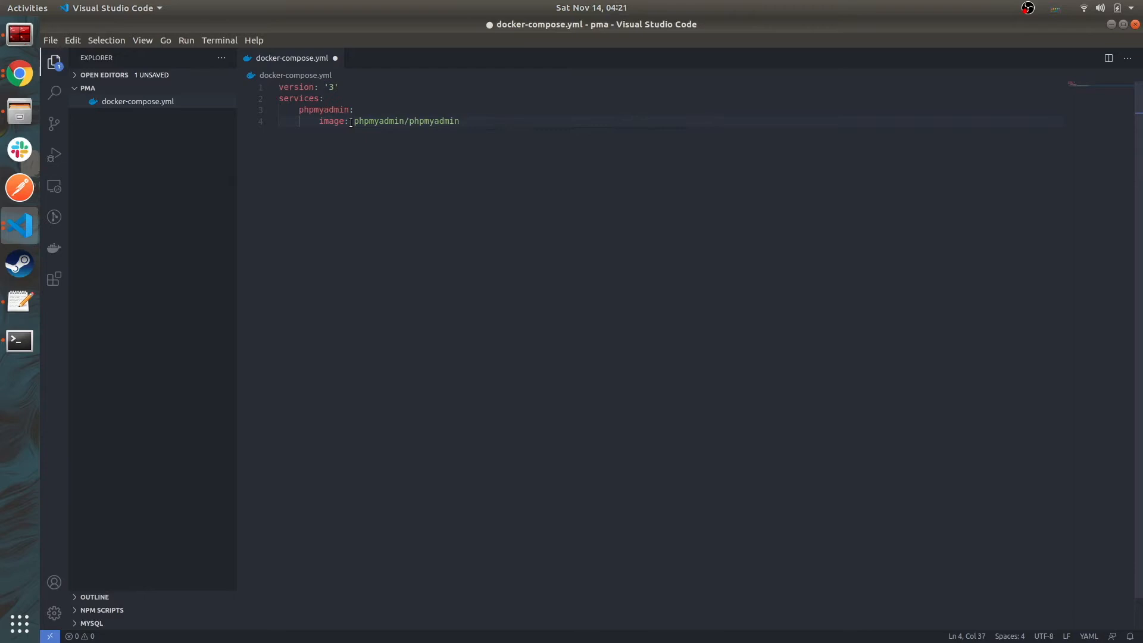
{"action": "key", "text": "Enter"}
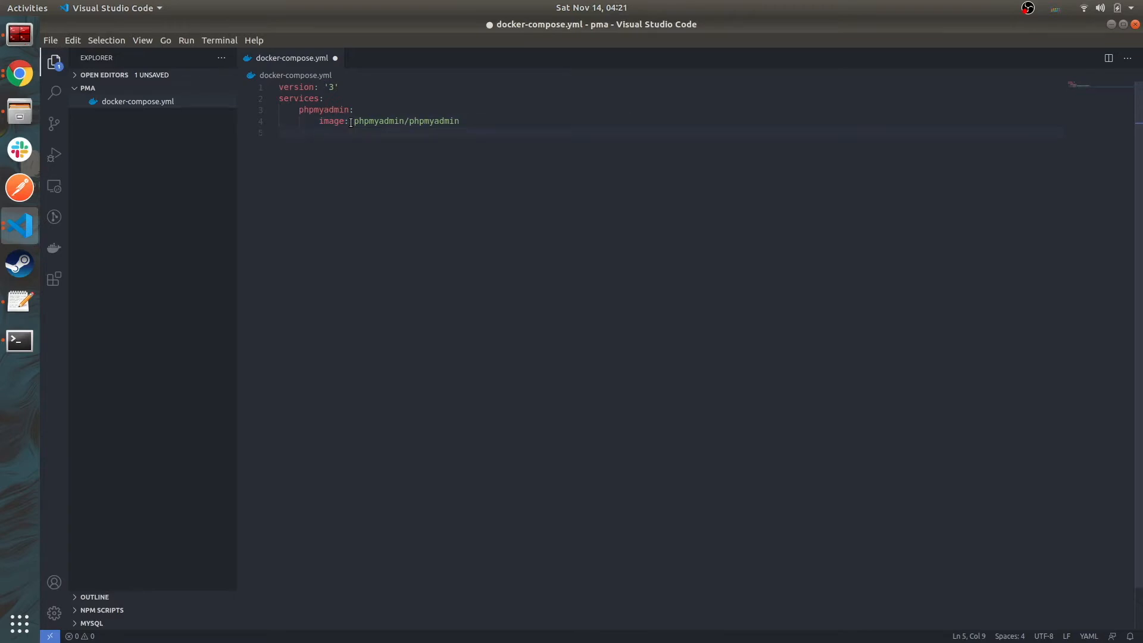
{"action": "type", "text": "restart"}
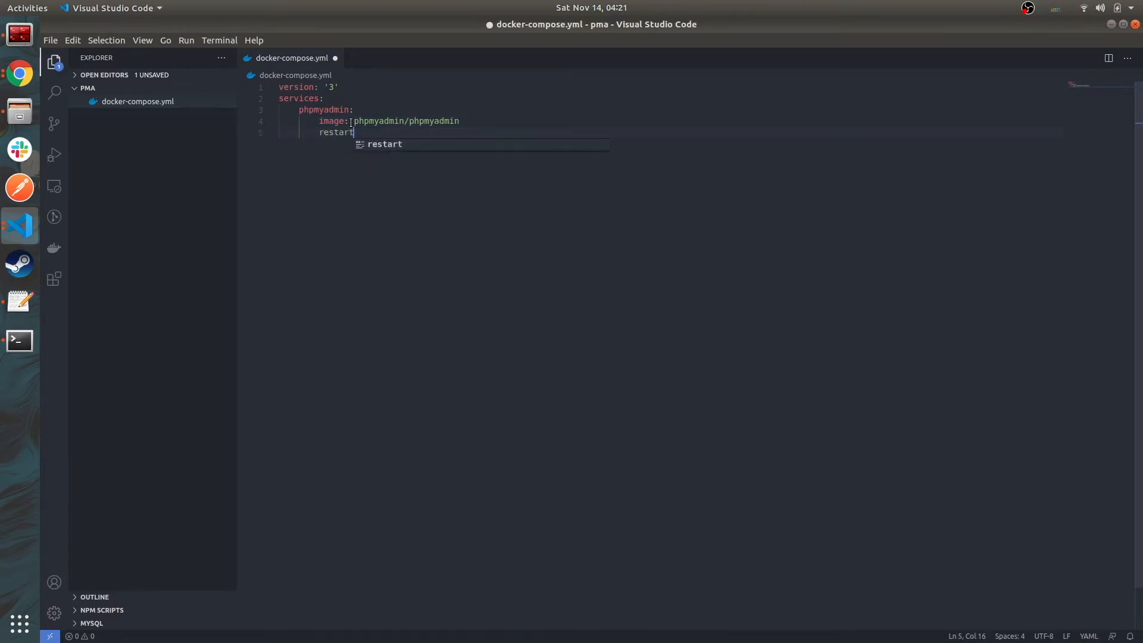
{"action": "type", "text": ":"}
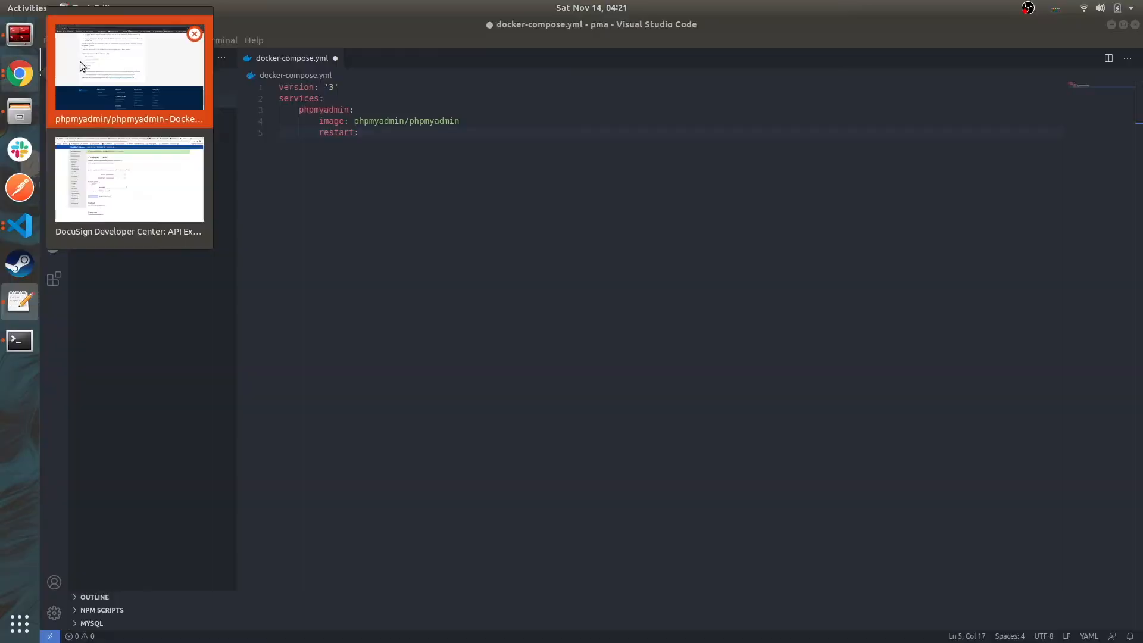
{"action": "left_click", "coordinate": [129, 65]}
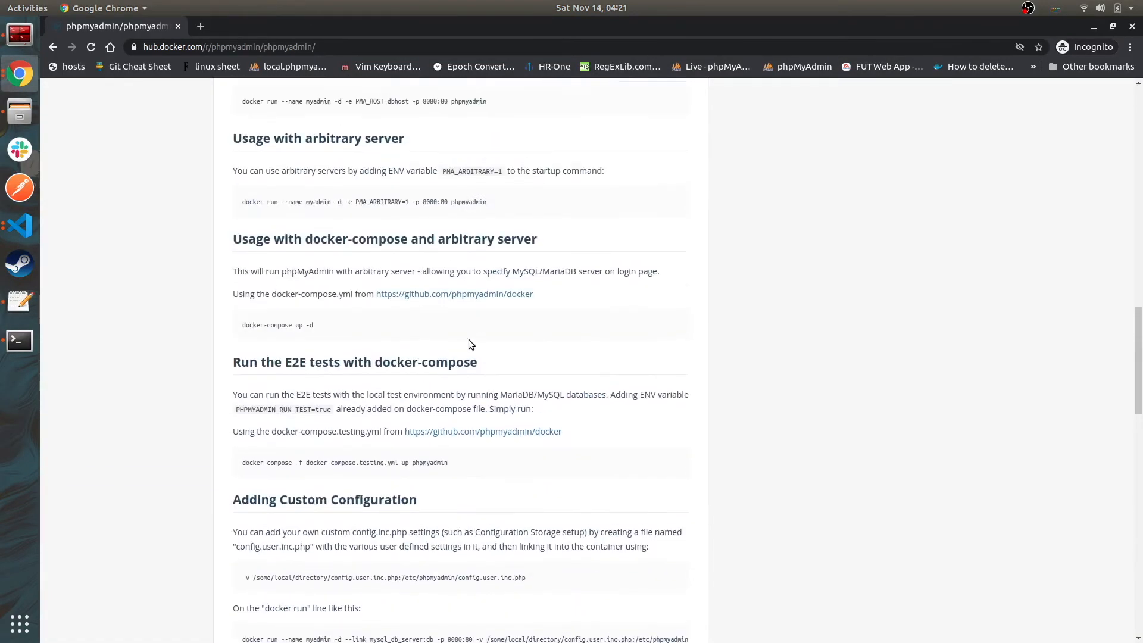
{"action": "scroll", "scroll_direction": "up", "scroll_amount": 3}
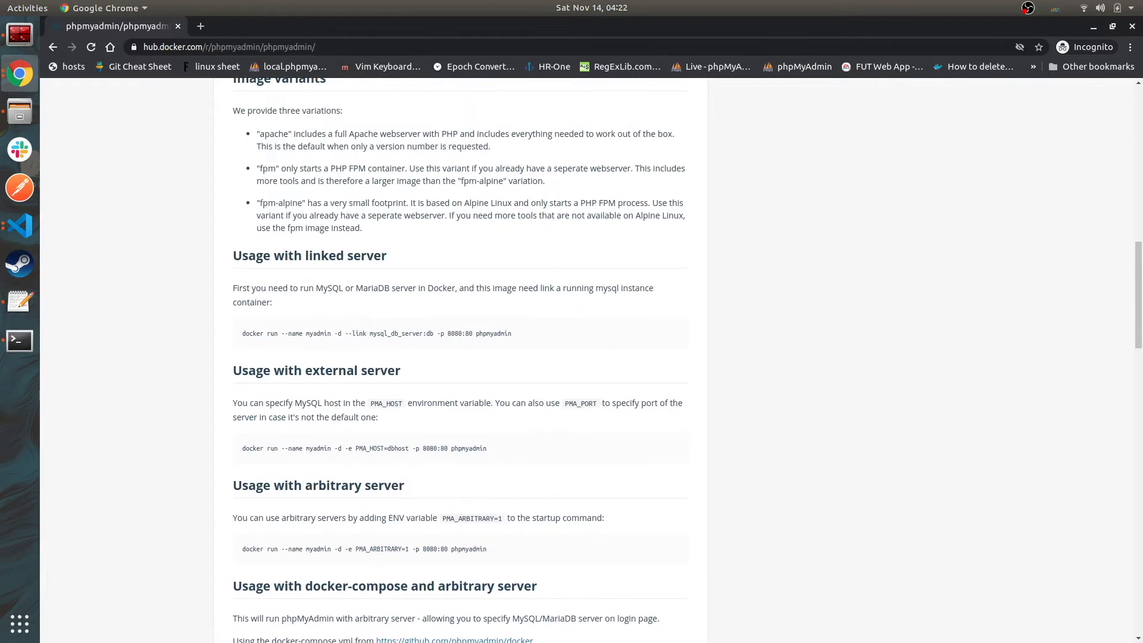
{"action": "scroll", "scroll_direction": "up", "scroll_amount": 3}
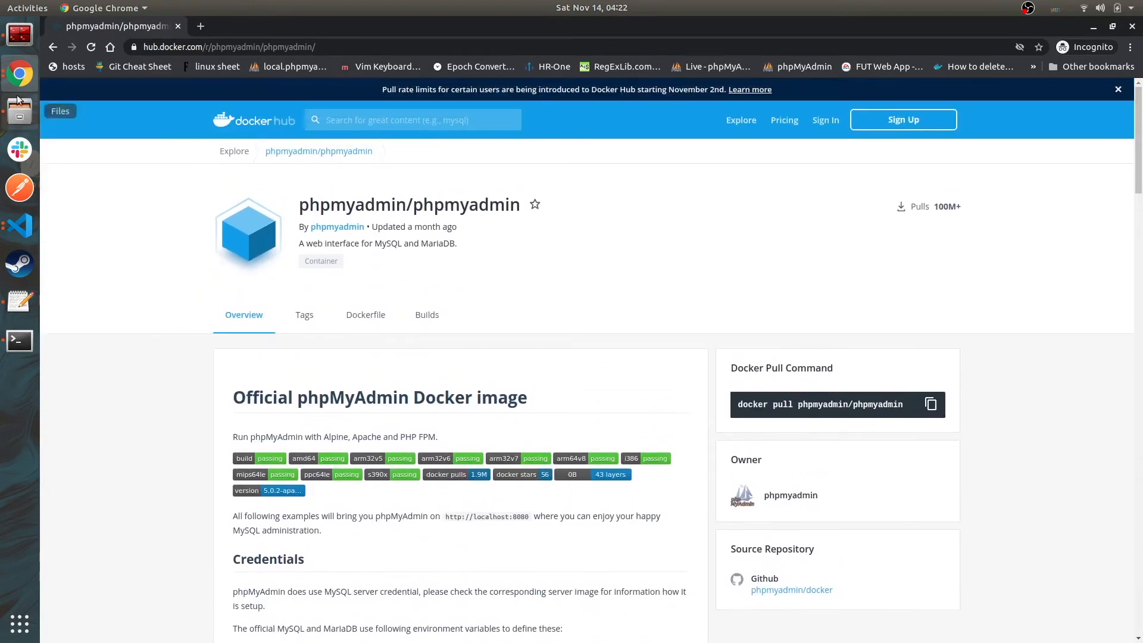
{"action": "left_click", "coordinate": [19, 226]}
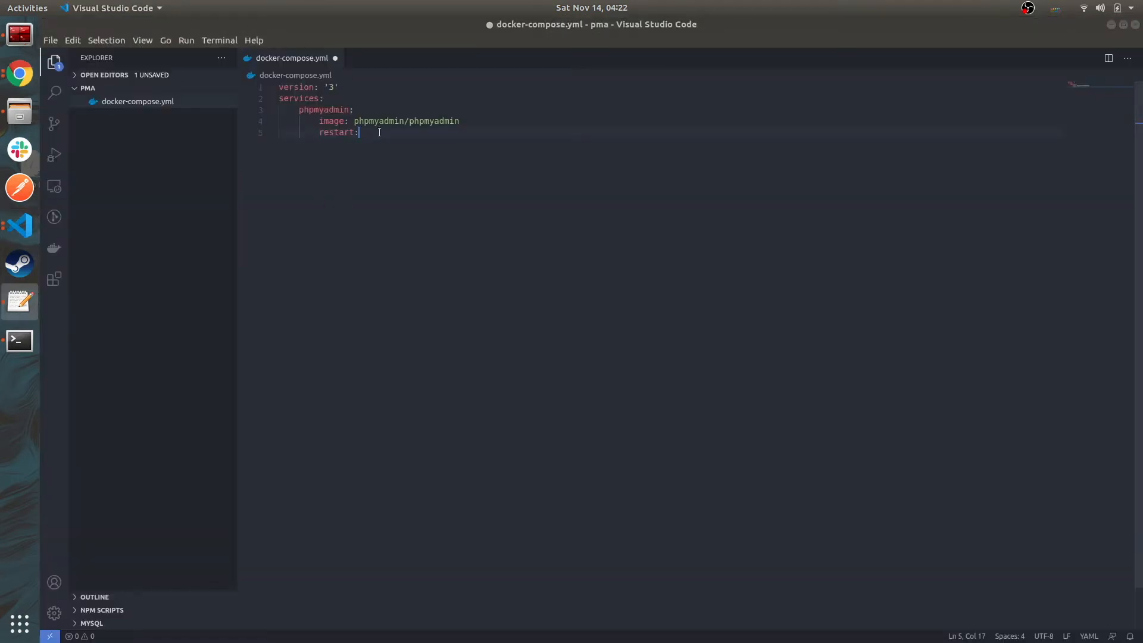
Step: Set restart: always and map ports '8077:80' for the phpmyadmin service
{"action": "type", "text": "al"}
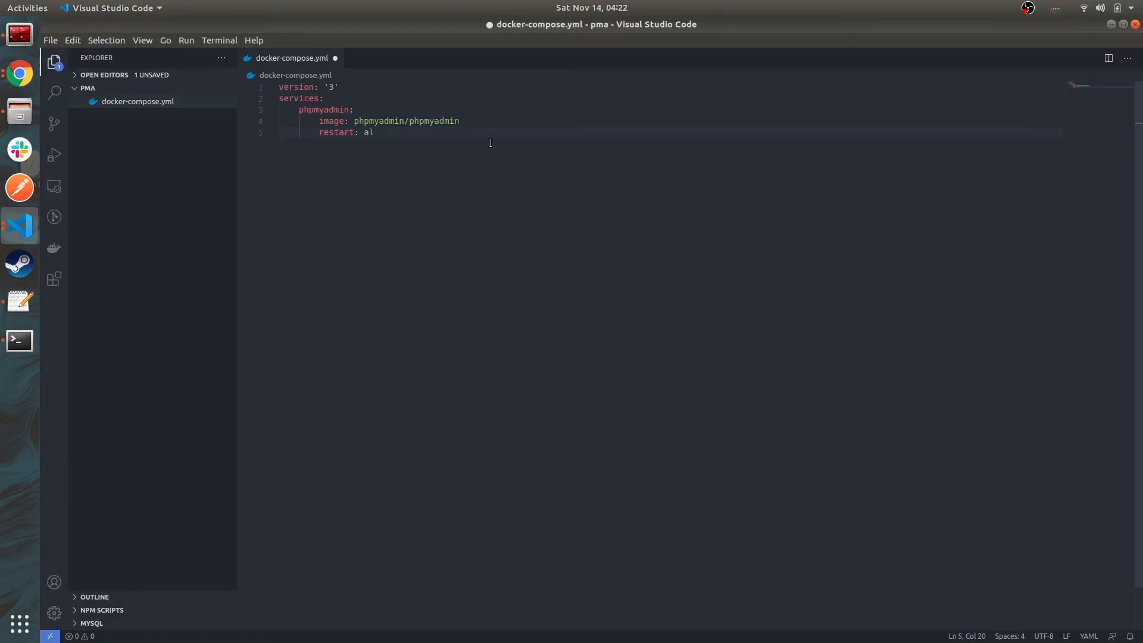
{"action": "type", "text": "ways"}
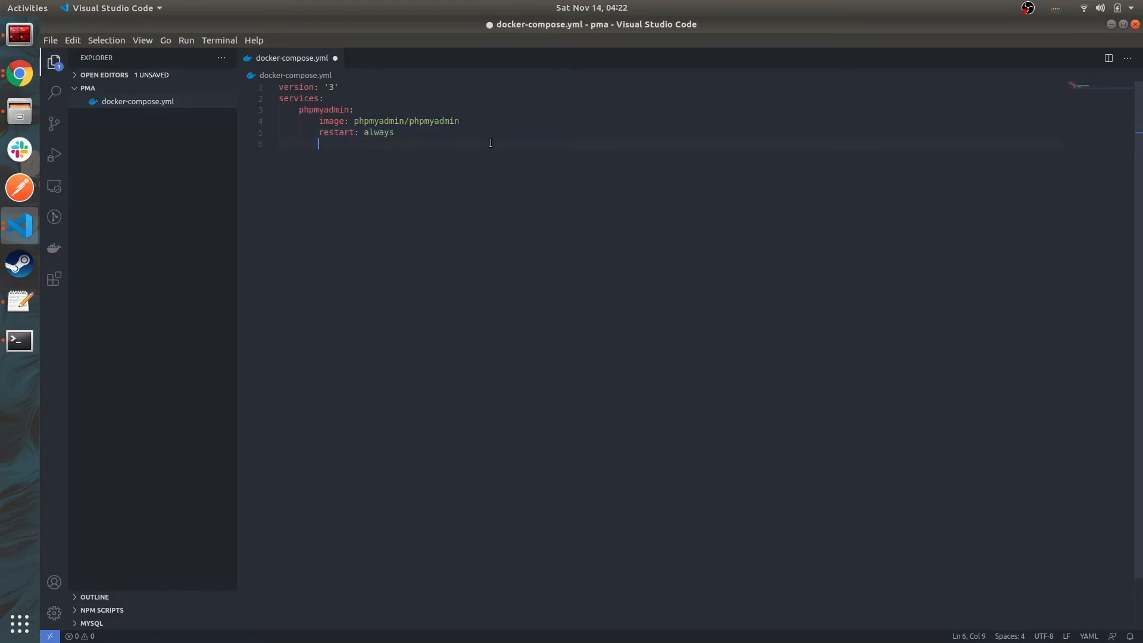
{"action": "type", "text": "ports:"}
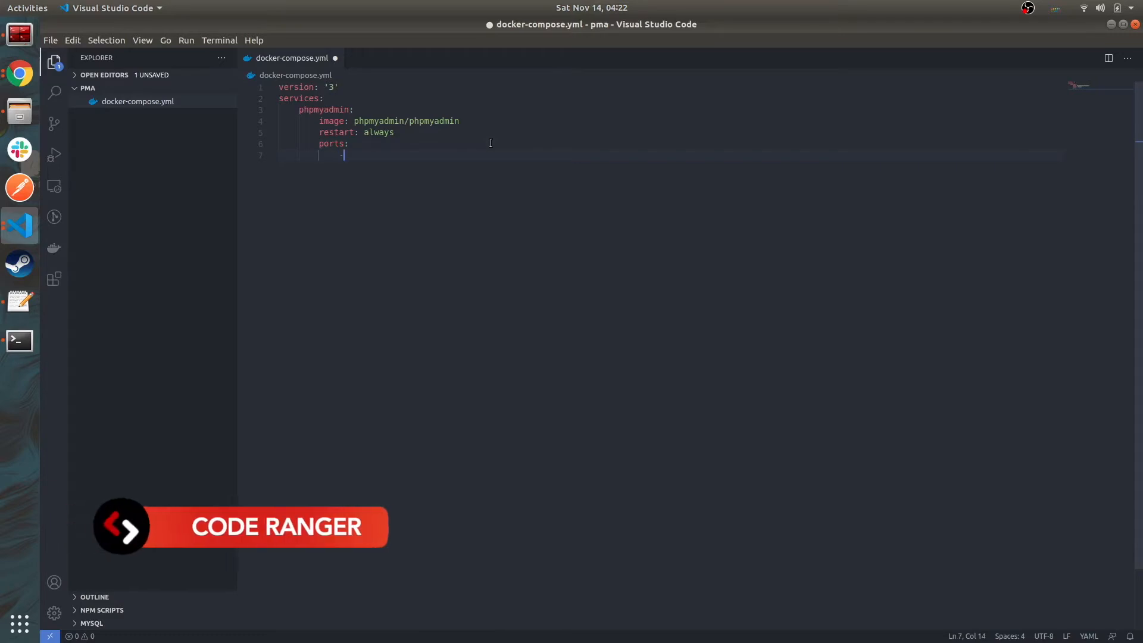
{"action": "type", "text": "- ''"}
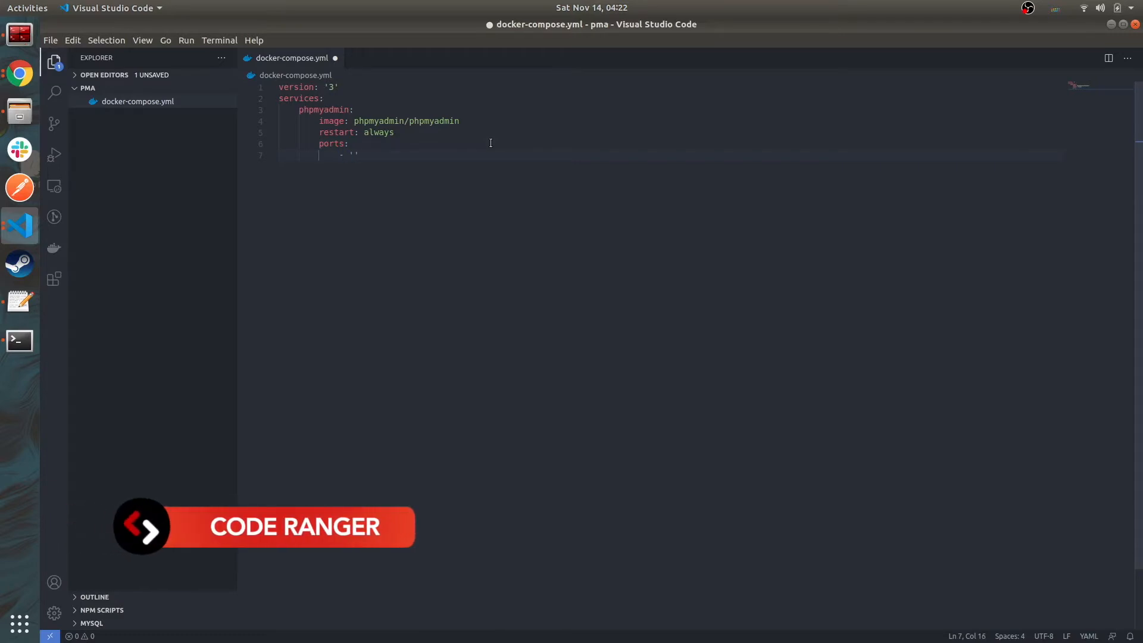
{"action": "type", "text": "8077"}
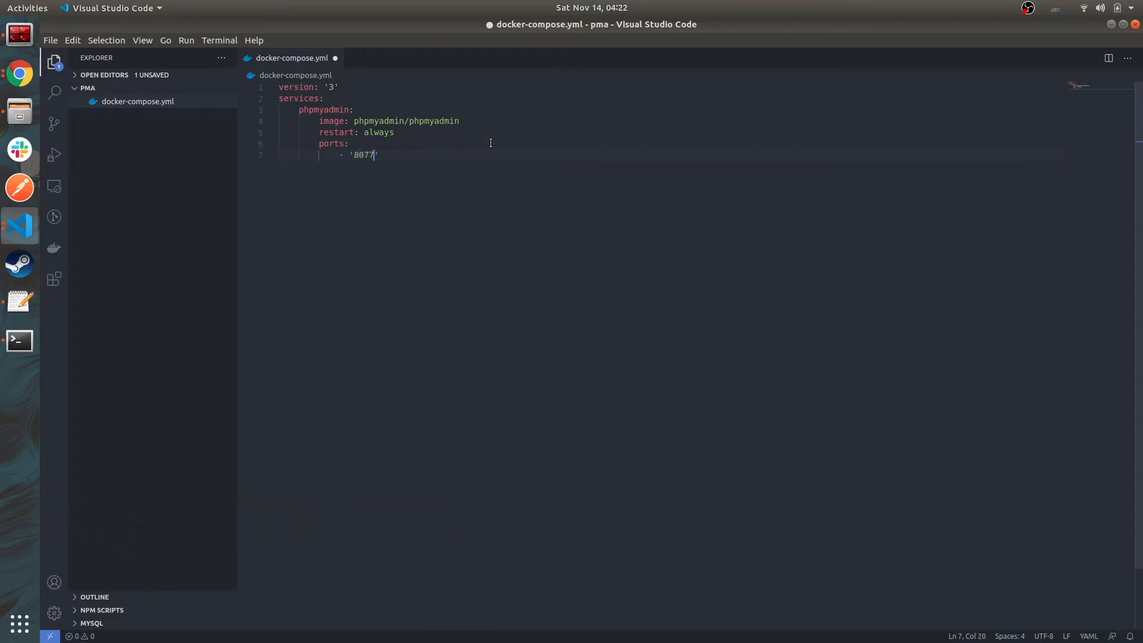
{"action": "type", "text": ":80"}
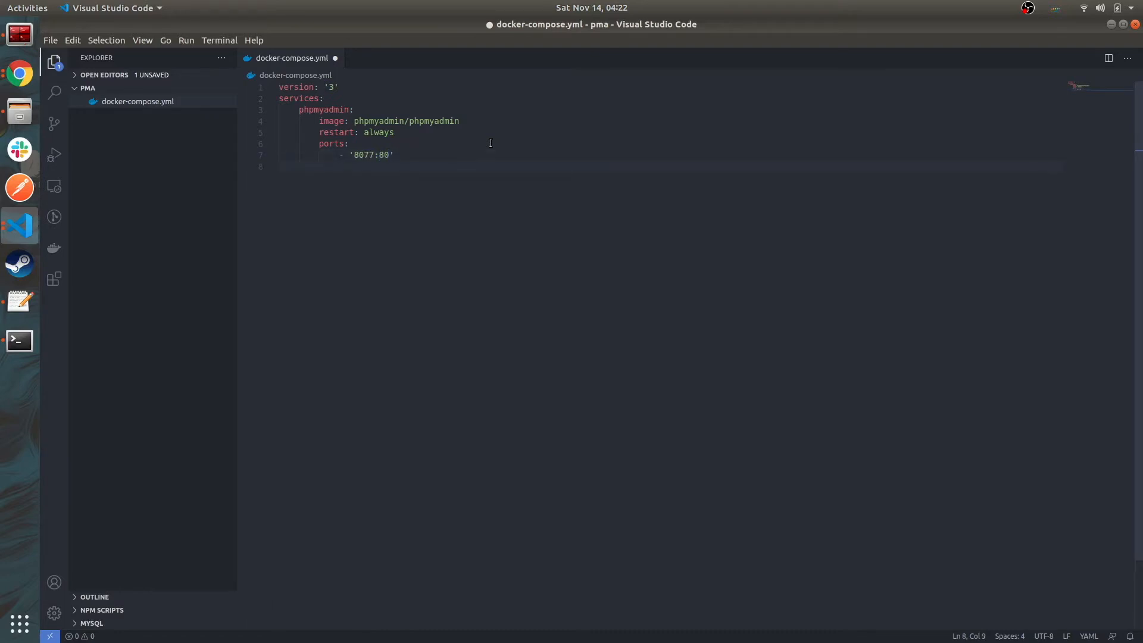
Step: Add environment entry PMA_ARBITRARY=1 and save the compose file
{"action": "type", "text": "environment:"}
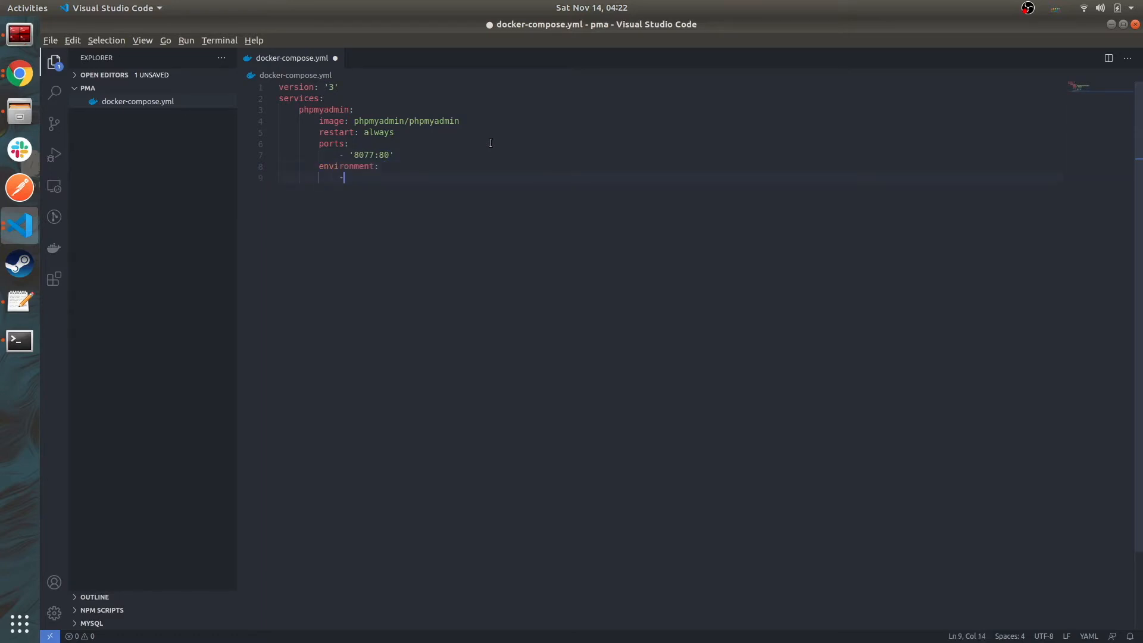
{"action": "key", "text": "ctrl+s"}
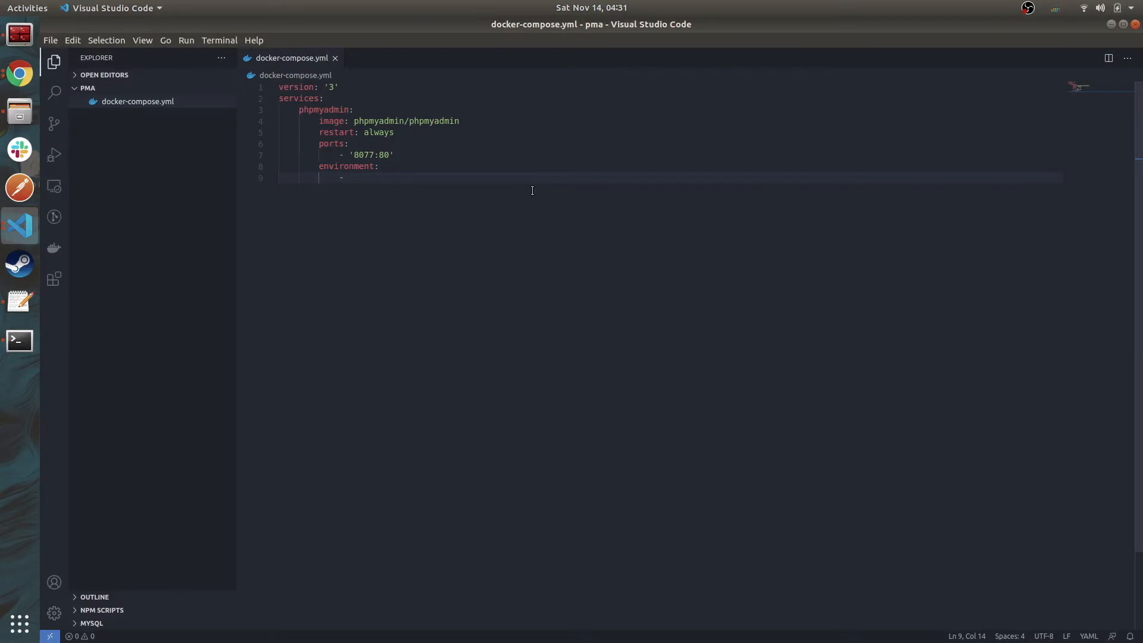
{"action": "type", "text": "PMA_"}
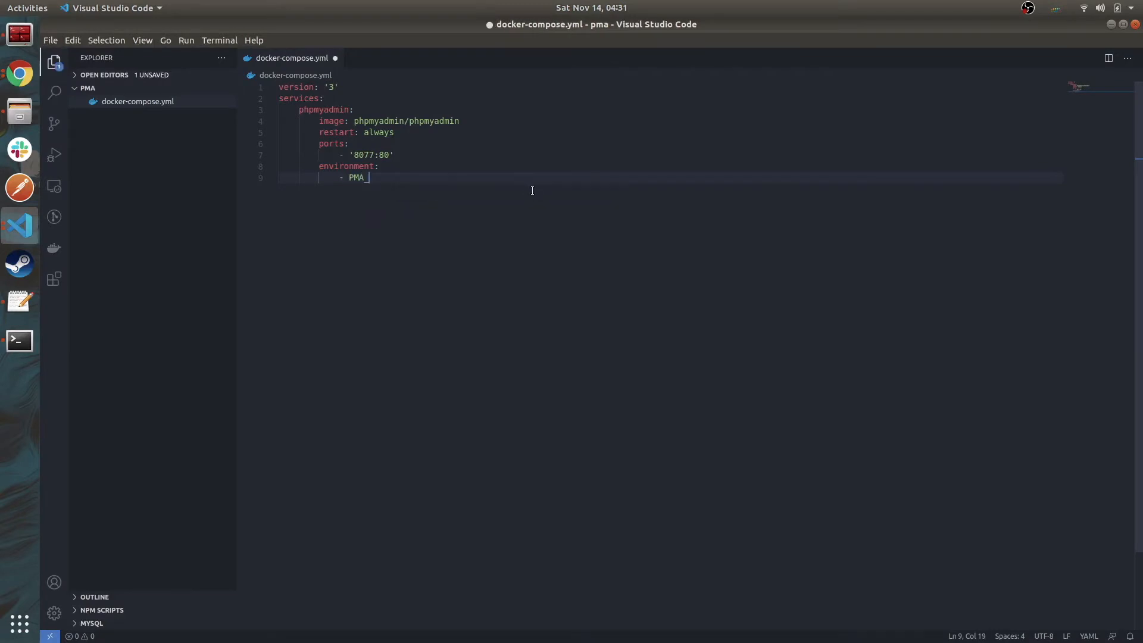
{"action": "type", "text": "AR"}
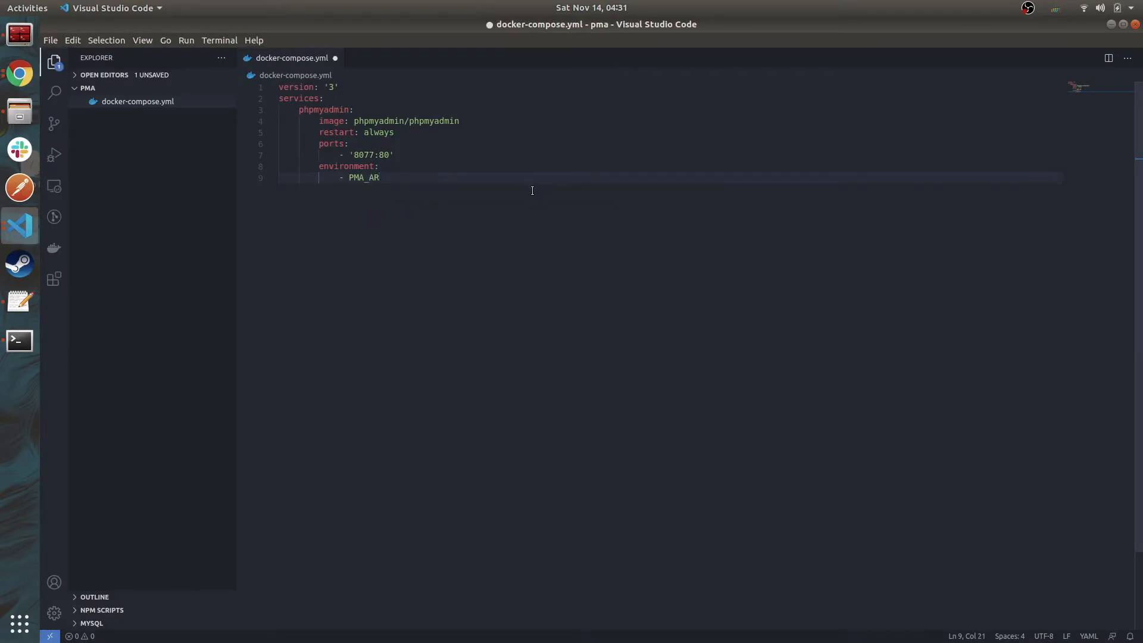
{"action": "type", "text": "BITRA"}
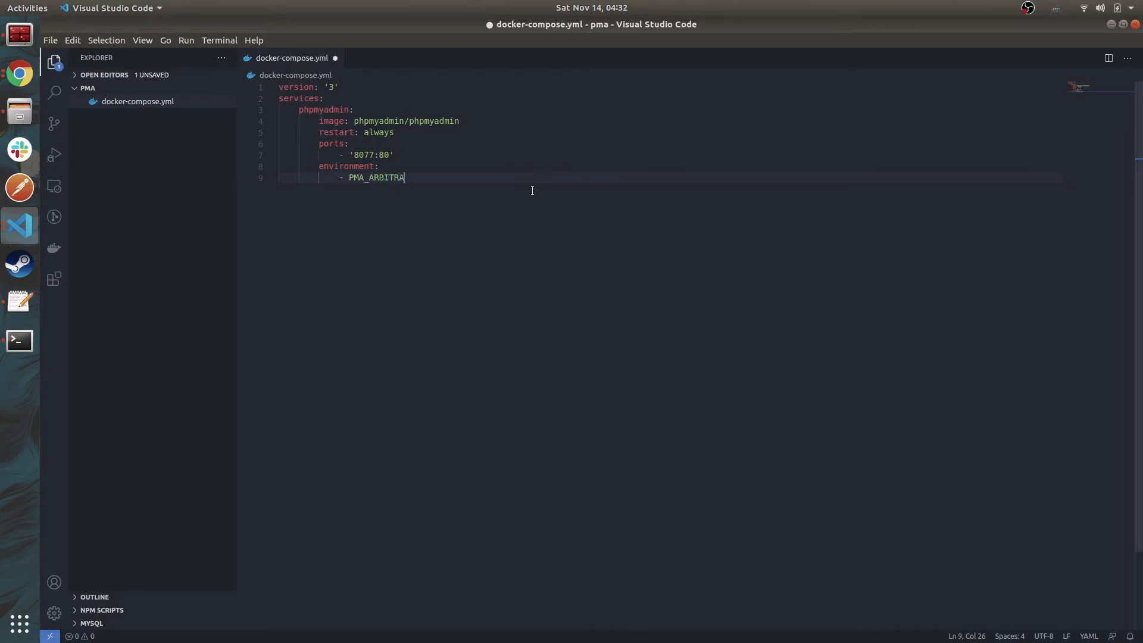
{"action": "type", "text": "RY=1"}
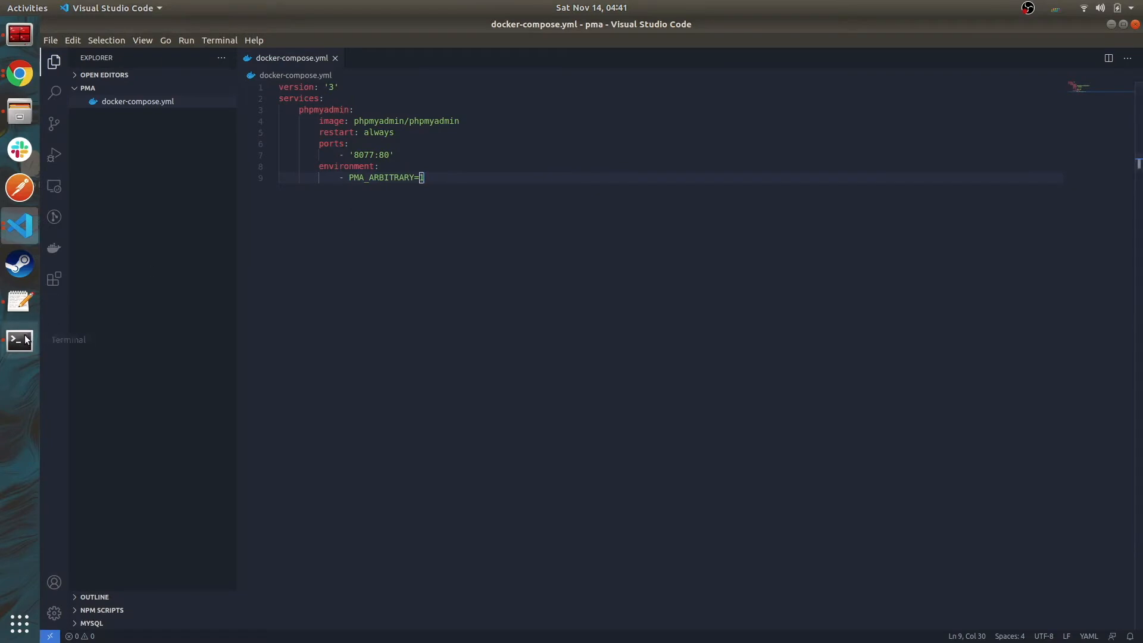
{"action": "left_click", "coordinate": [19, 341]}
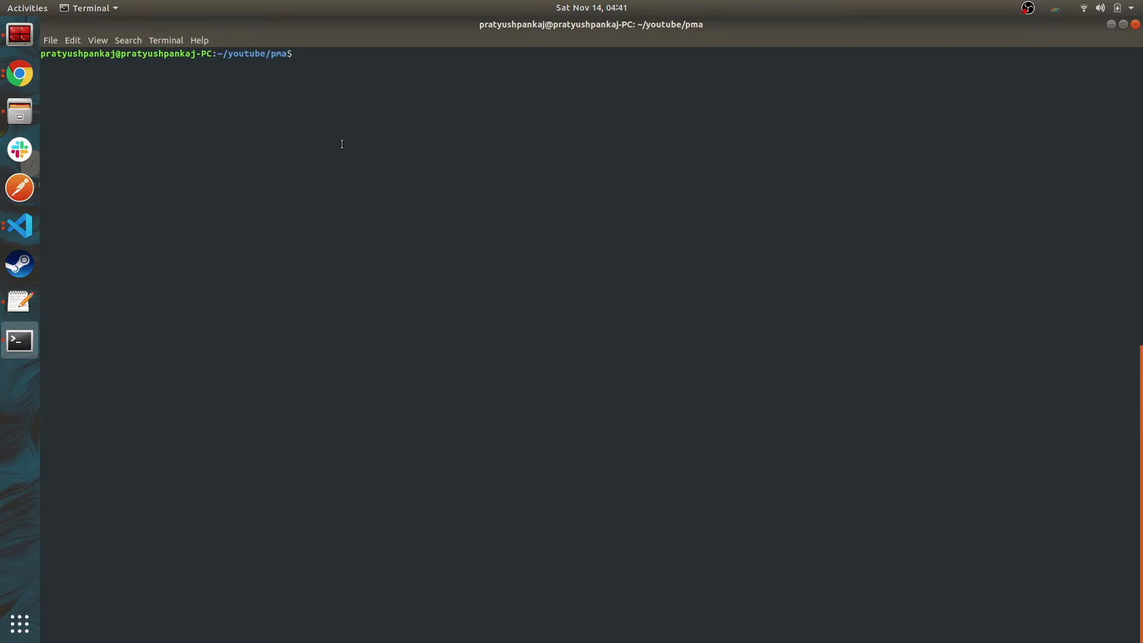
Step: Run docker-compose up to create the pma network and phpmyadmin container
{"action": "type", "text": "docker-compose up"}
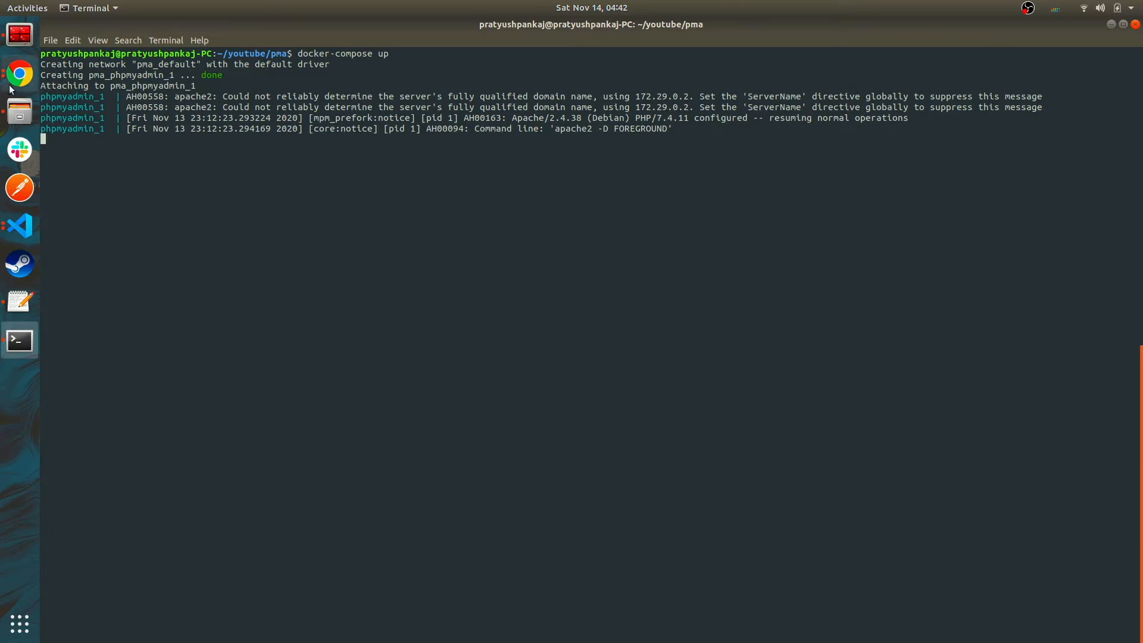
{"action": "mouse_move", "coordinate": [191, 159]}
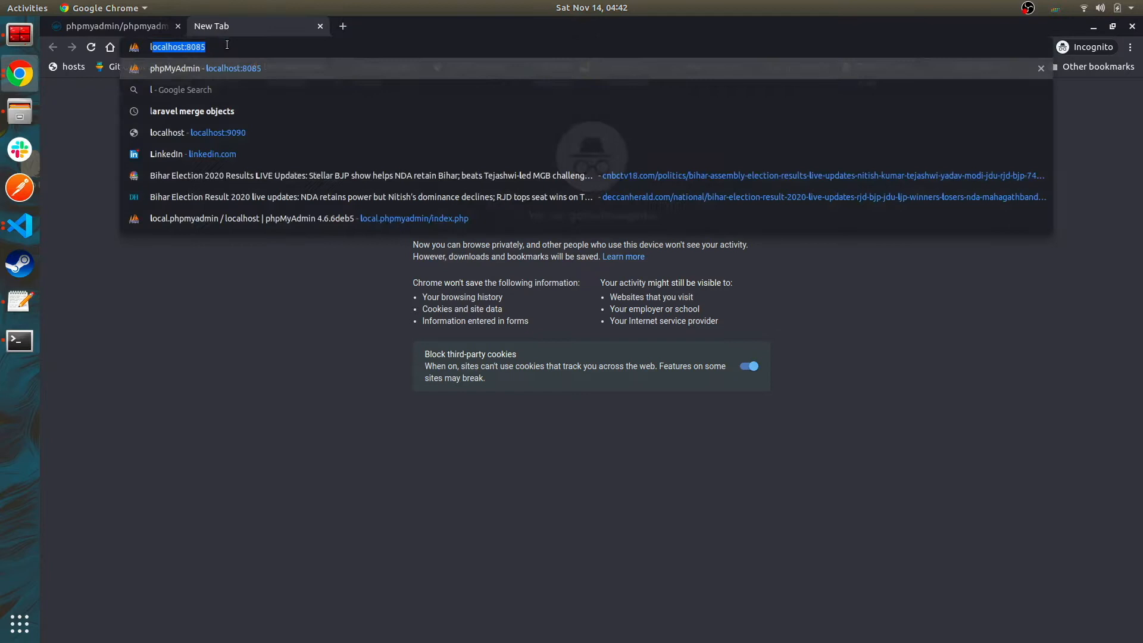
Step: Load localhost:8077 in Chrome to reach the phpMyAdmin login page
{"action": "type", "text": "localhost:"}
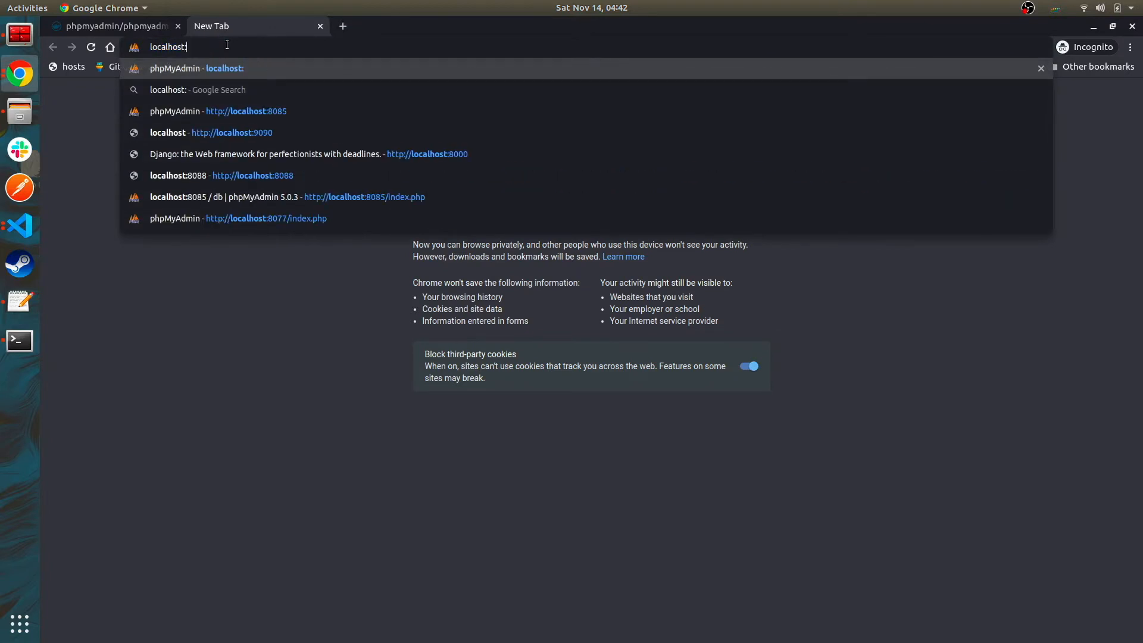
{"action": "type", "text": "8077"}
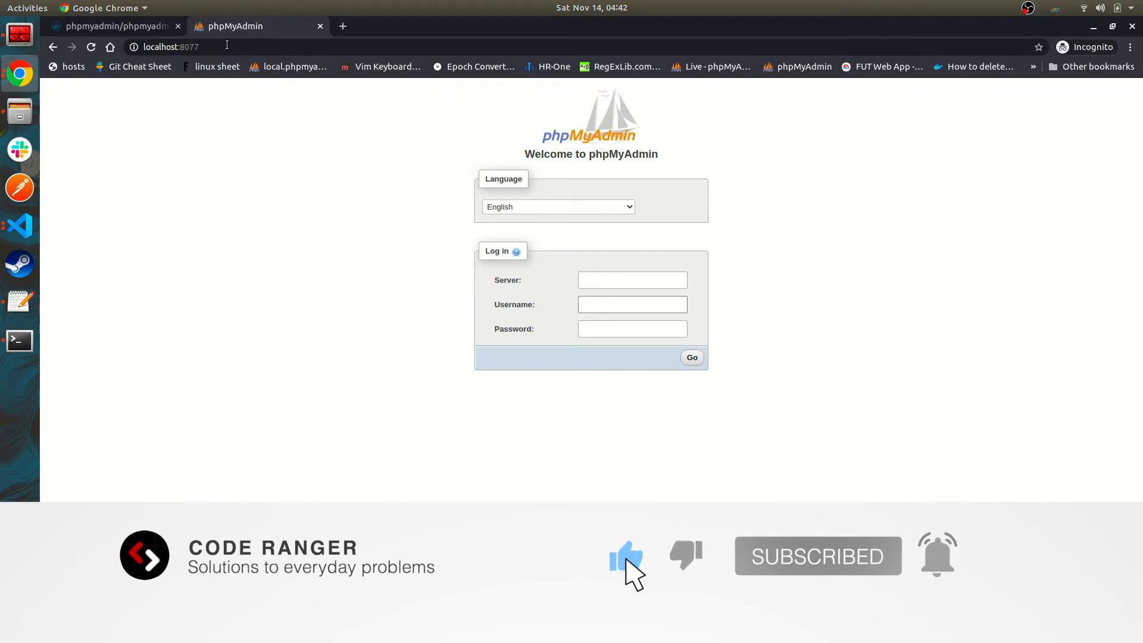
{"action": "left_click", "coordinate": [633, 305]}
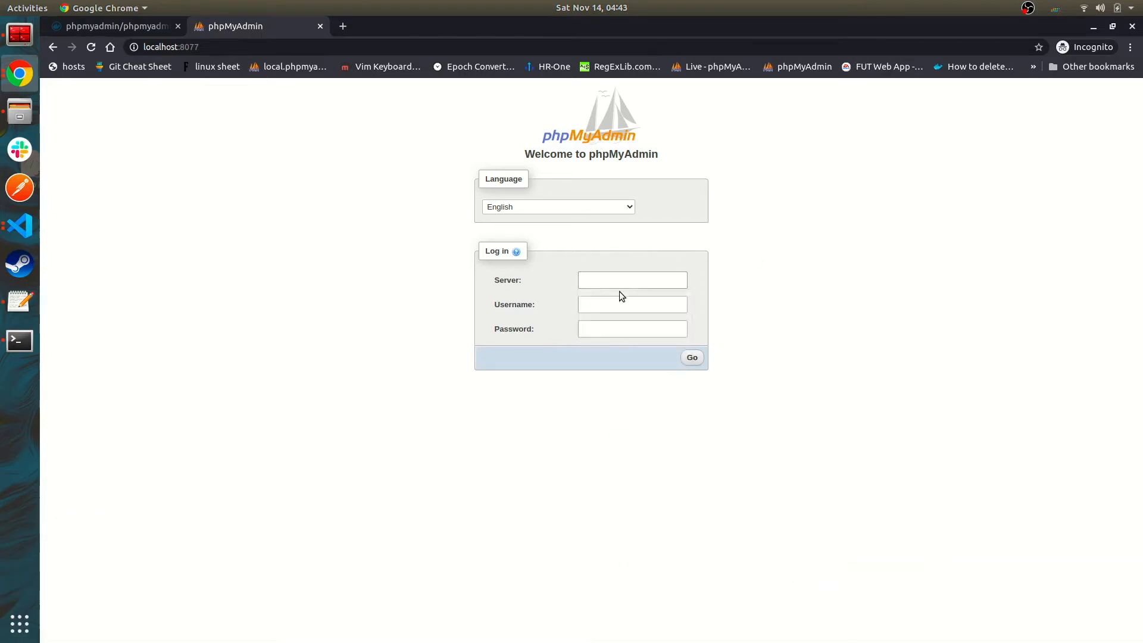
{"action": "mouse_move", "coordinate": [791, 298]}
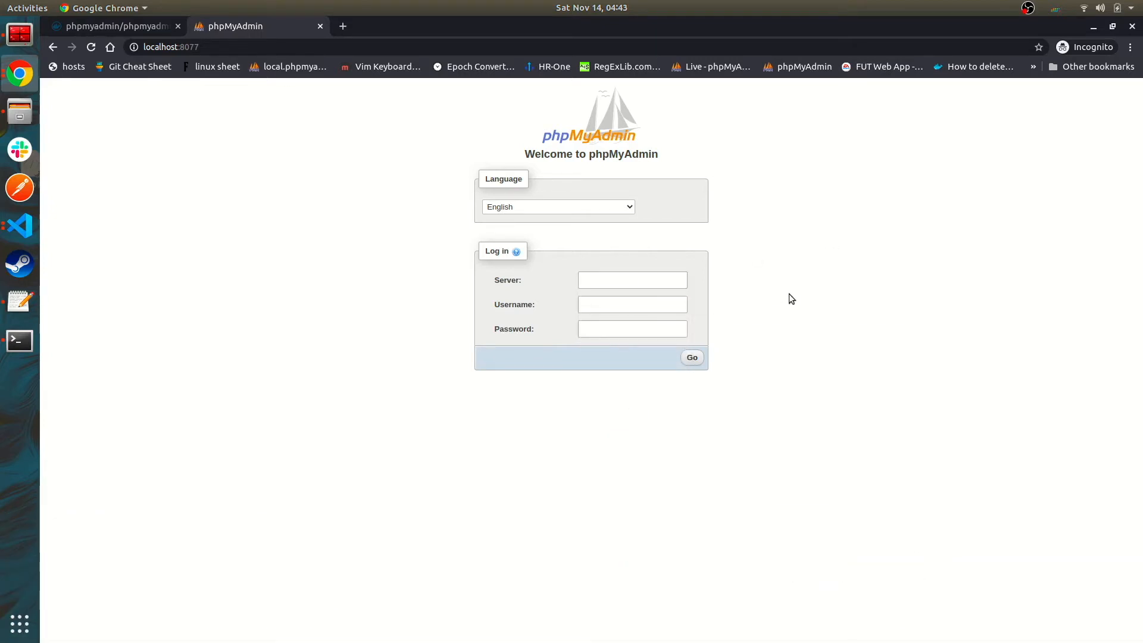
{"action": "mouse_move", "coordinate": [728, 297]}
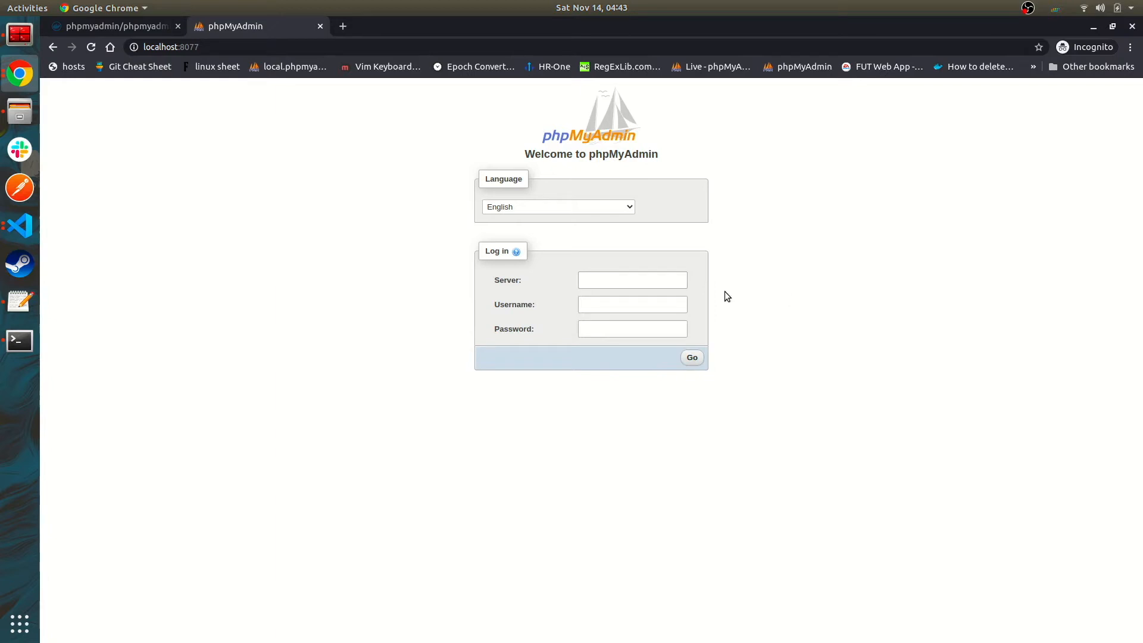
{"action": "mouse_move", "coordinate": [632, 280]}
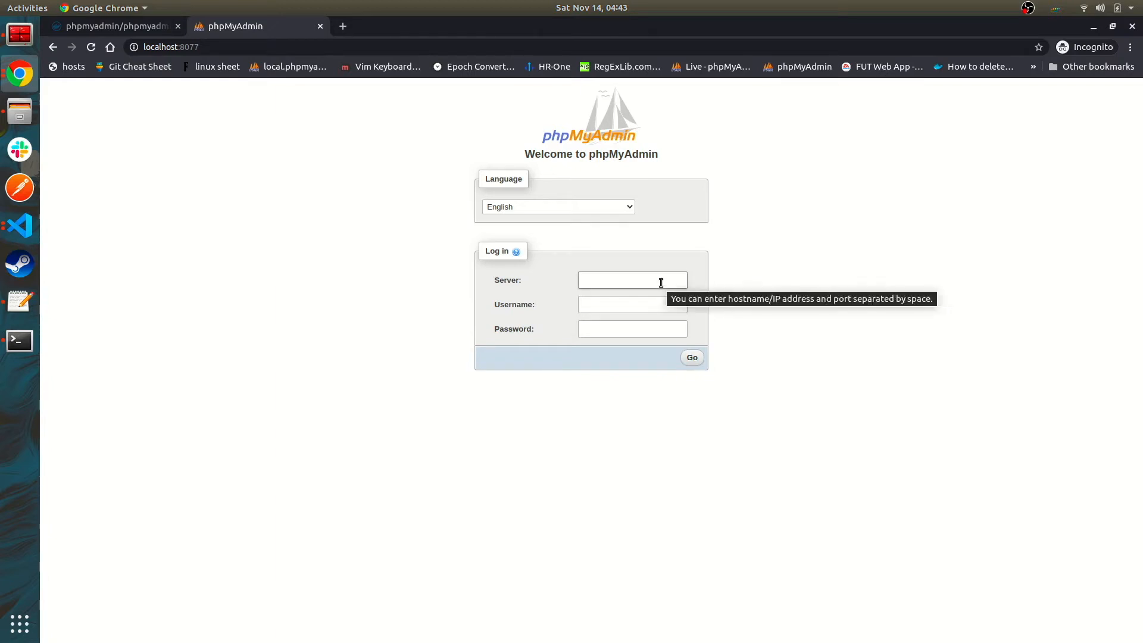
{"action": "mouse_move", "coordinate": [869, 325]}
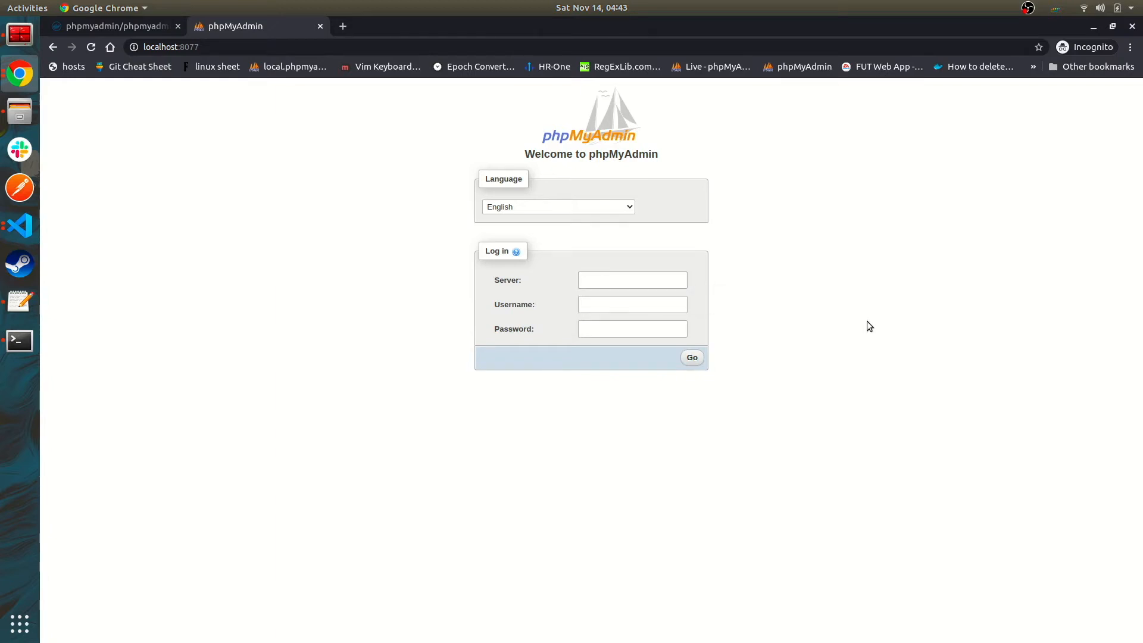
{"action": "mouse_move", "coordinate": [336, 300]}
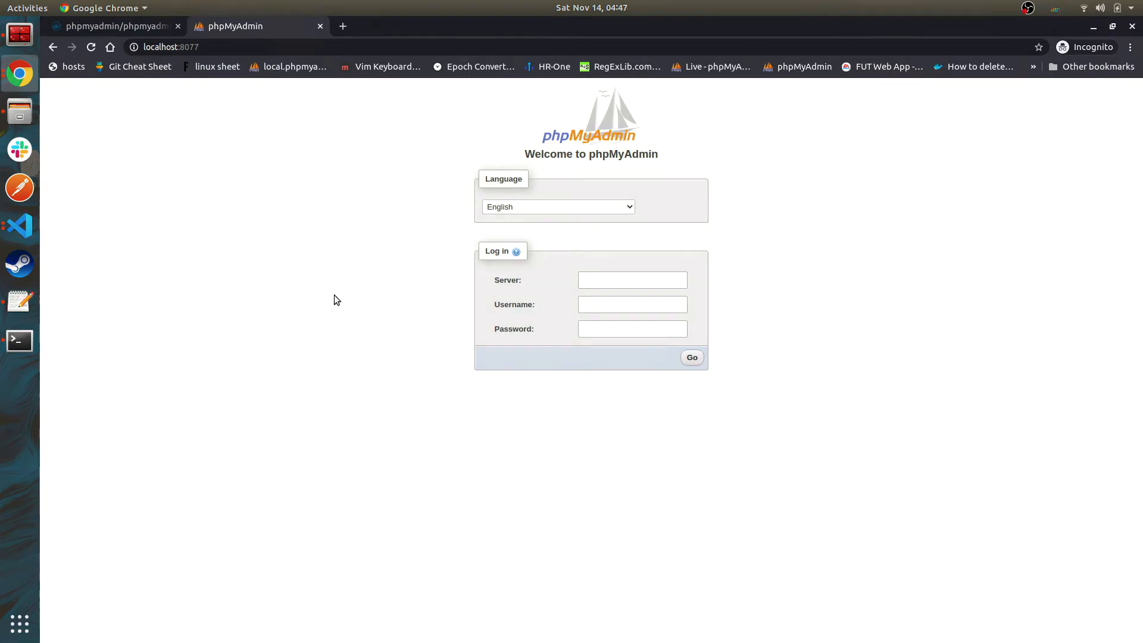
{"action": "mouse_move", "coordinate": [19, 342]}
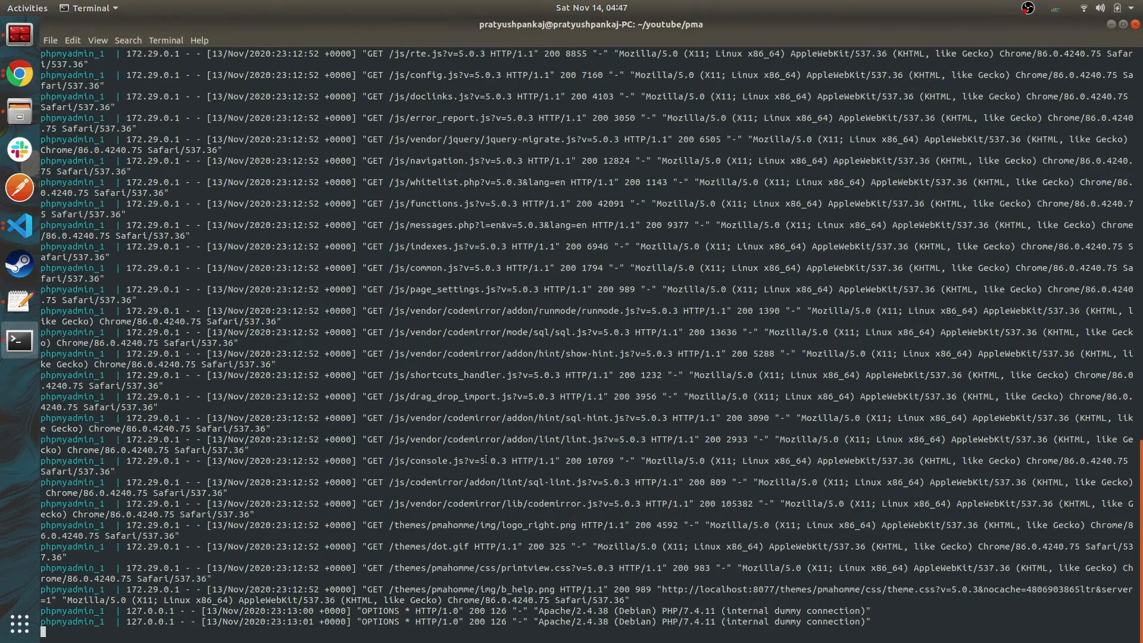
Step: Stop the foreground compose process, clear the screen, and run docker-compose up -d
{"action": "key", "text": "ctrl+z"}
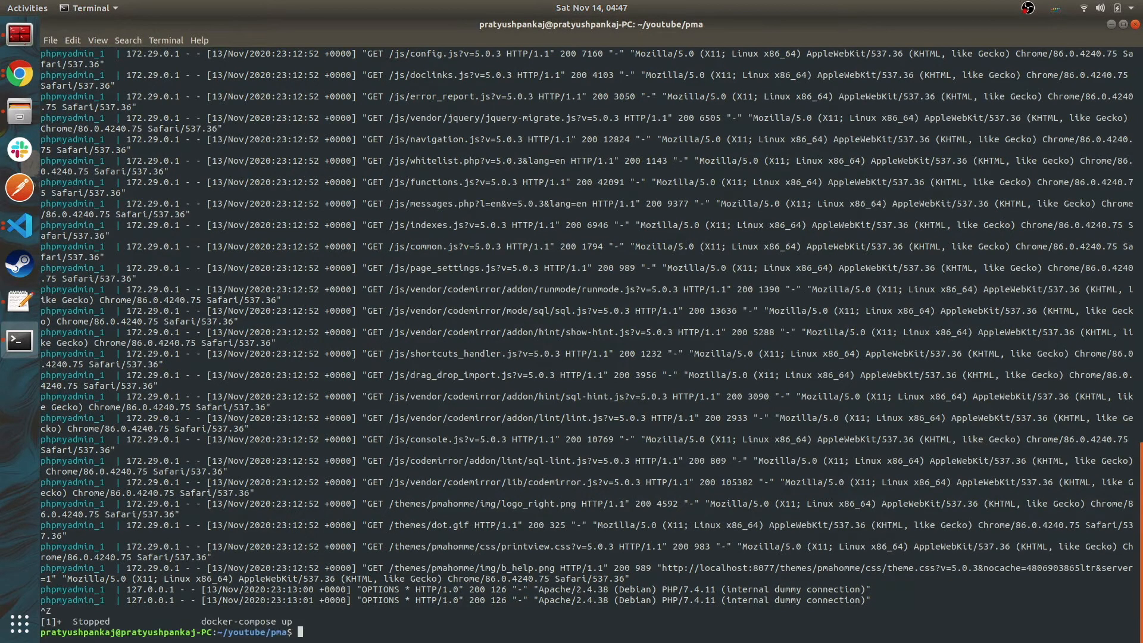
{"action": "type", "text": "clear"}
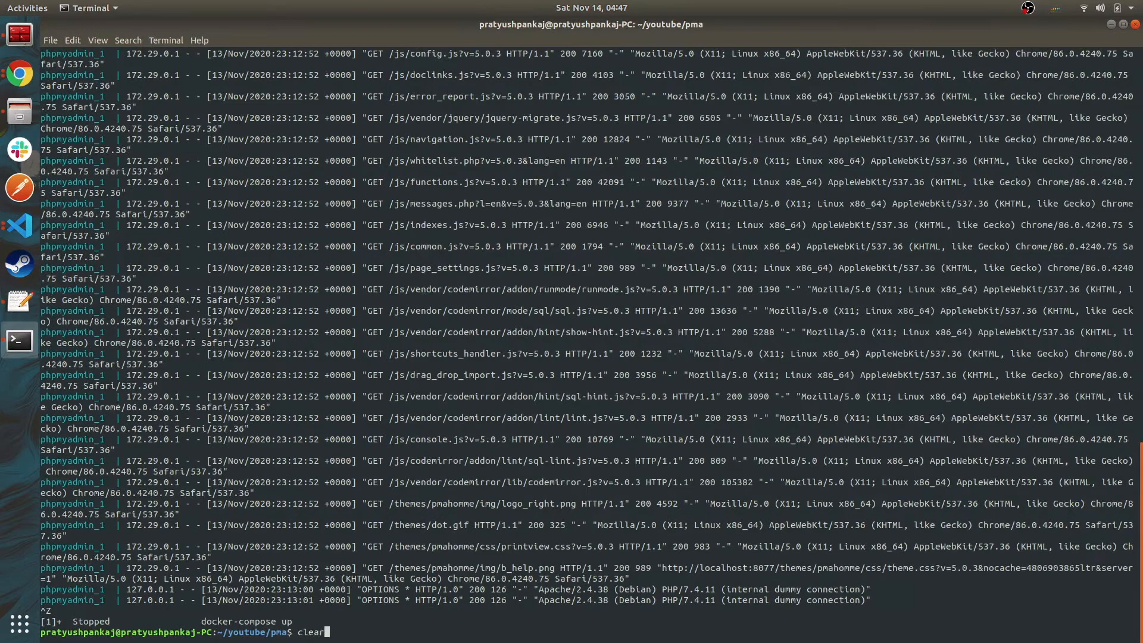
{"action": "key", "text": "Return"}
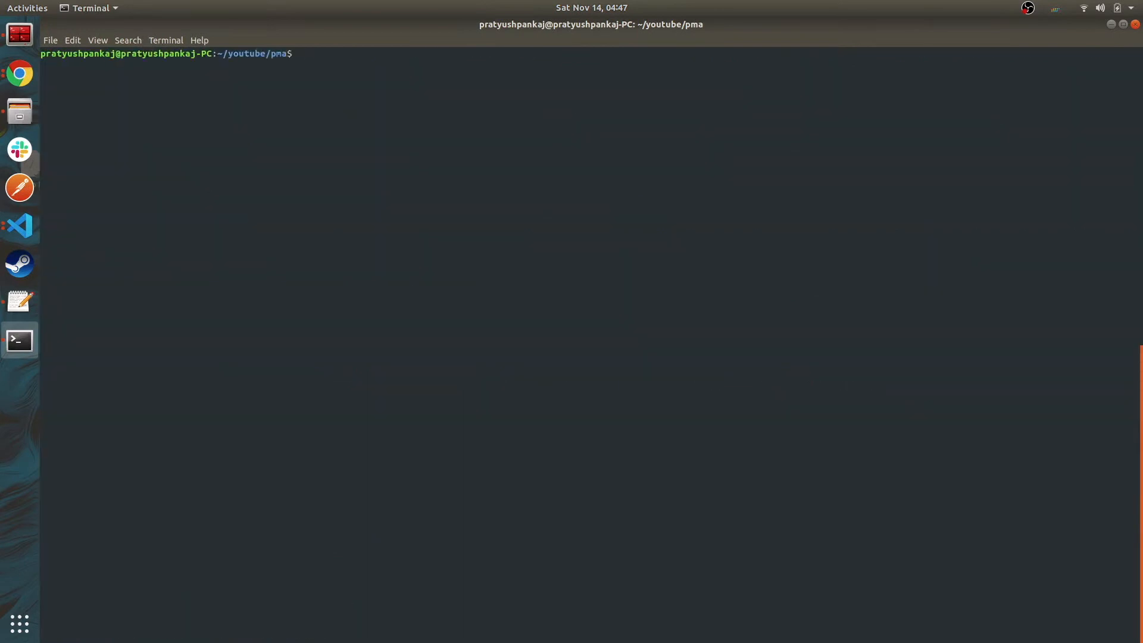
{"action": "type", "text": "docker"}
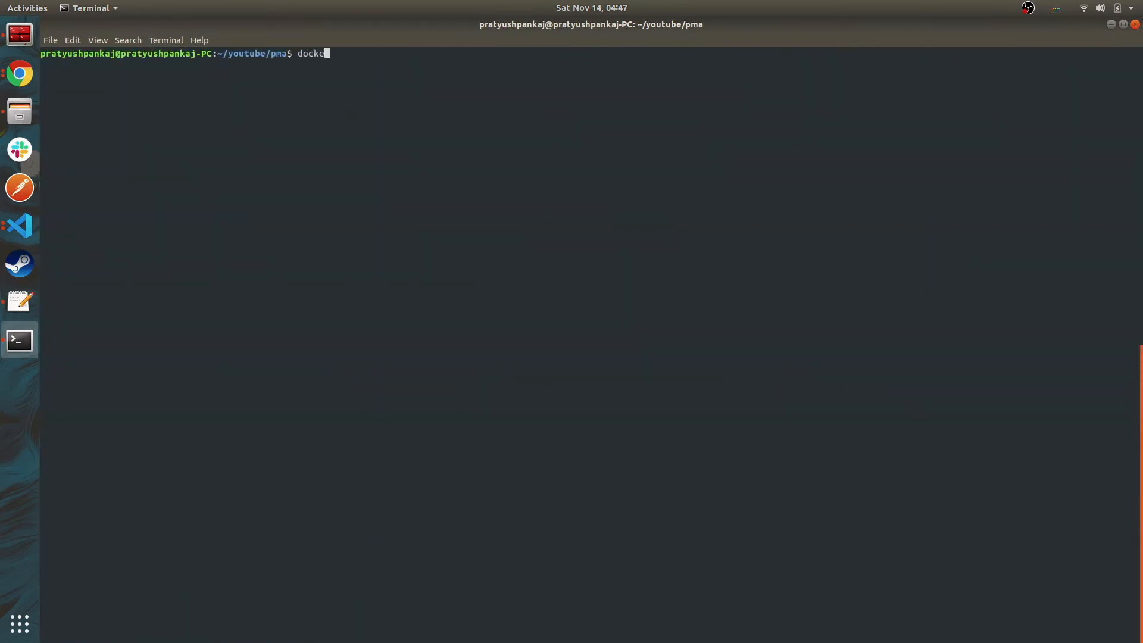
{"action": "type", "text": "r-compose"}
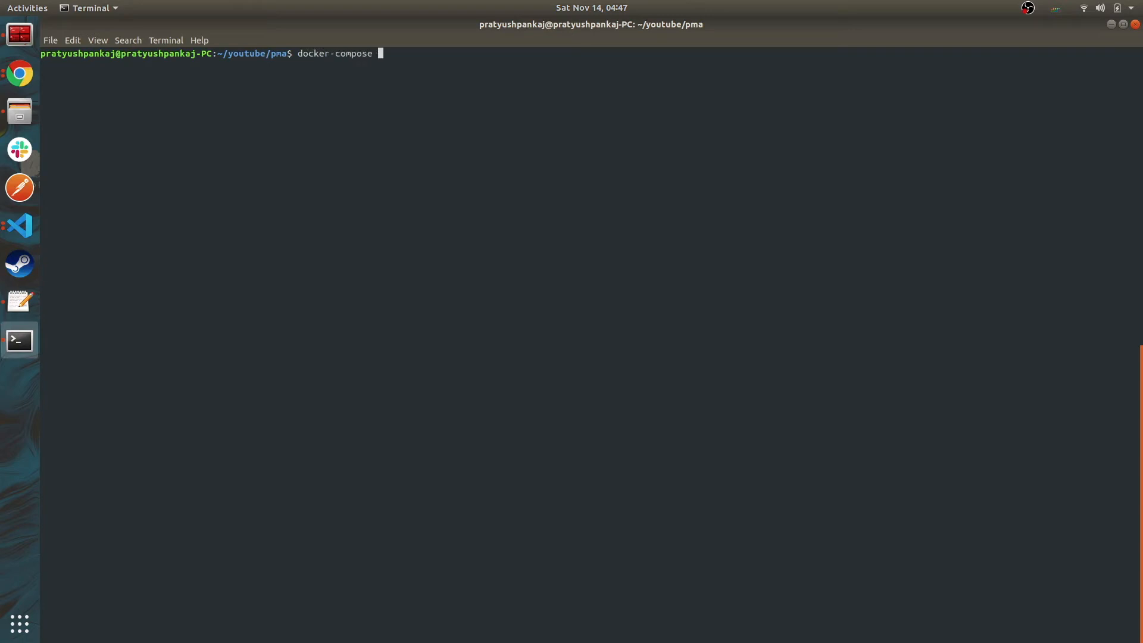
{"action": "type", "text": "up -d"}
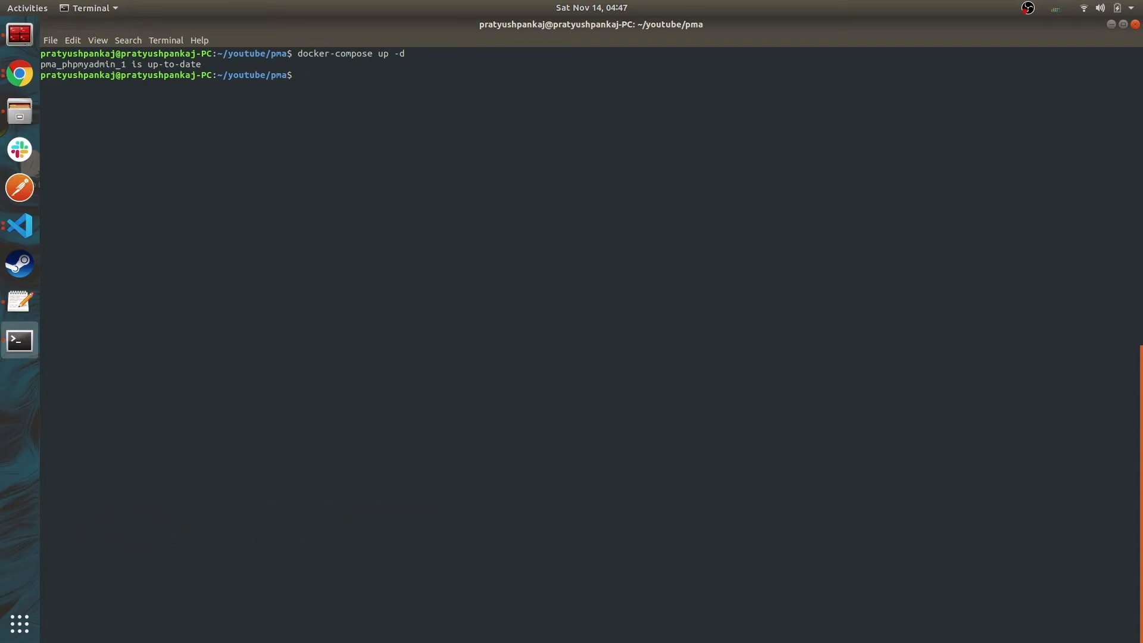
Step: List container status with docker-compose ps
{"action": "type", "text": "docker"}
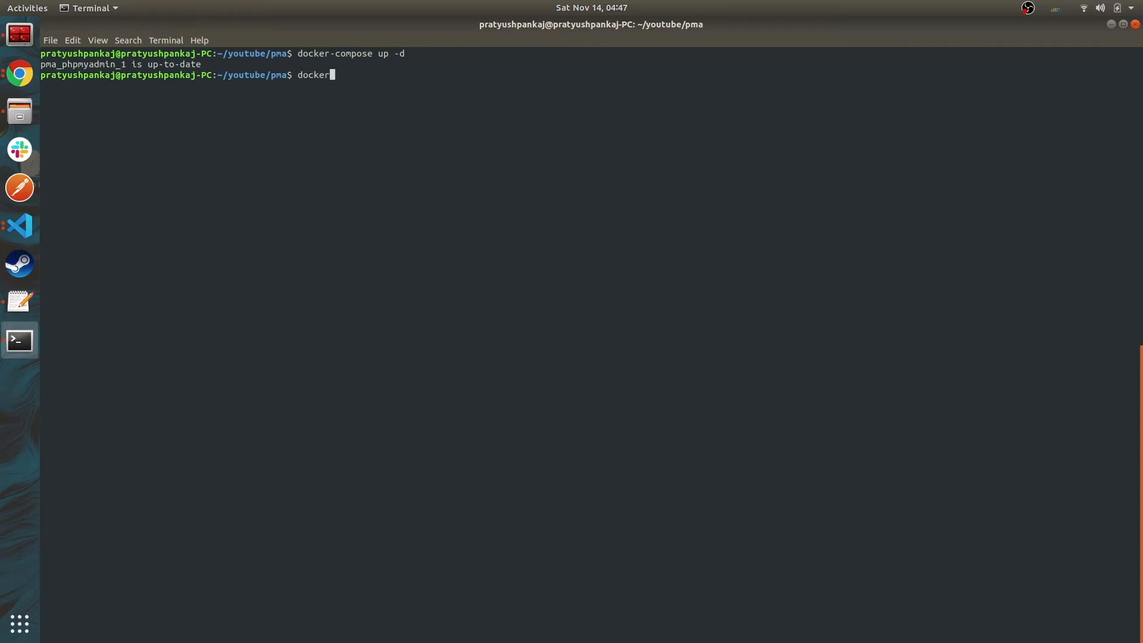
{"action": "type", "text": "-compose"}
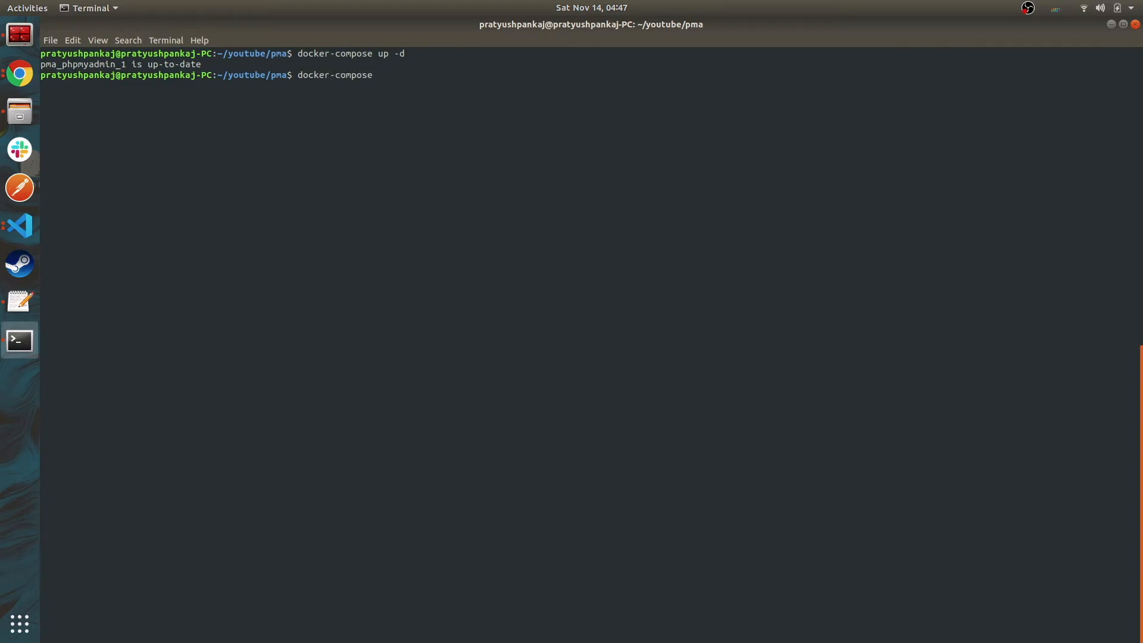
{"action": "type", "text": "ps"}
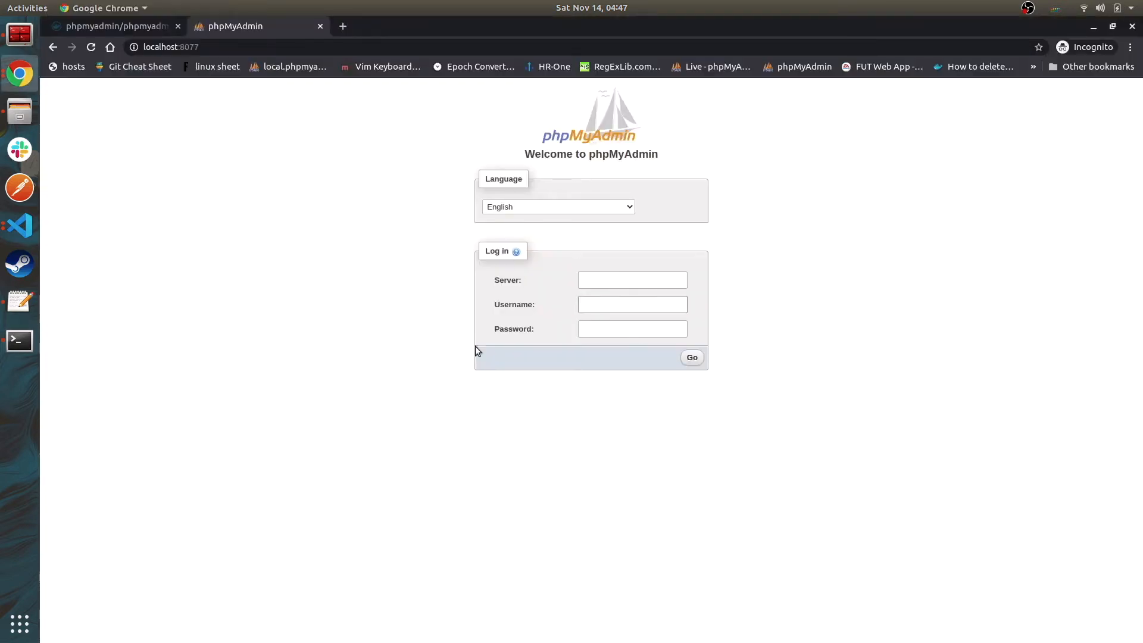
{"action": "left_click", "coordinate": [632, 304]}
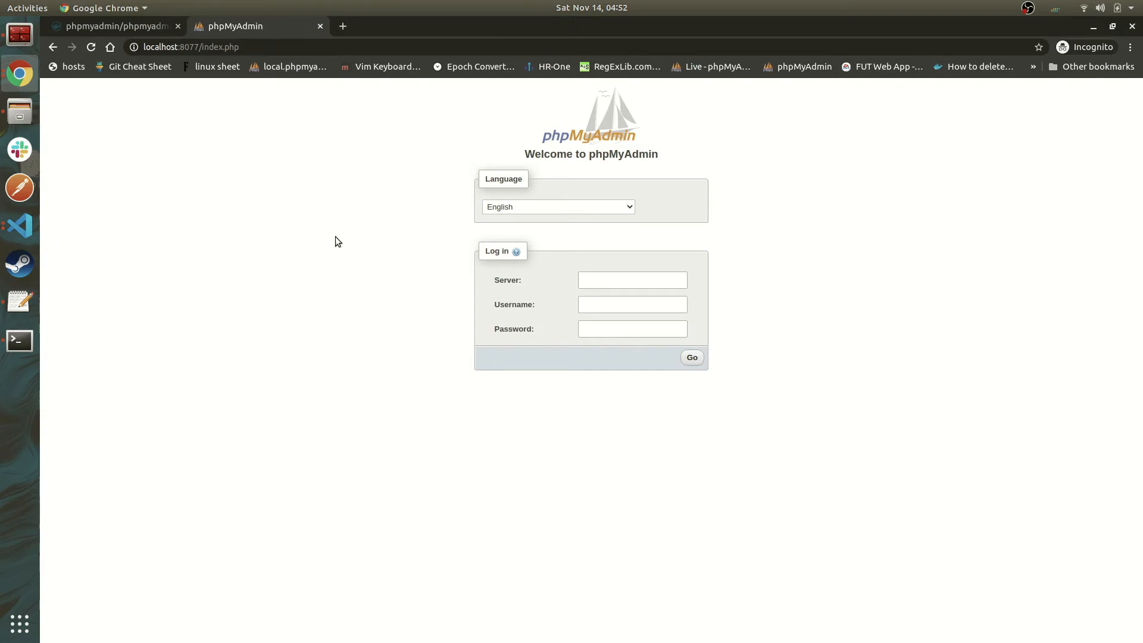
{"action": "left_click", "coordinate": [632, 280]}
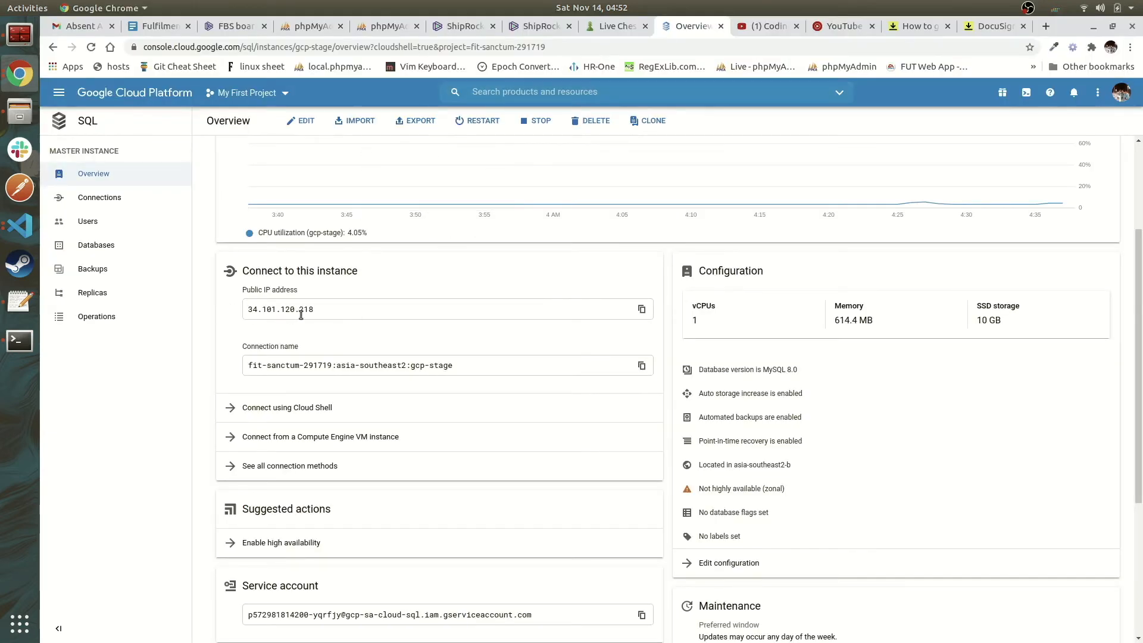
{"action": "mouse_move", "coordinate": [298, 305]}
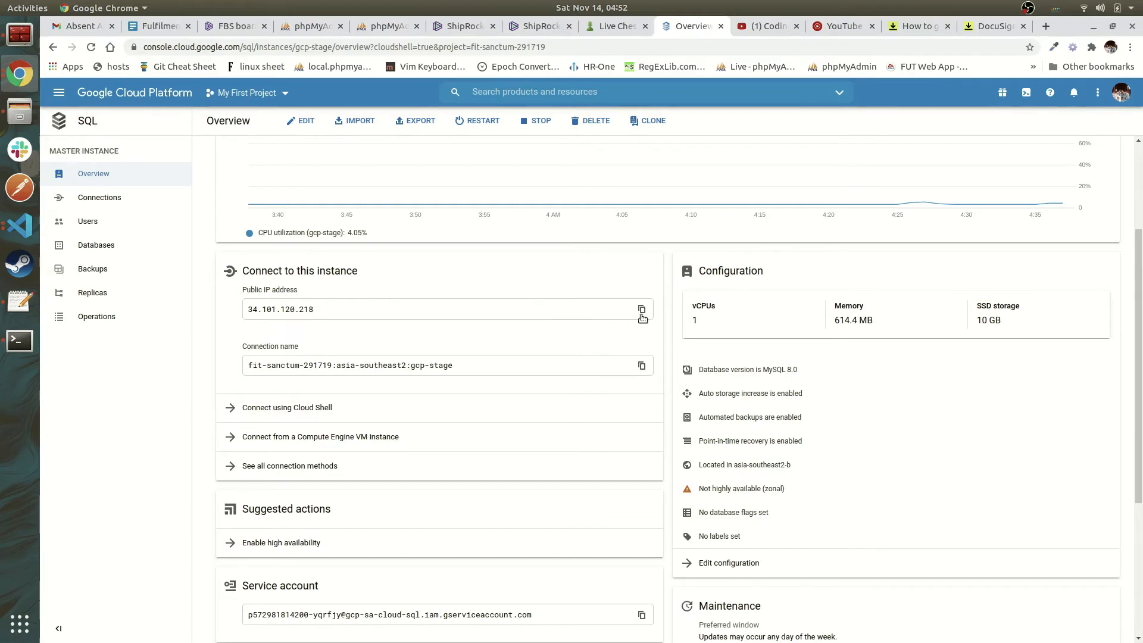
Step: Copy the Cloud SQL instance's public IP 34.101.120.218
{"action": "left_click", "coordinate": [641, 310]}
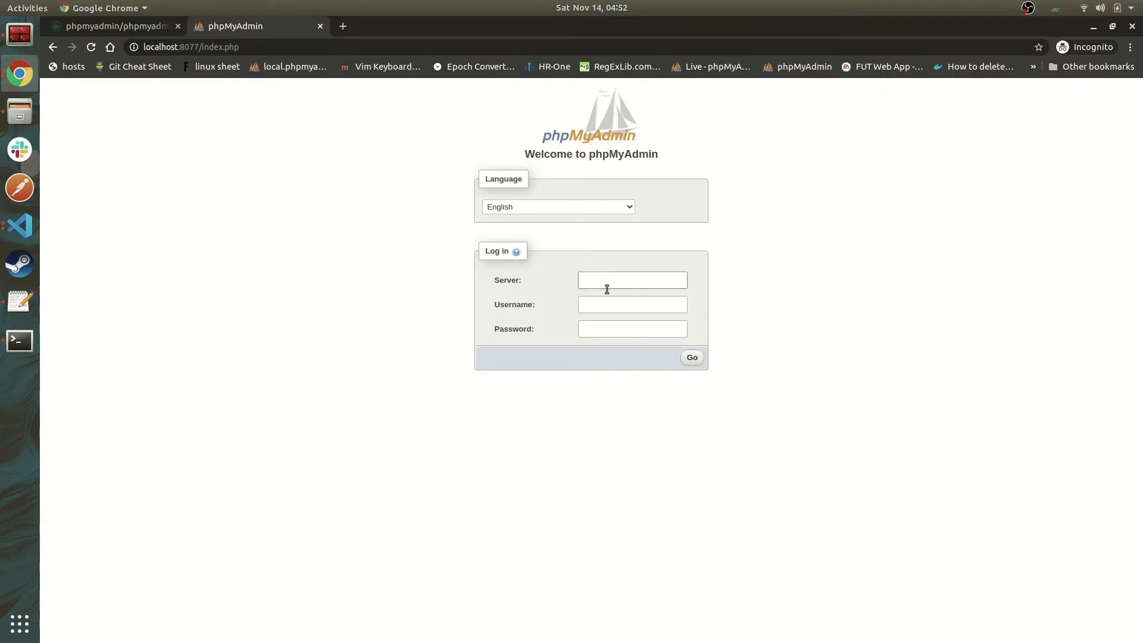
{"action": "left_click", "coordinate": [632, 304]}
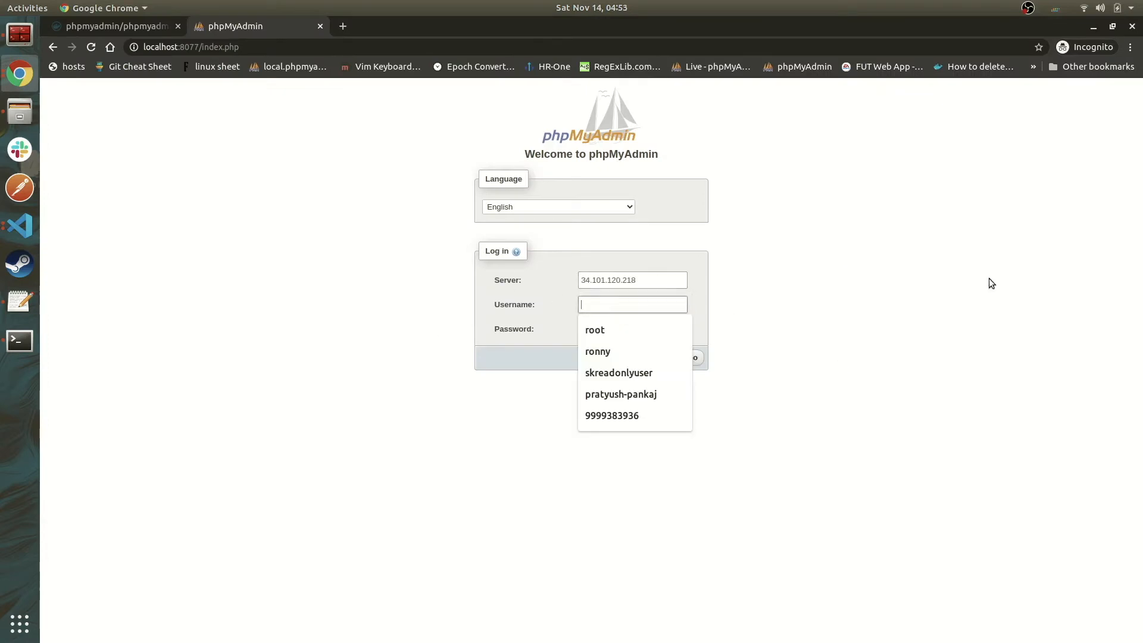
{"action": "left_click", "coordinate": [595, 330]}
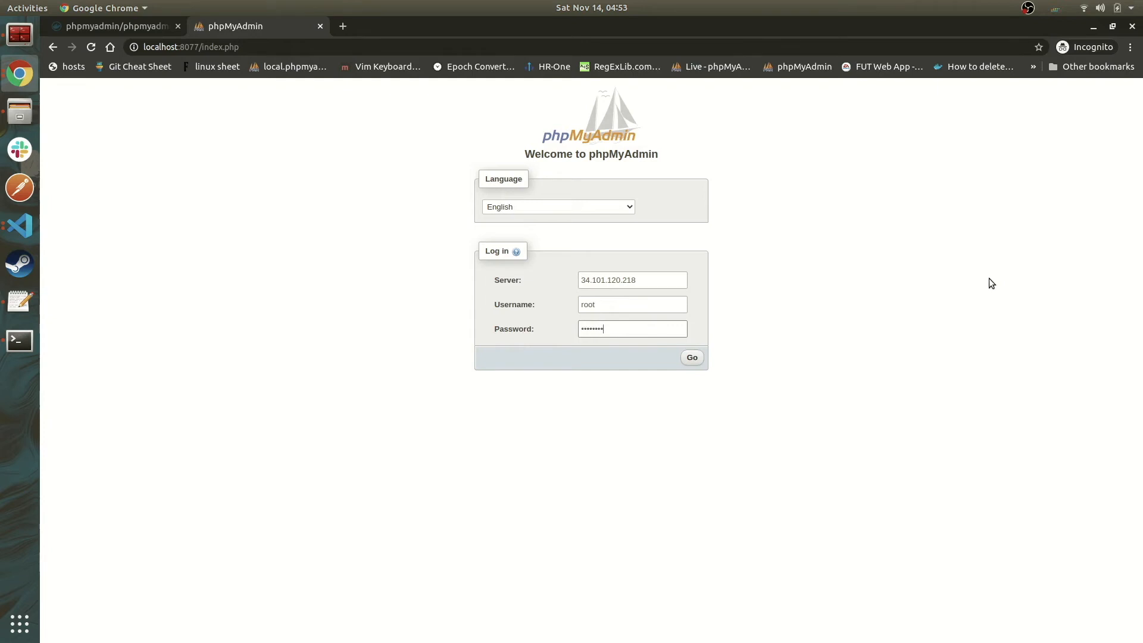
{"action": "left_click", "coordinate": [691, 357]}
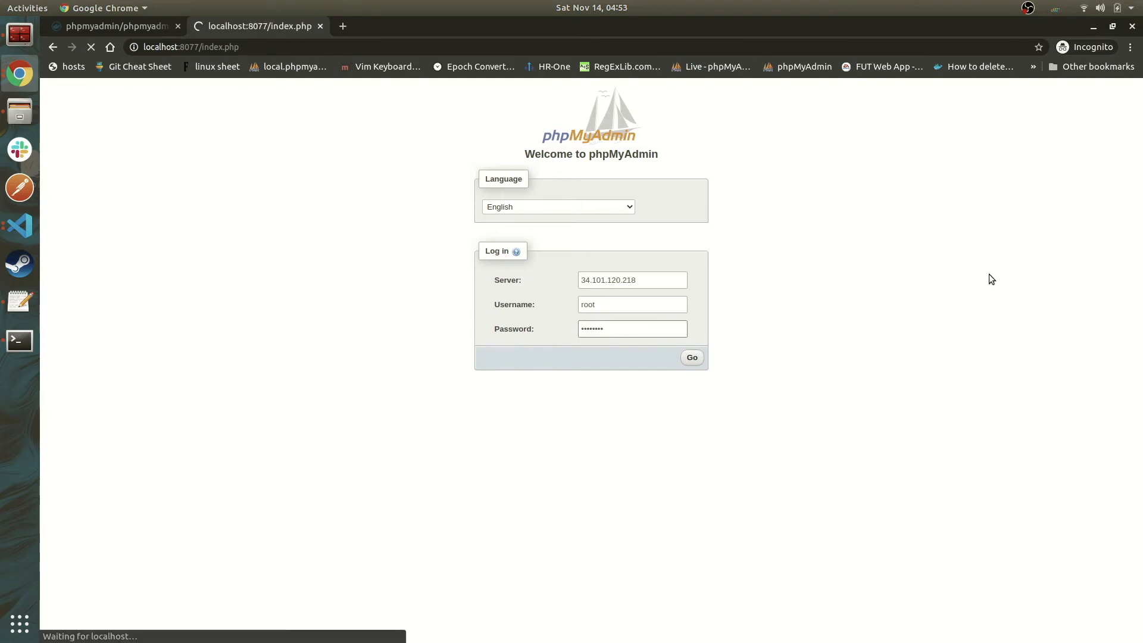
{"action": "left_click", "coordinate": [691, 357]}
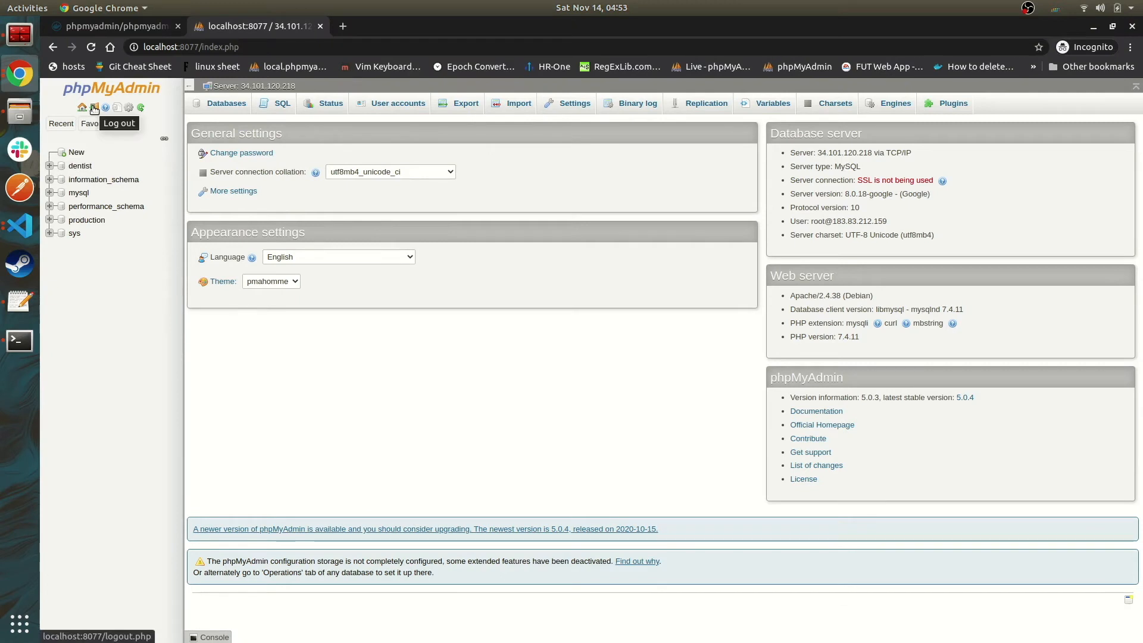
{"action": "left_click", "coordinate": [94, 108]}
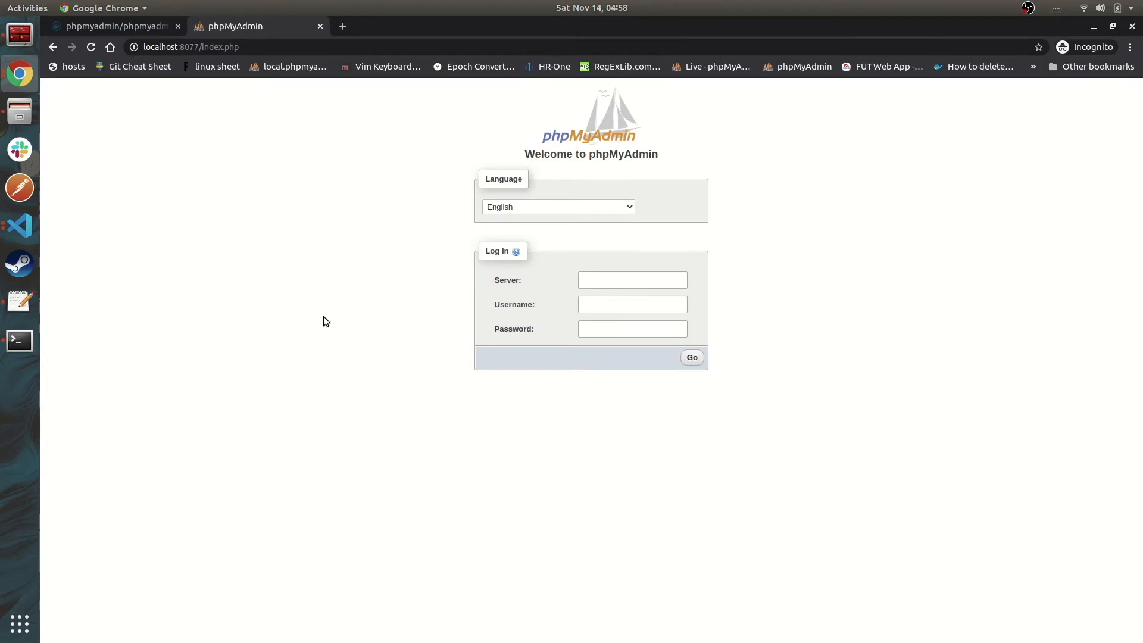
{"action": "mouse_move", "coordinate": [19, 225]}
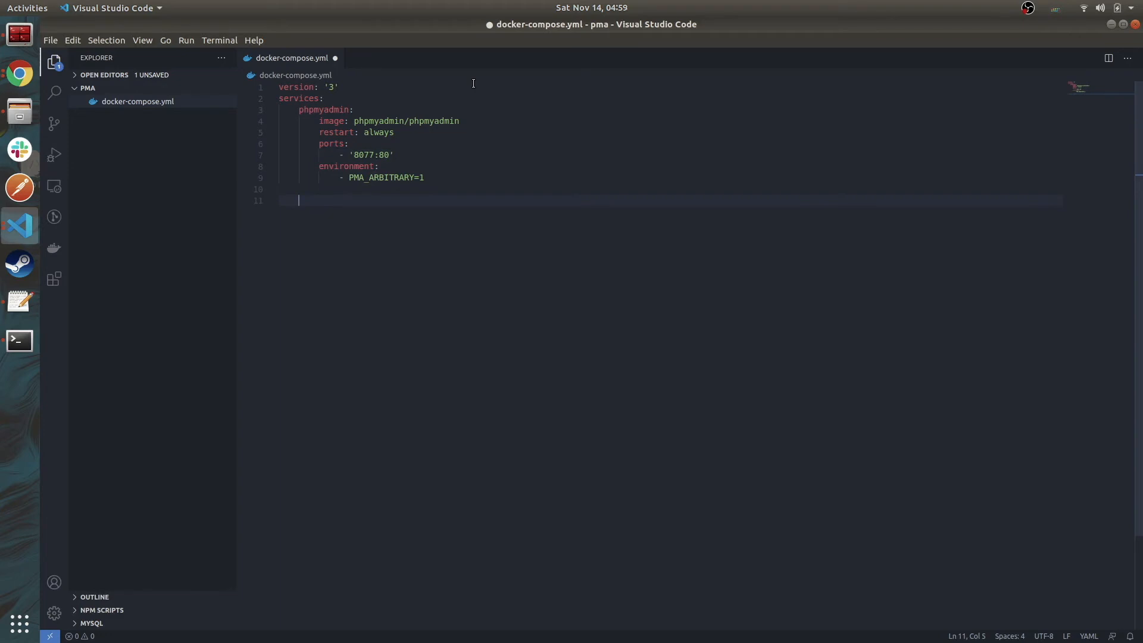
Step: Add a db service using image mysql:latest with ports '5506:3306'
{"action": "type", "text": "db:"}
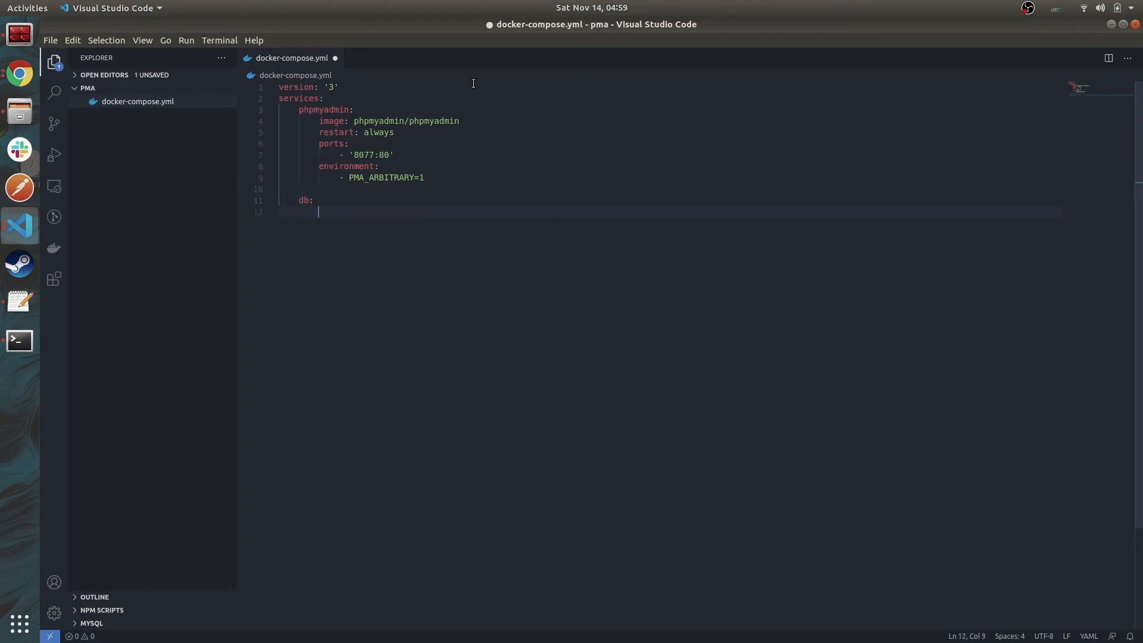
{"action": "type", "text": "image:"}
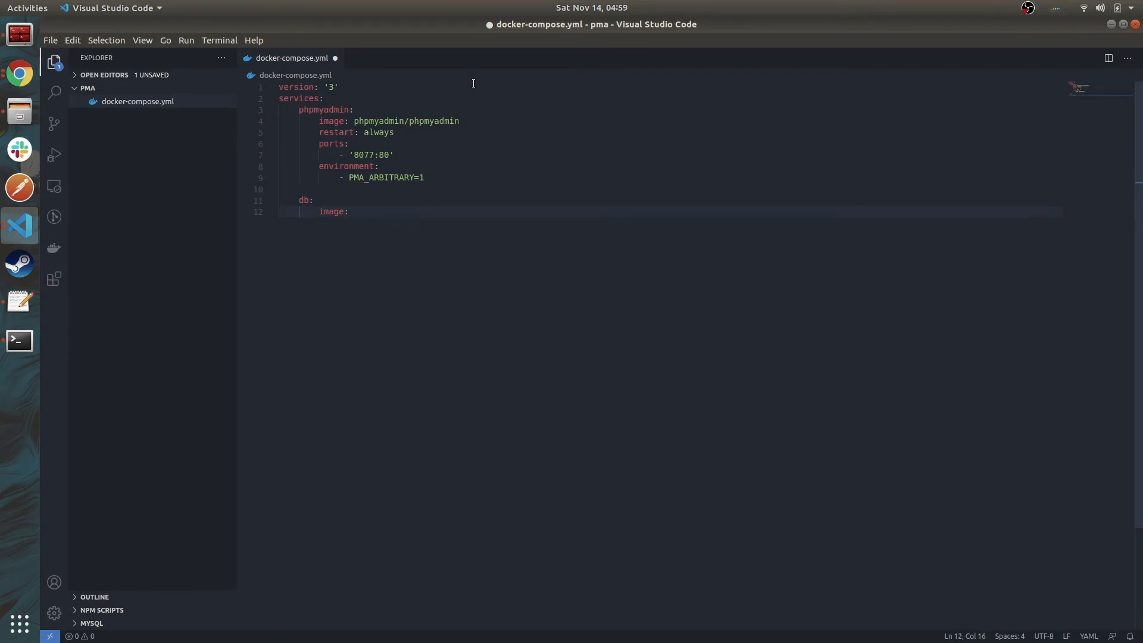
{"action": "type", "text": "mysql"}
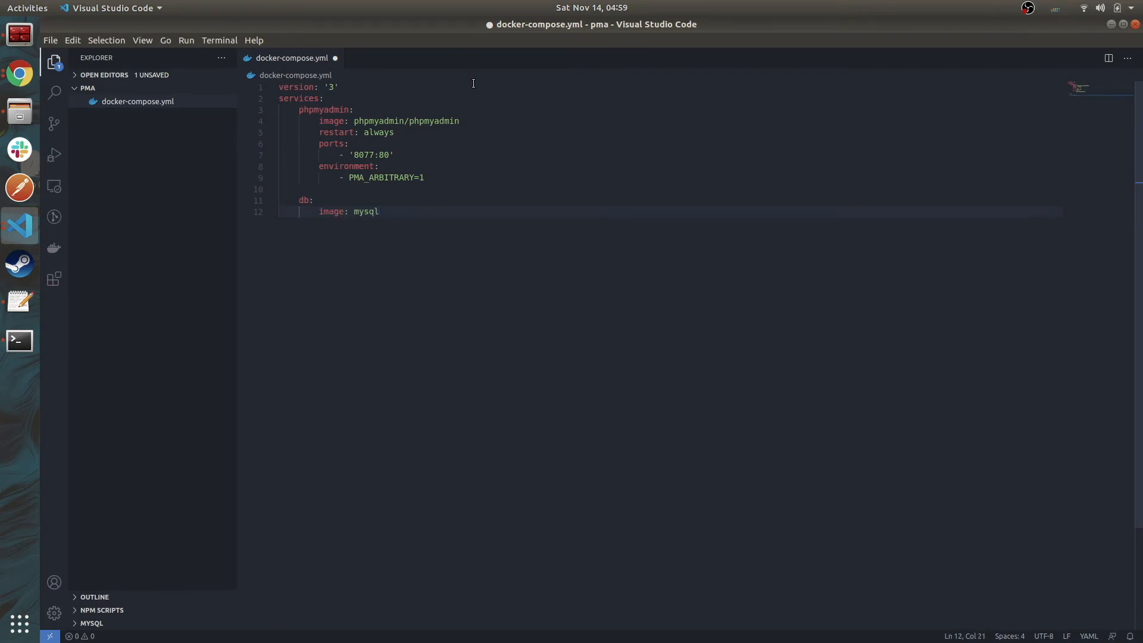
{"action": "type", "text": ":i"}
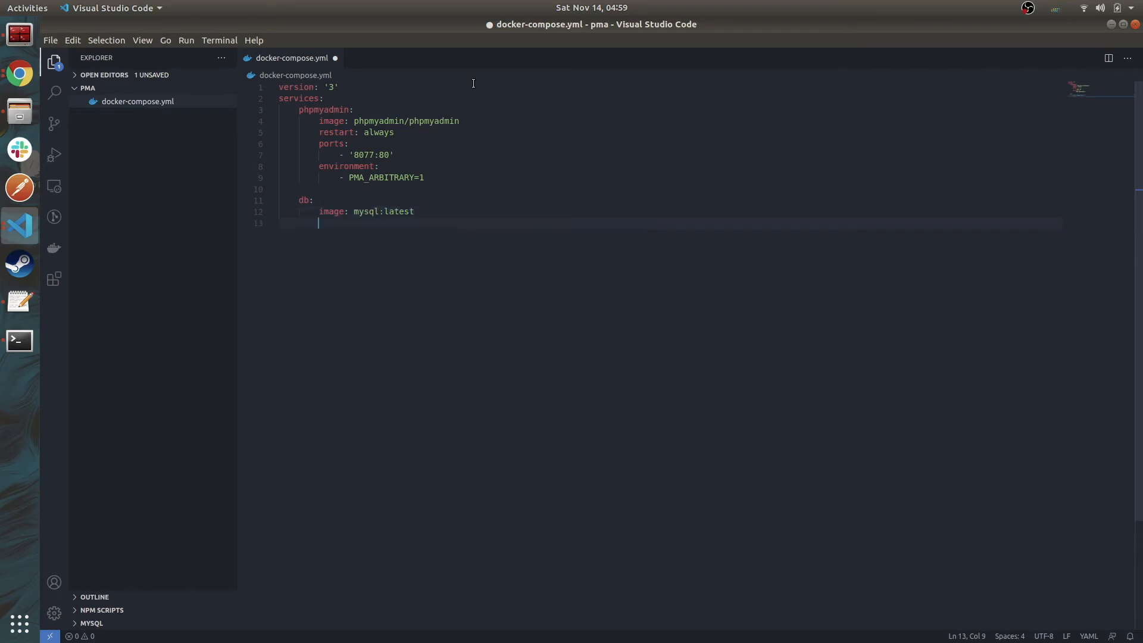
{"action": "type", "text": "por"}
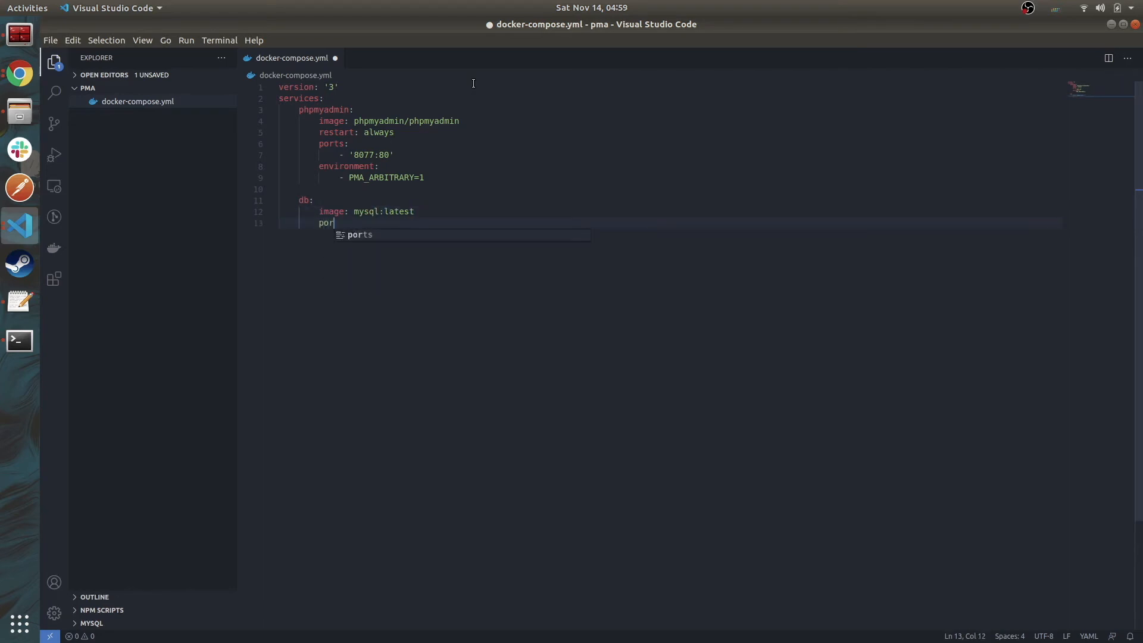
{"action": "key", "text": "Tab"}
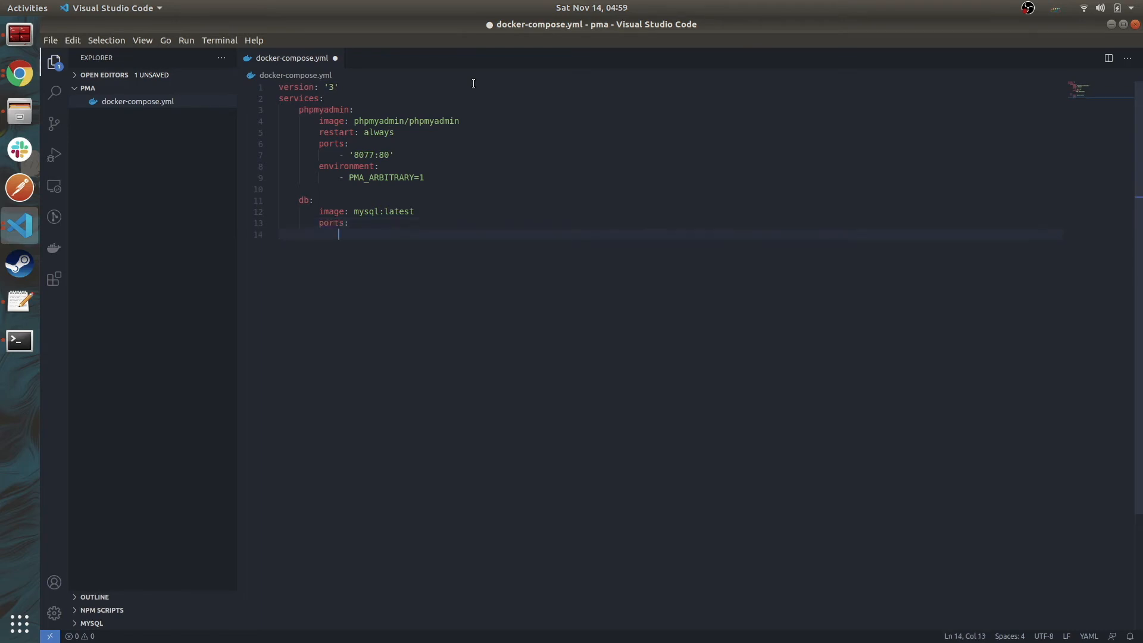
{"action": "type", "text": "-"}
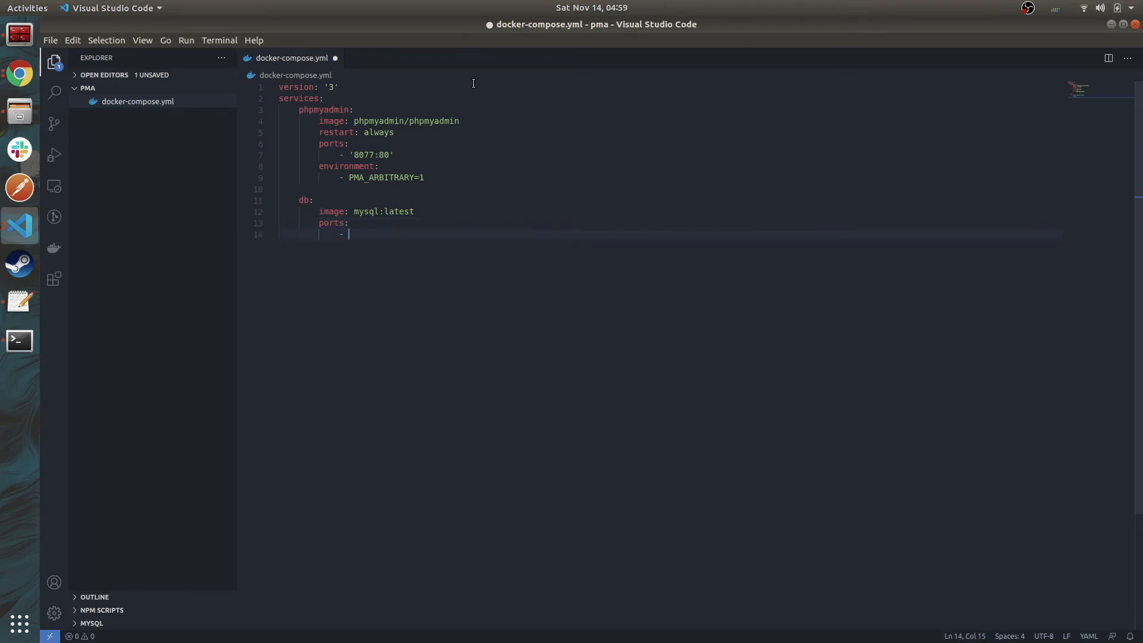
{"action": "type", "text": "'"}
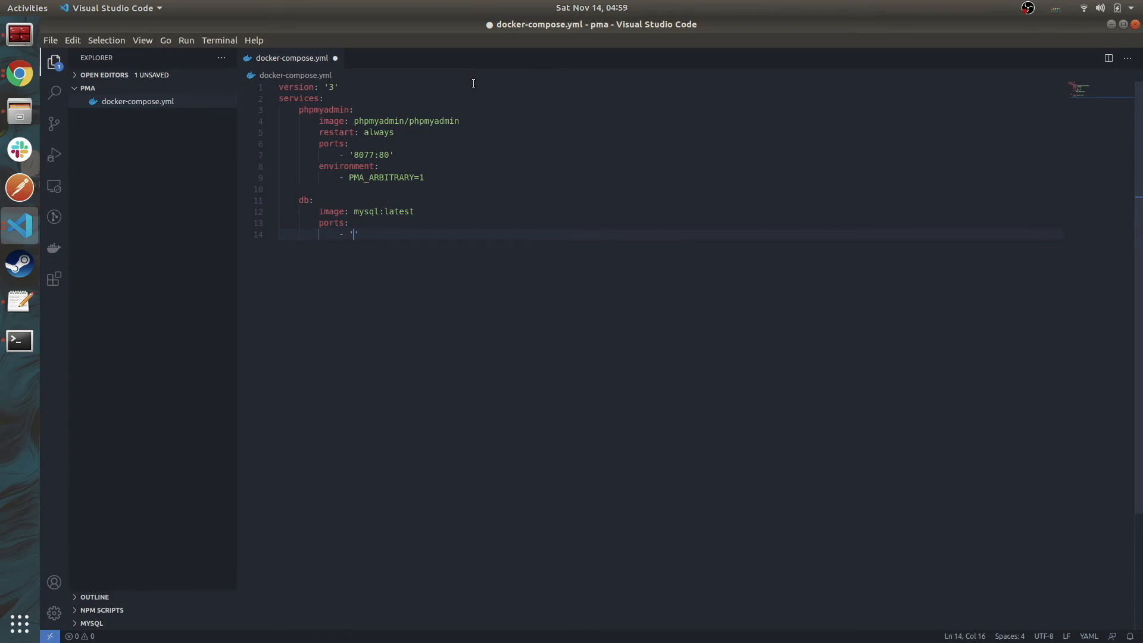
{"action": "type", "text": "550"}
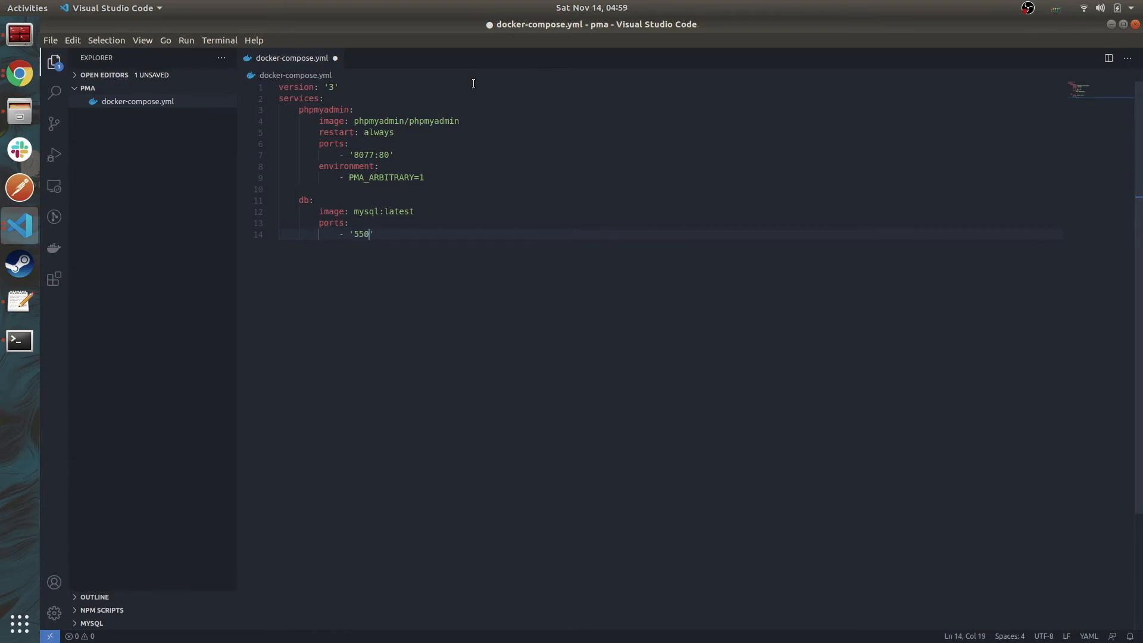
{"action": "type", "text": "6:"}
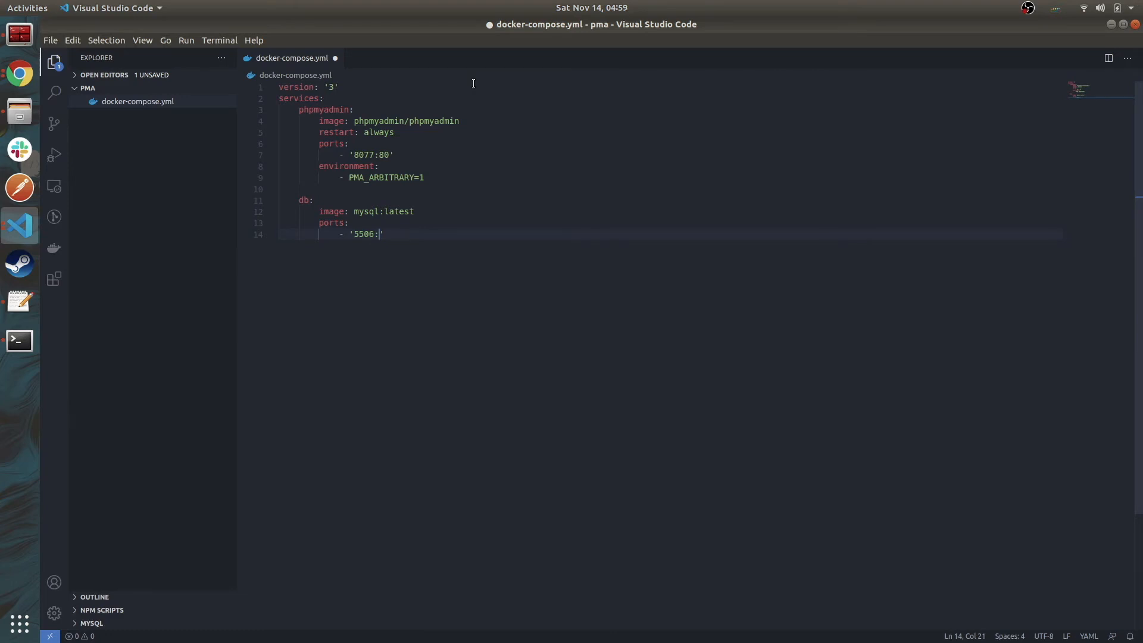
{"action": "type", "text": "3306'"}
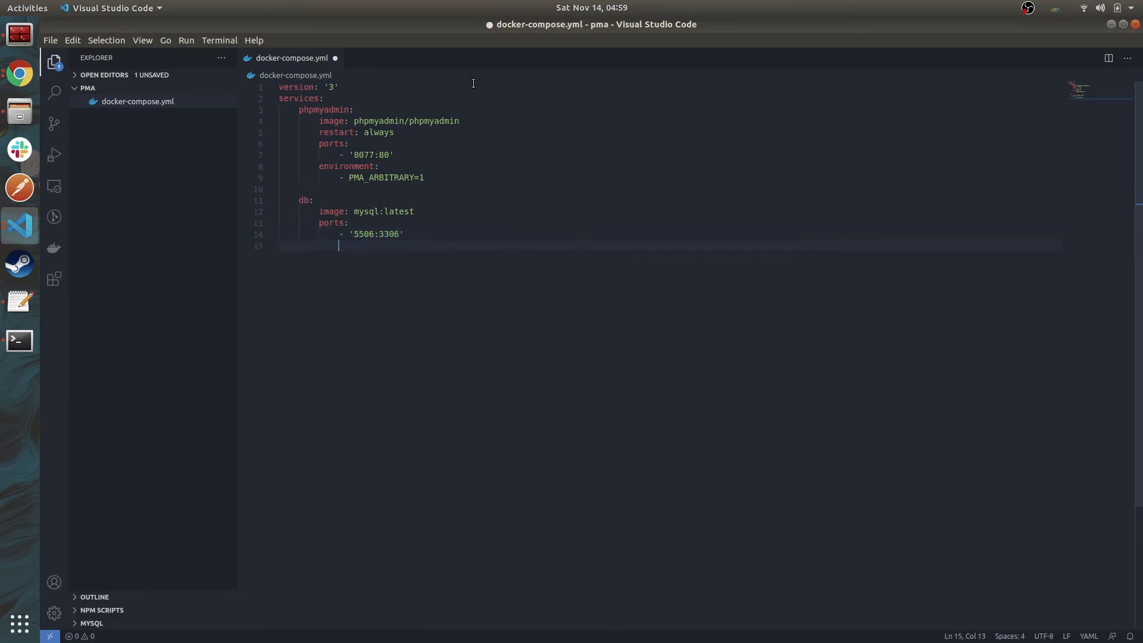
Step: Set restart: unless-stopped and start environment with MYSQL_USER root
{"action": "type", "text": "re"}
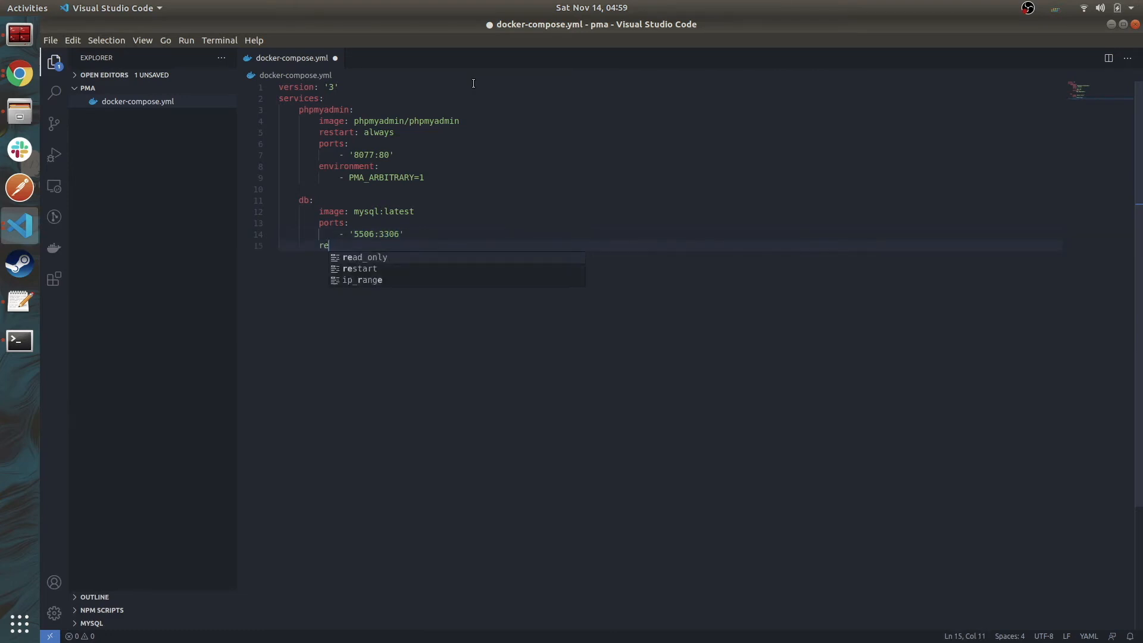
{"action": "key", "text": "Tab"}
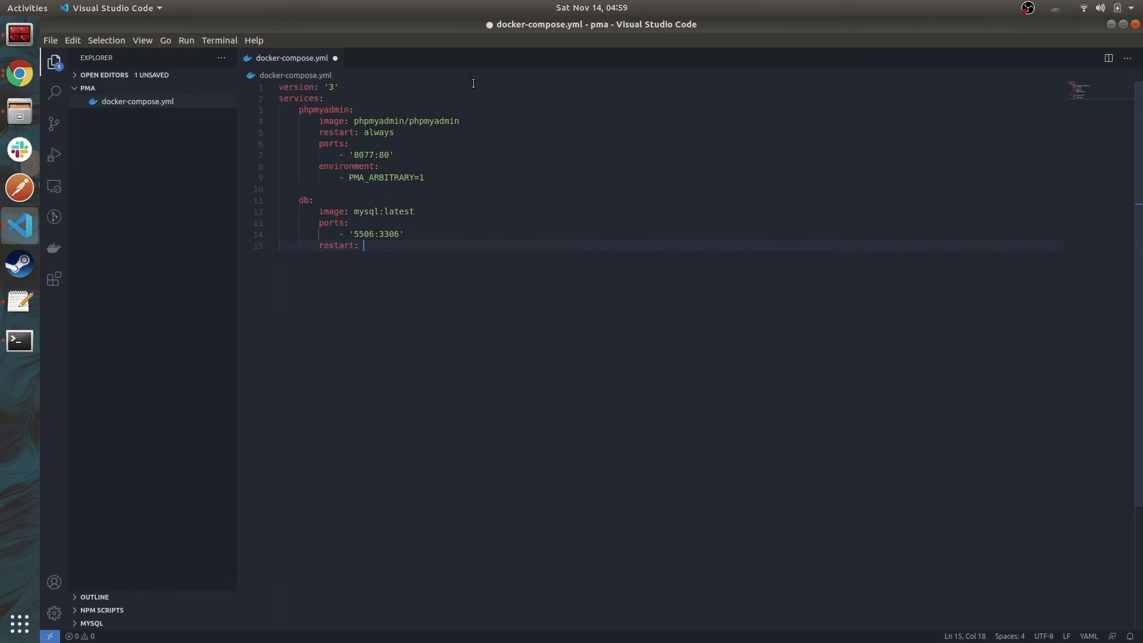
{"action": "type", "text": "unless-"}
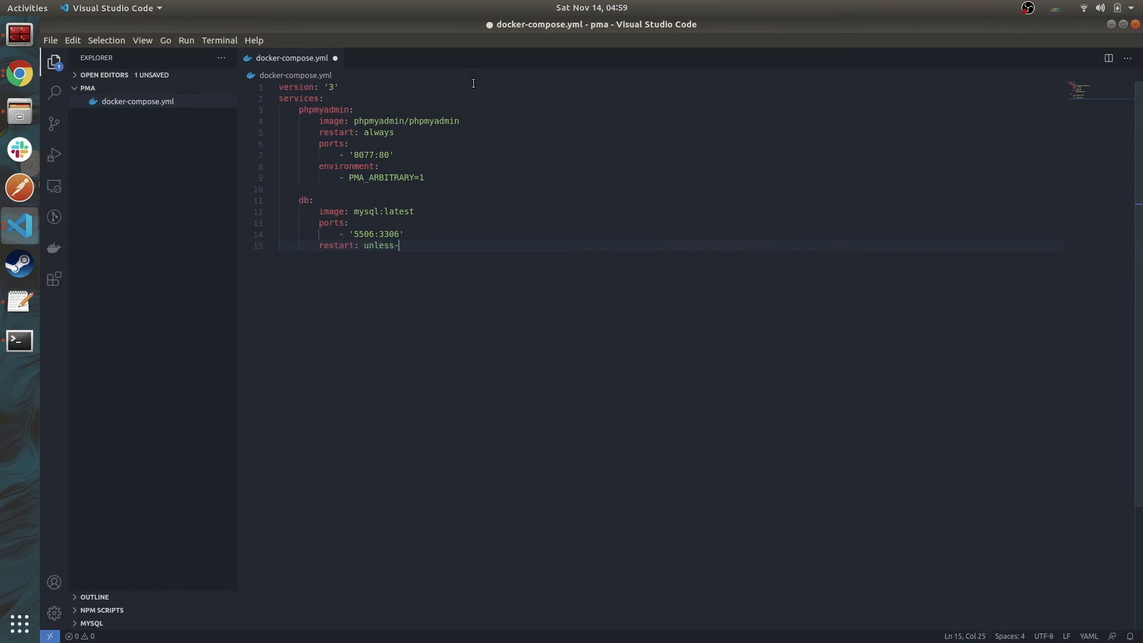
{"action": "type", "text": "stopped"}
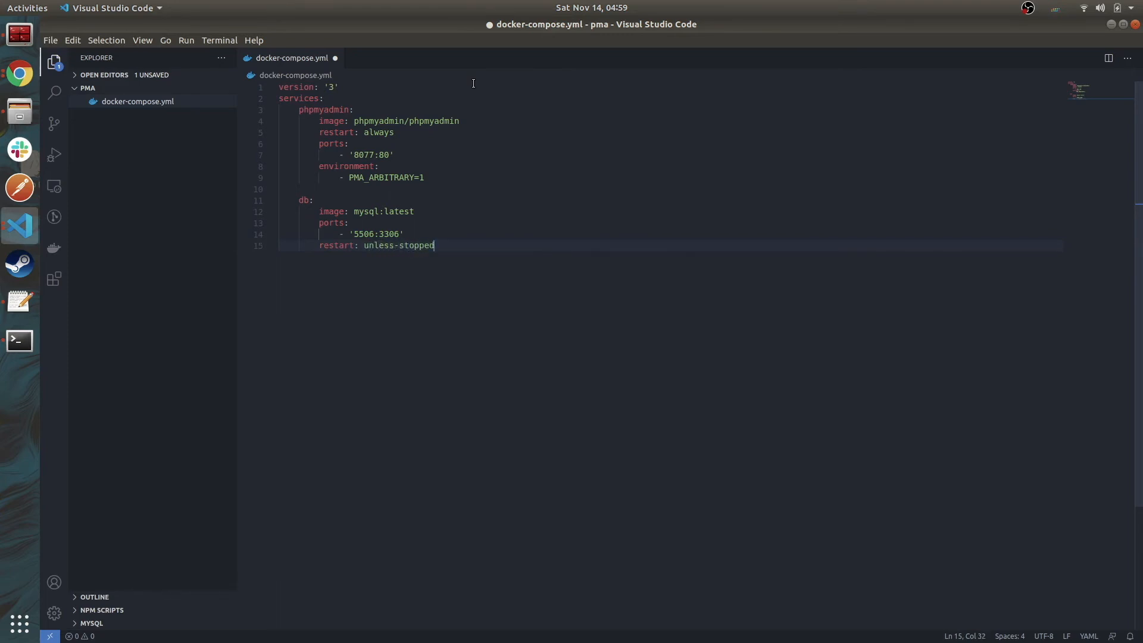
{"action": "type", "text": "environment:"}
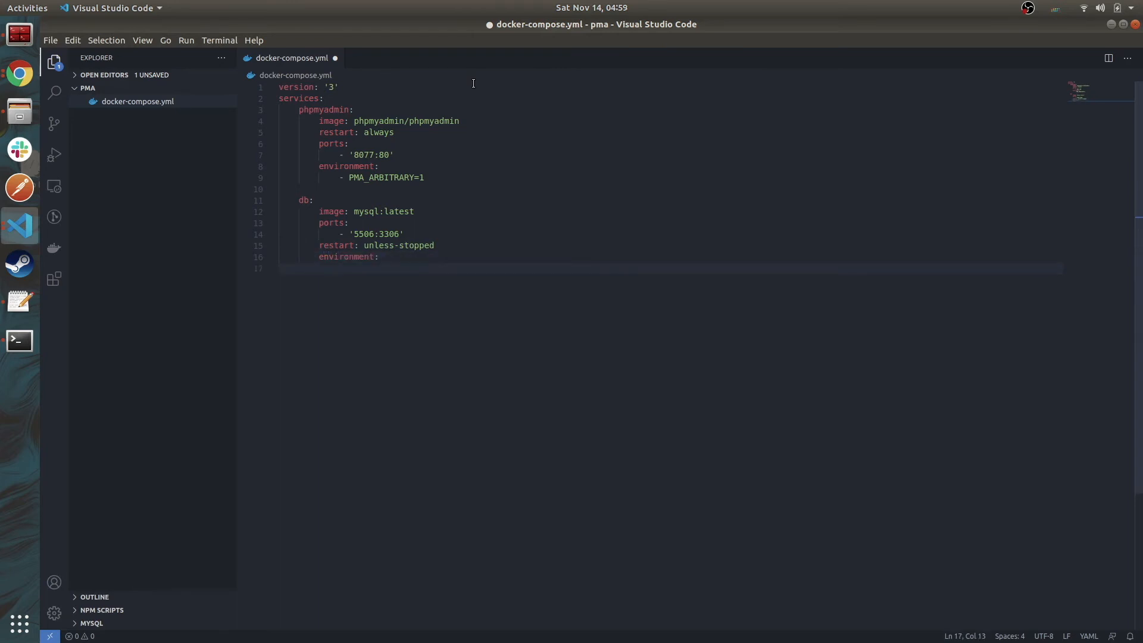
{"action": "type", "text": "MYSQL"}
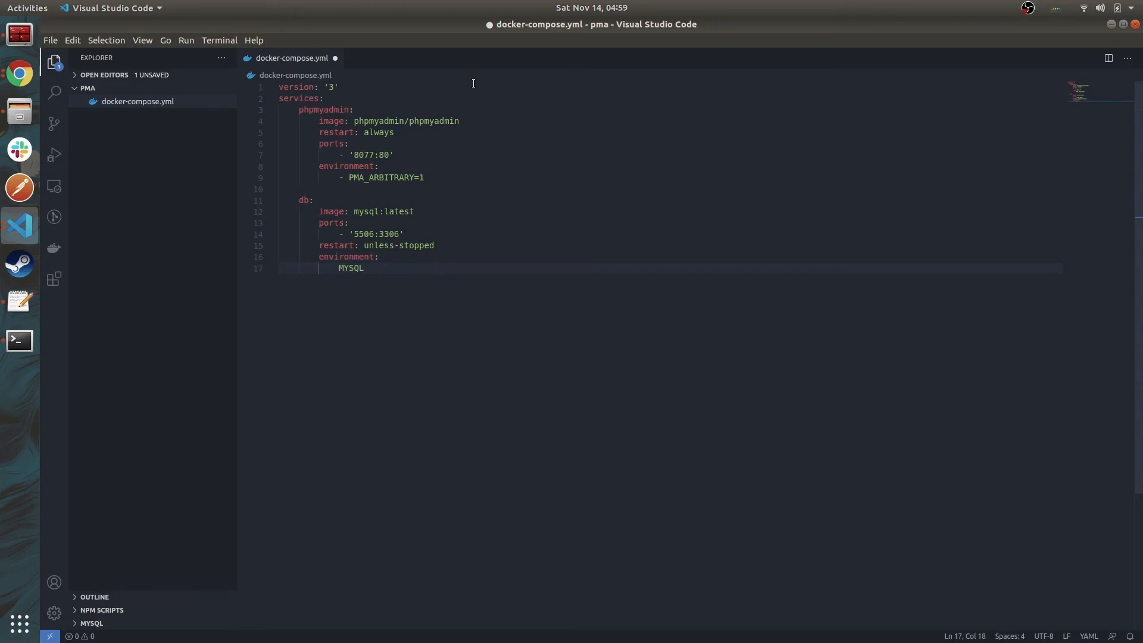
{"action": "type", "text": "_USER"}
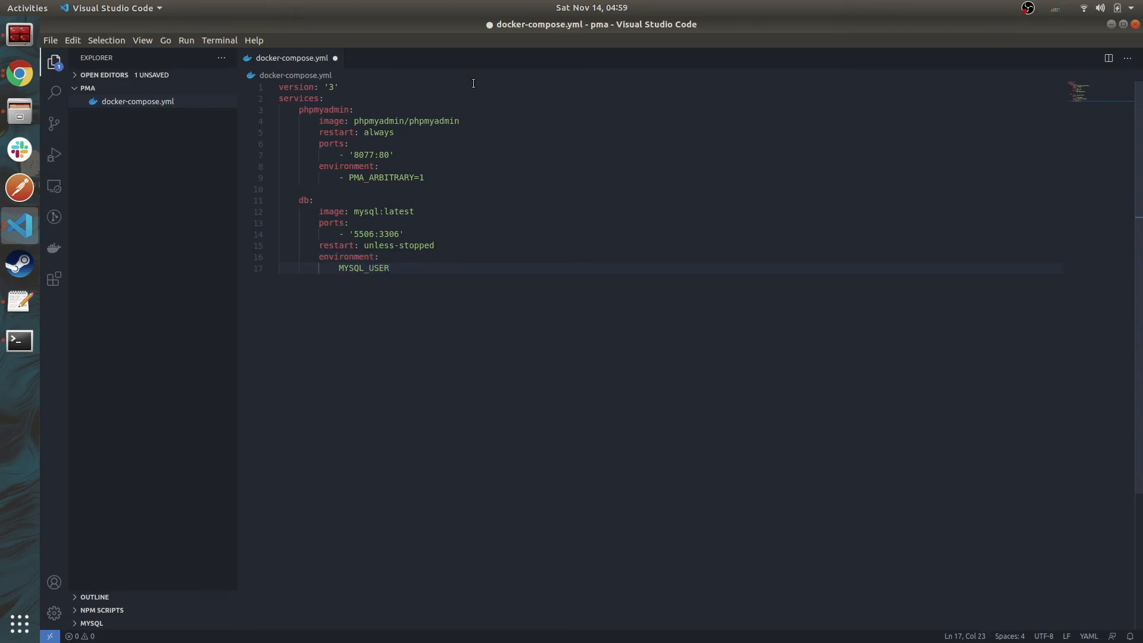
{"action": "type", "text": ": root"}
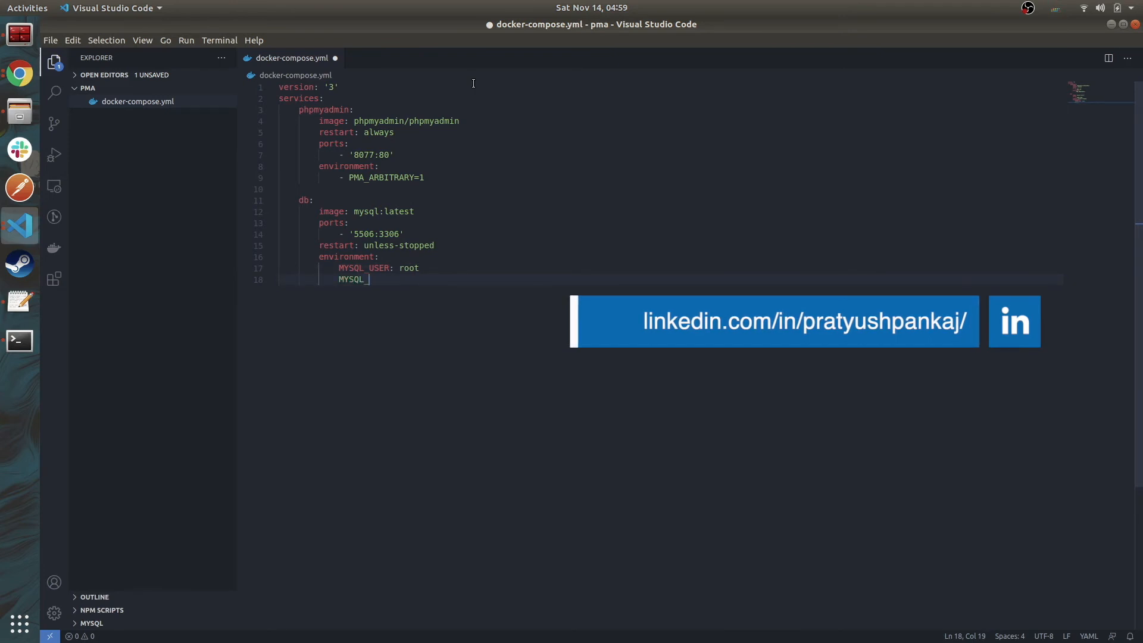
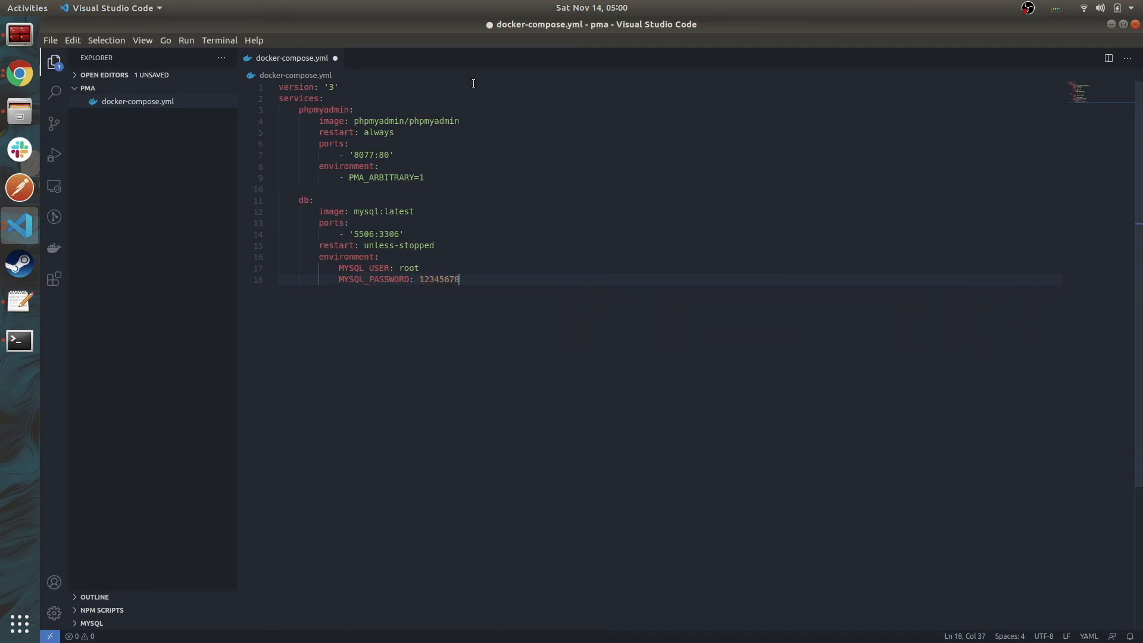
{"action": "type", "text": "MYSQL"}
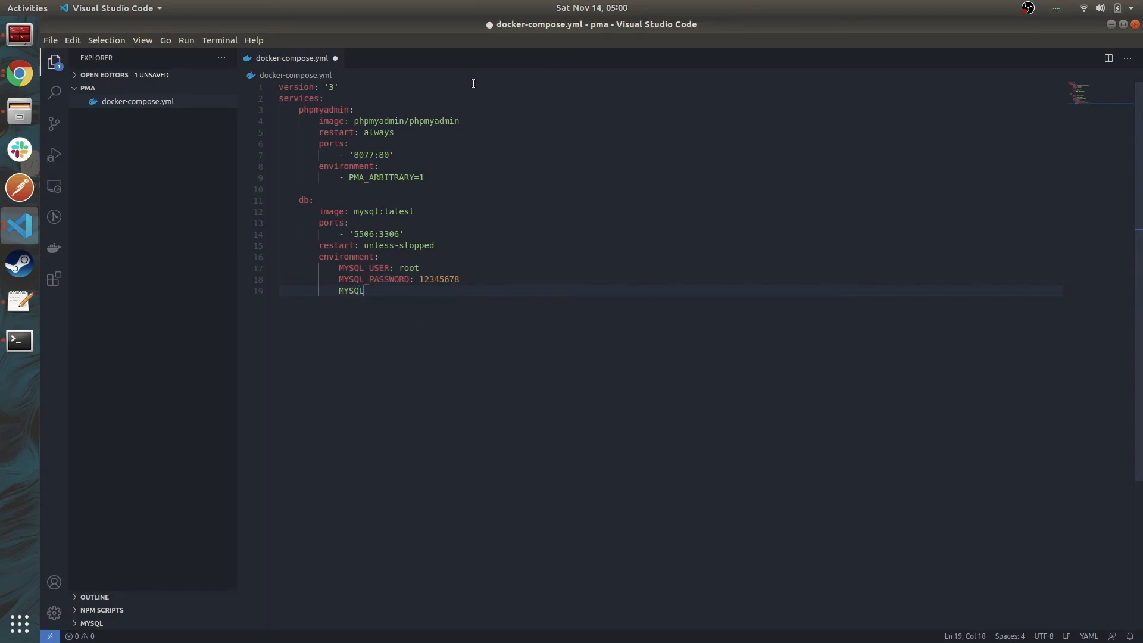
{"action": "type", "text": "_ROOT"}
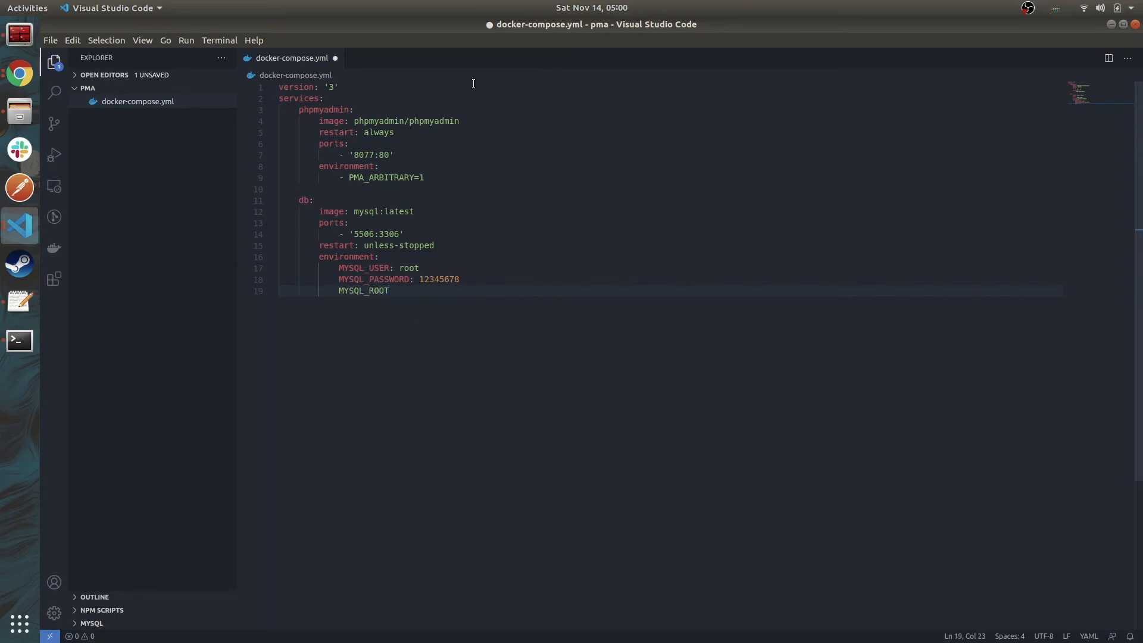
{"action": "type", "text": "_PASSWORD"}
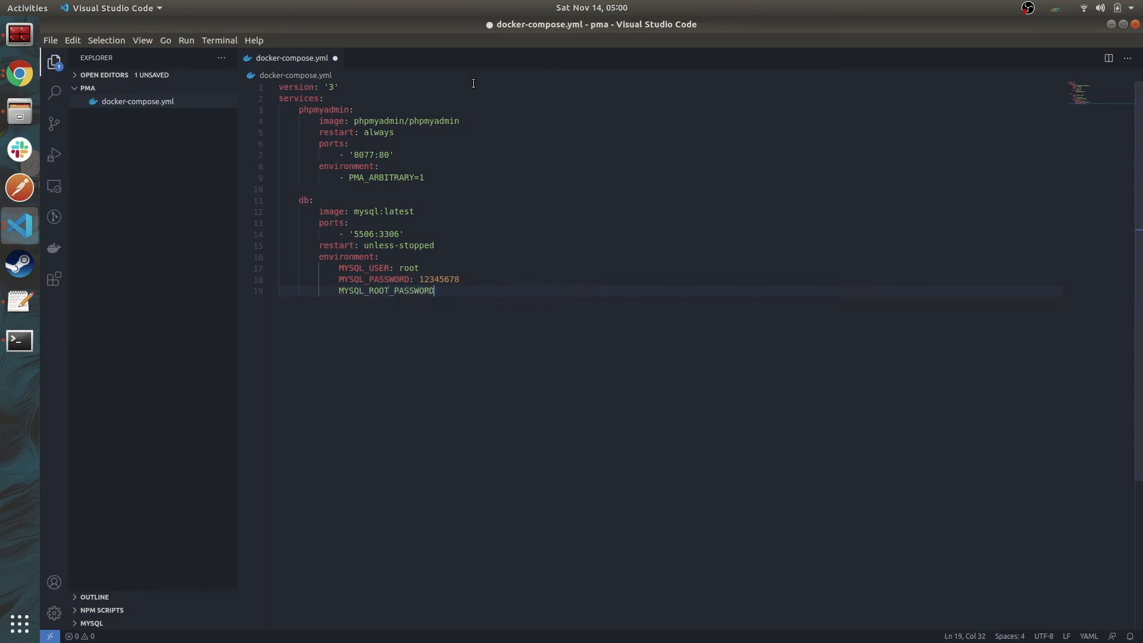
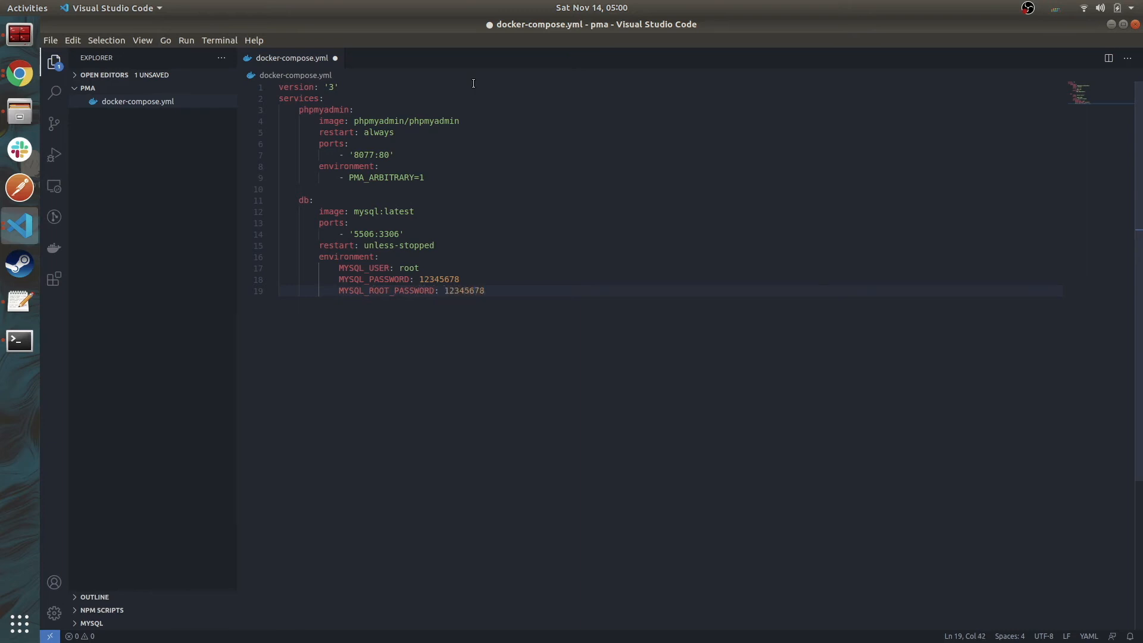
{"action": "key", "text": "ctrl+s"}
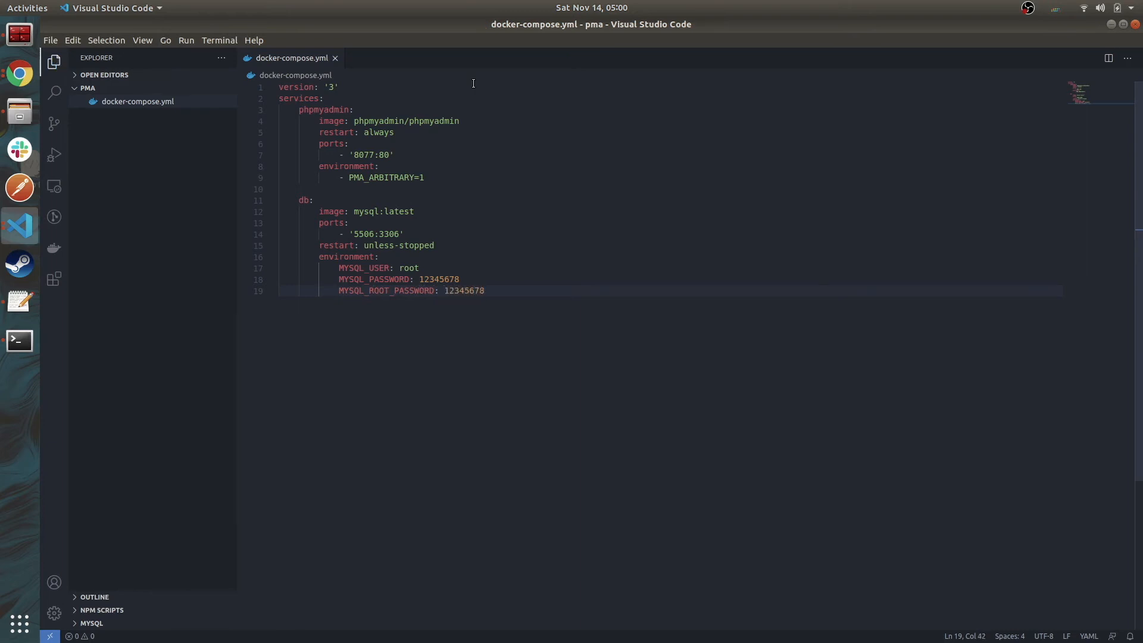
{"action": "double_click", "coordinate": [464, 290]}
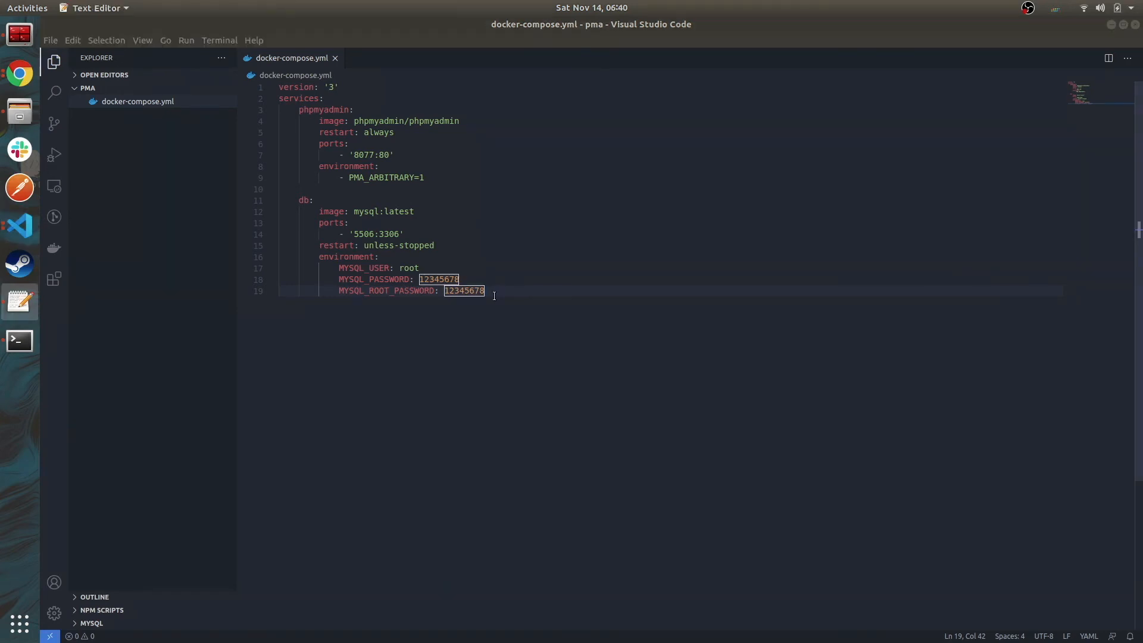
{"action": "mouse_move", "coordinate": [19, 341]}
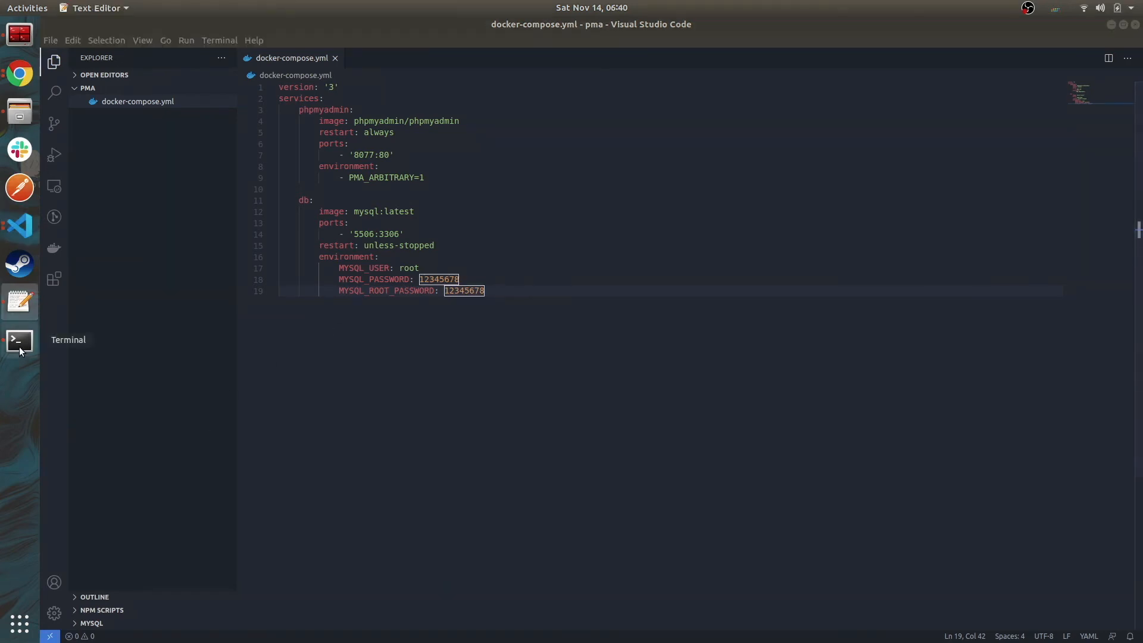
Step: Run docker-compose up in the terminal to start both services
{"action": "left_click", "coordinate": [19, 341]}
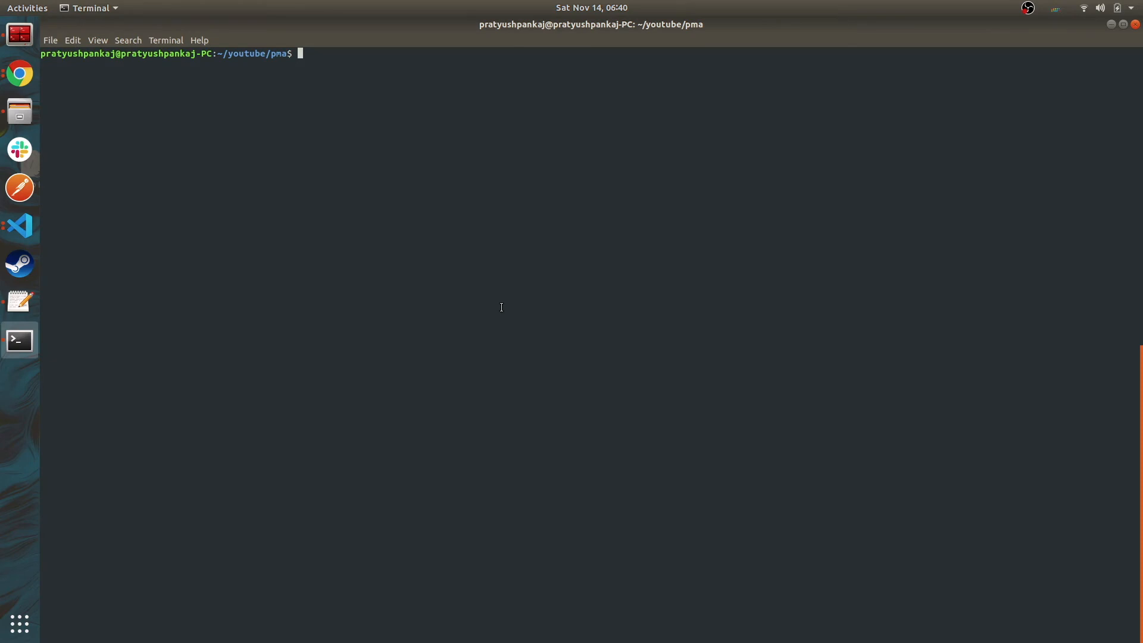
{"action": "type", "text": "docker-compose"}
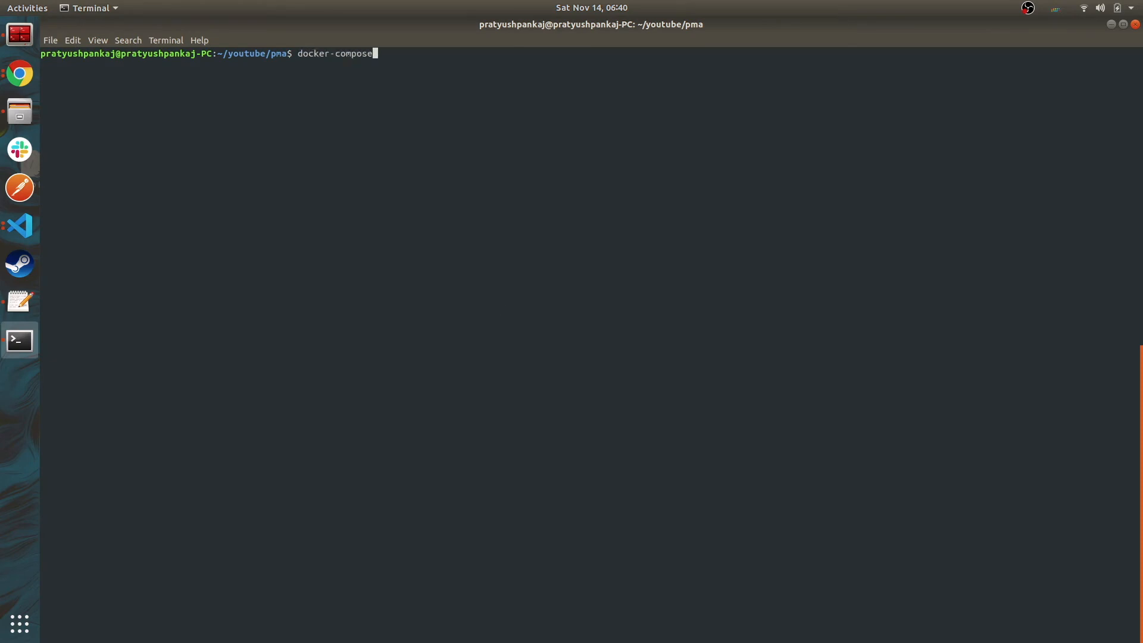
{"action": "type", "text": "up"}
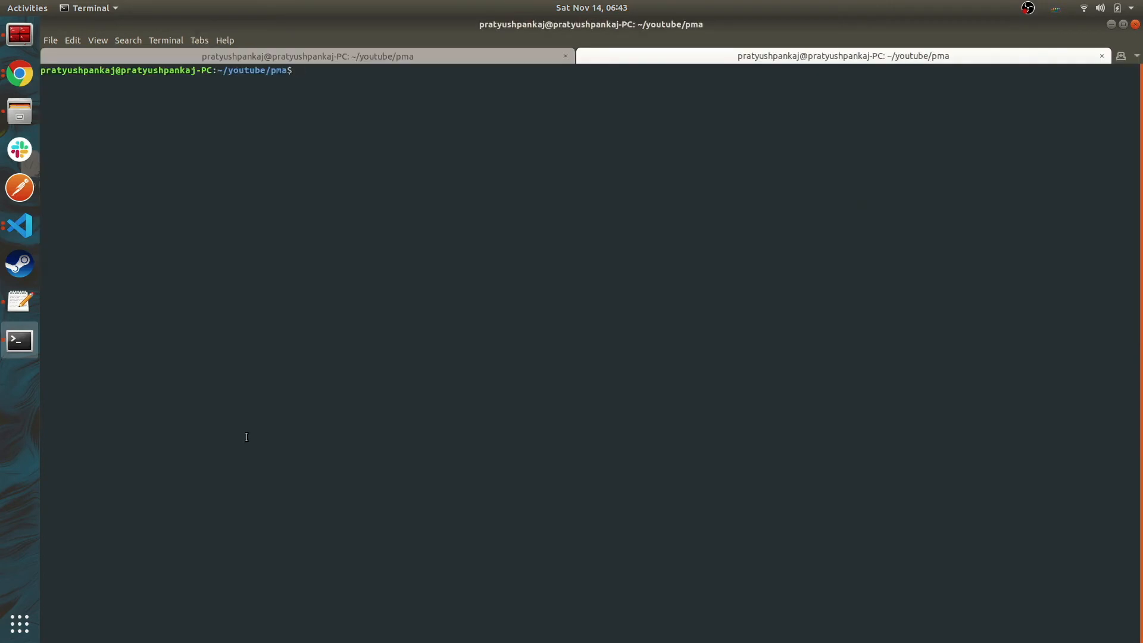
Step: Enter the db container's MySQL shell as root via docker-compose exec
{"action": "type", "text": "docker"}
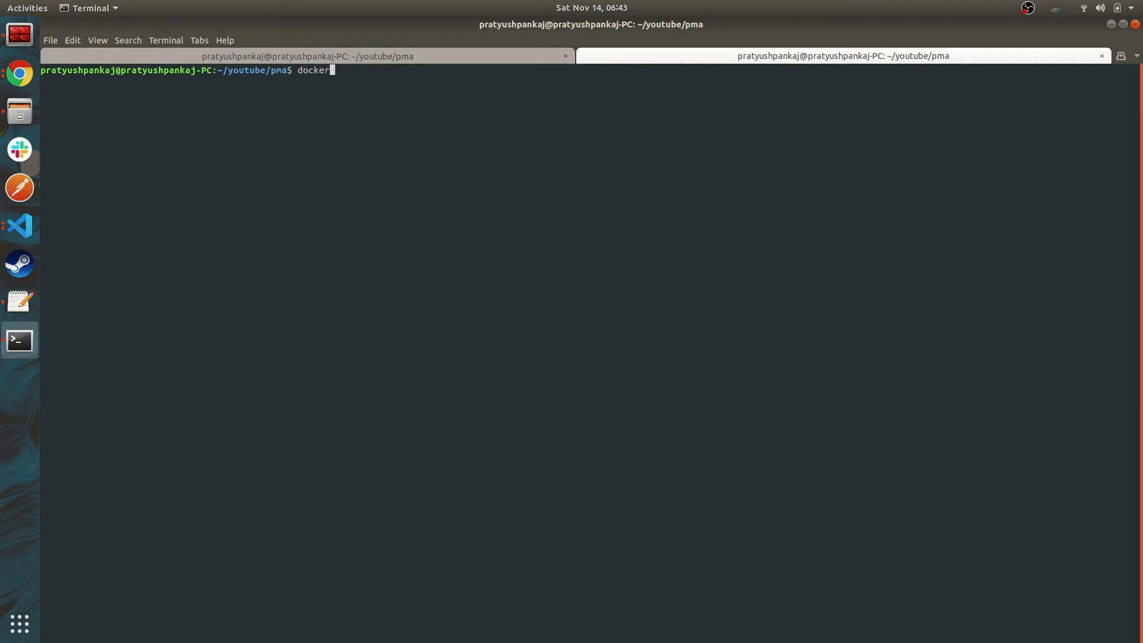
{"action": "type", "text": "-compose exec db"}
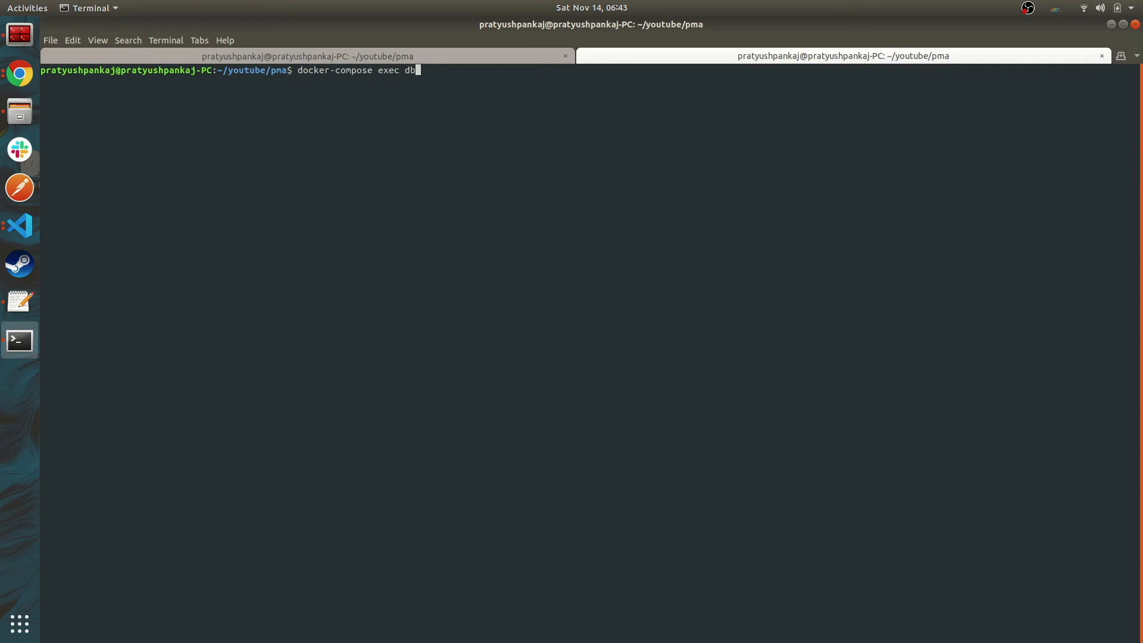
{"action": "type", "text": "mysql"}
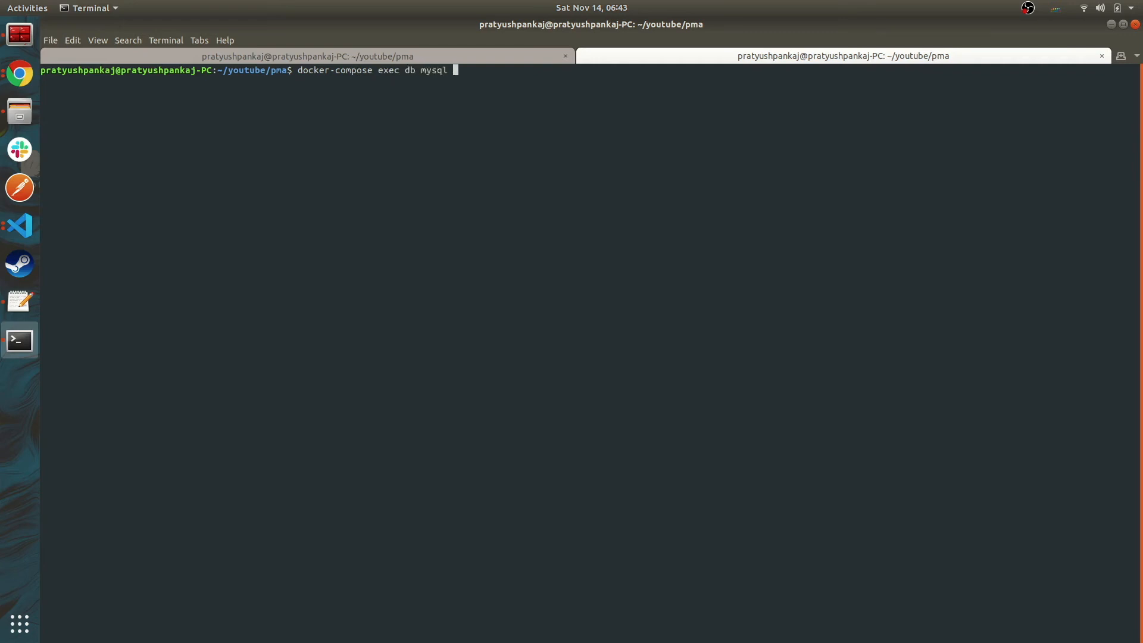
{"action": "type", "text": "-u root -p"}
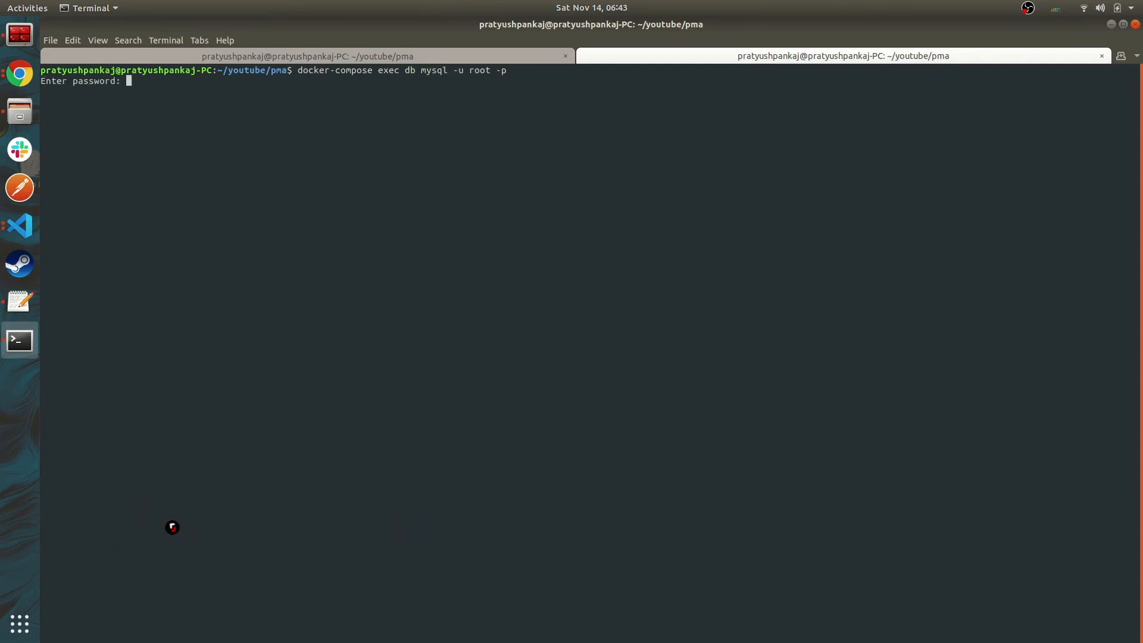
{"action": "key", "text": "Return"}
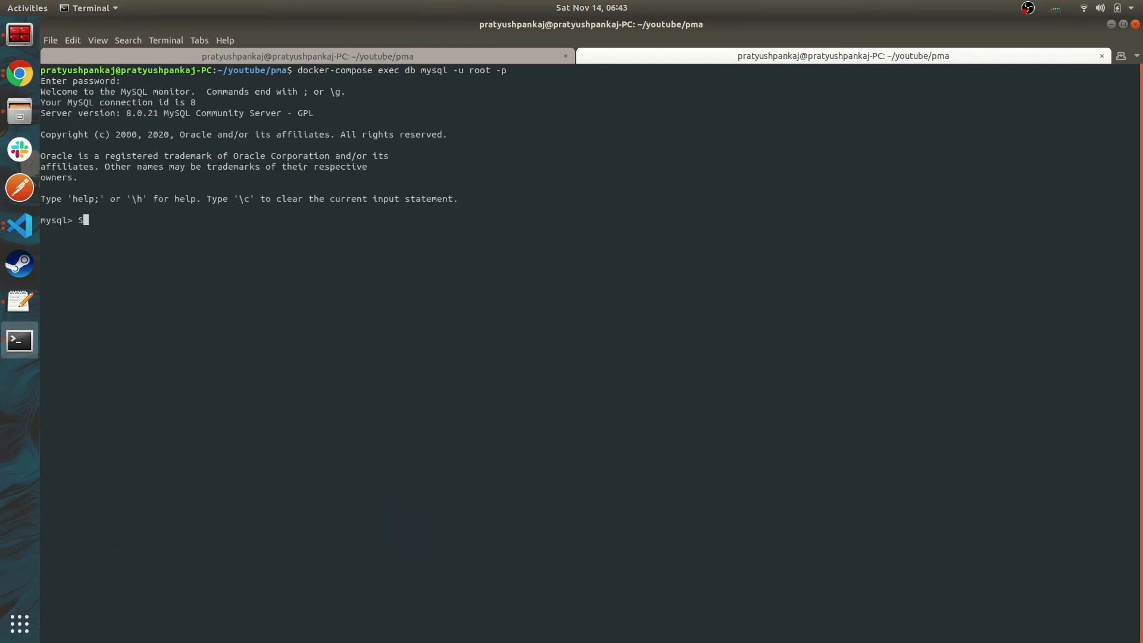
Step: List the four databases with SHOW DATABASES, then exit the MySQL shell
{"action": "type", "text": "HOW DATABASES"}
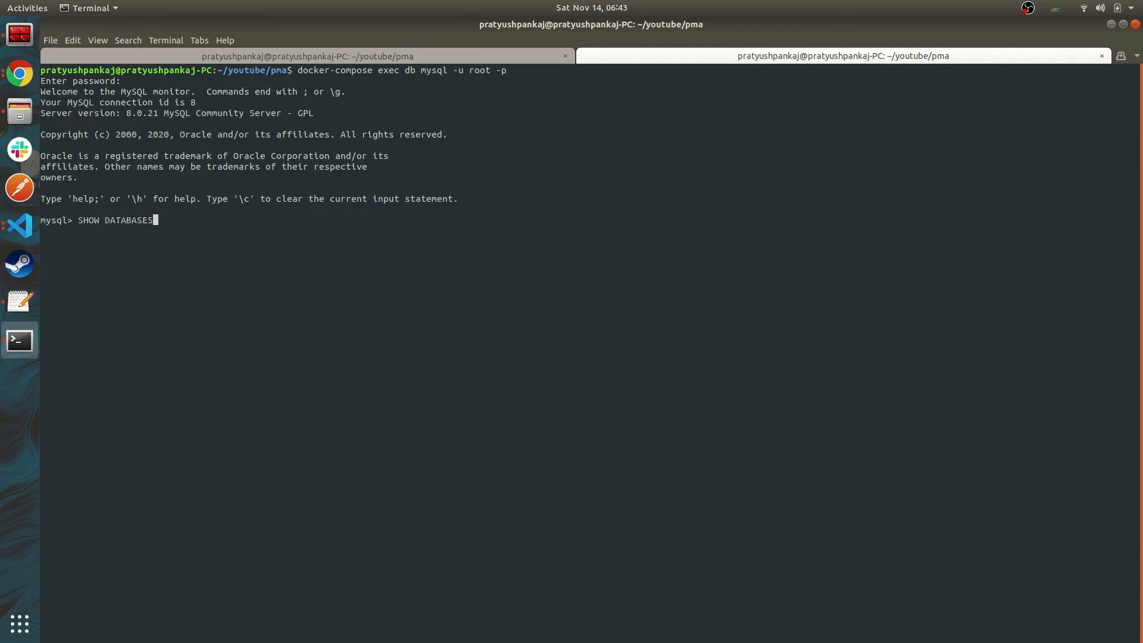
{"action": "key", "text": "Return"}
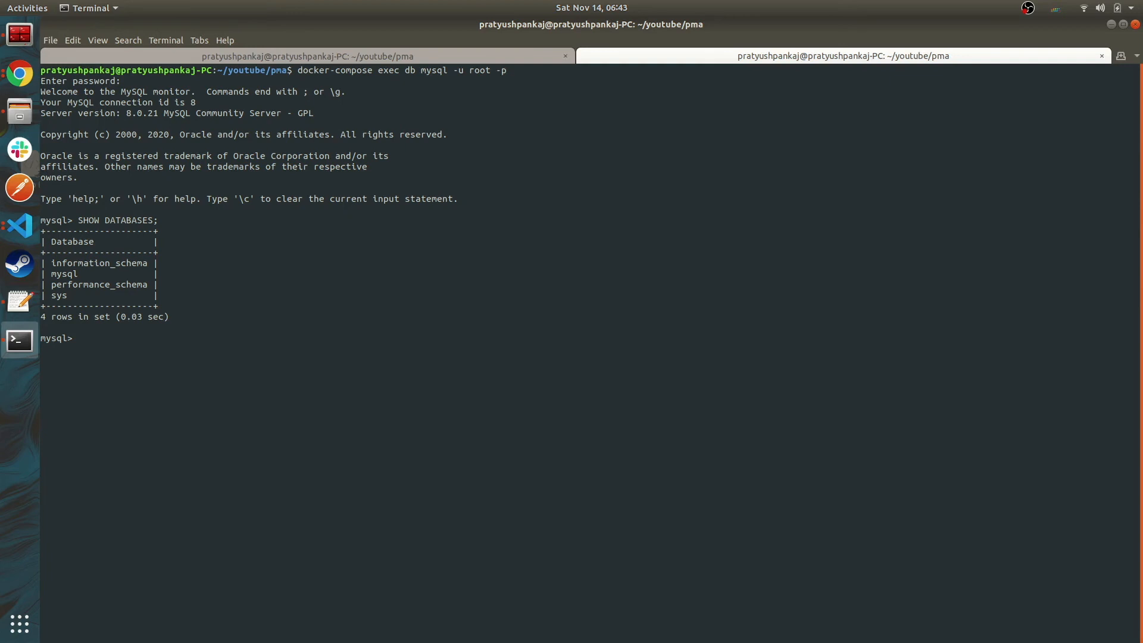
{"action": "type", "text": "e"}
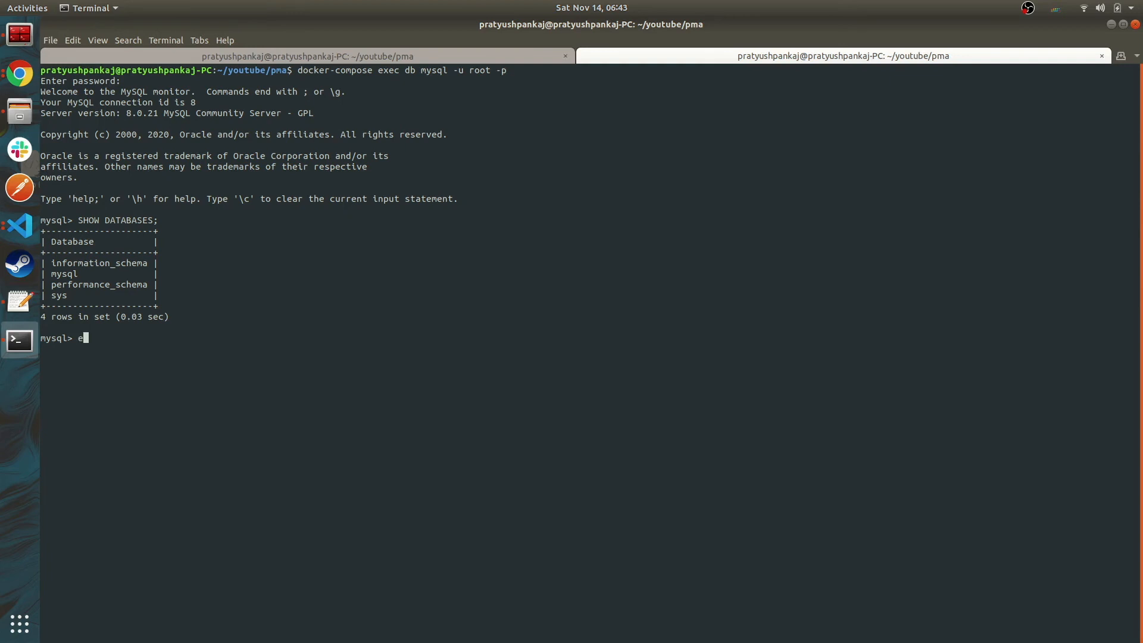
{"action": "type", "text": "xit"}
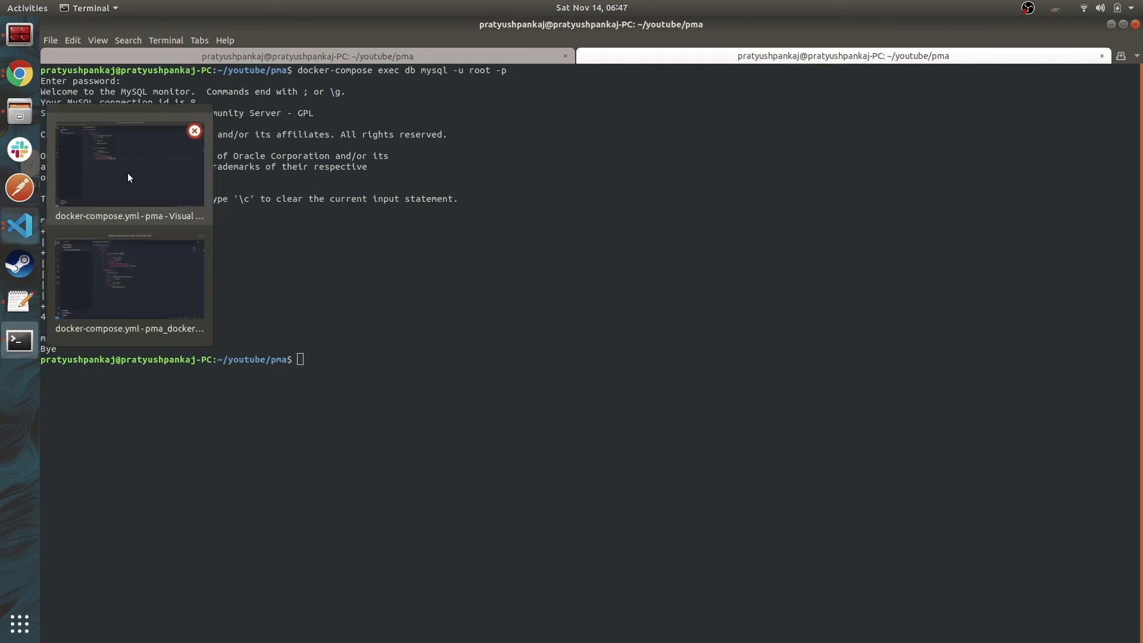
Step: Comment out PMA_ARBITRARY=1 and add the PMA_HOST=db environment entry
{"action": "left_click", "coordinate": [129, 164]}
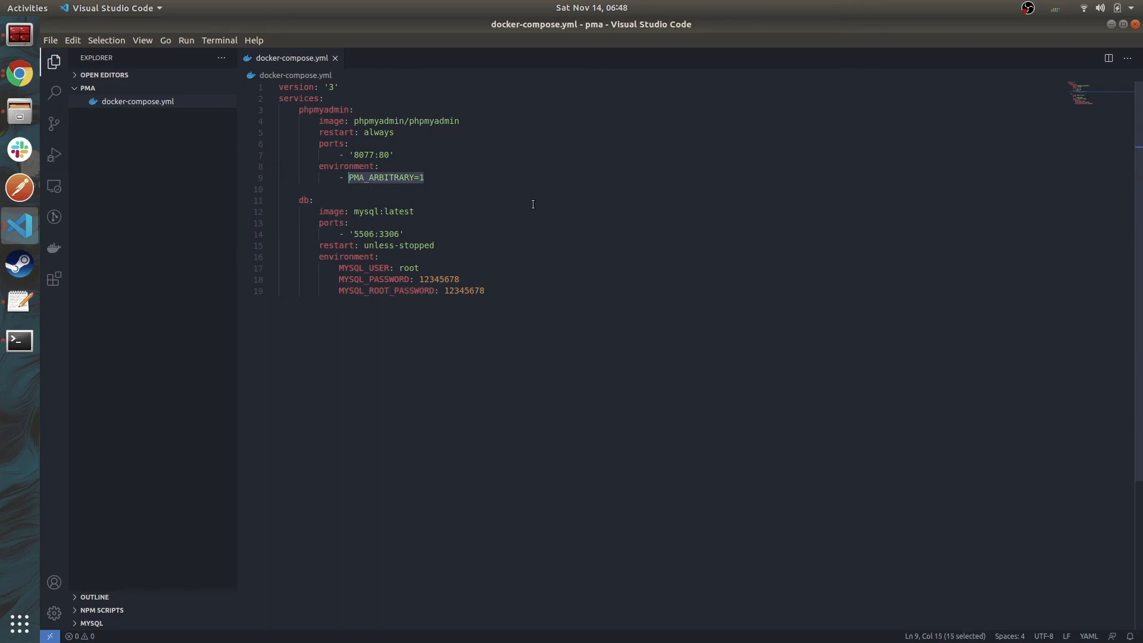
{"action": "key", "text": "ctrl+/"}
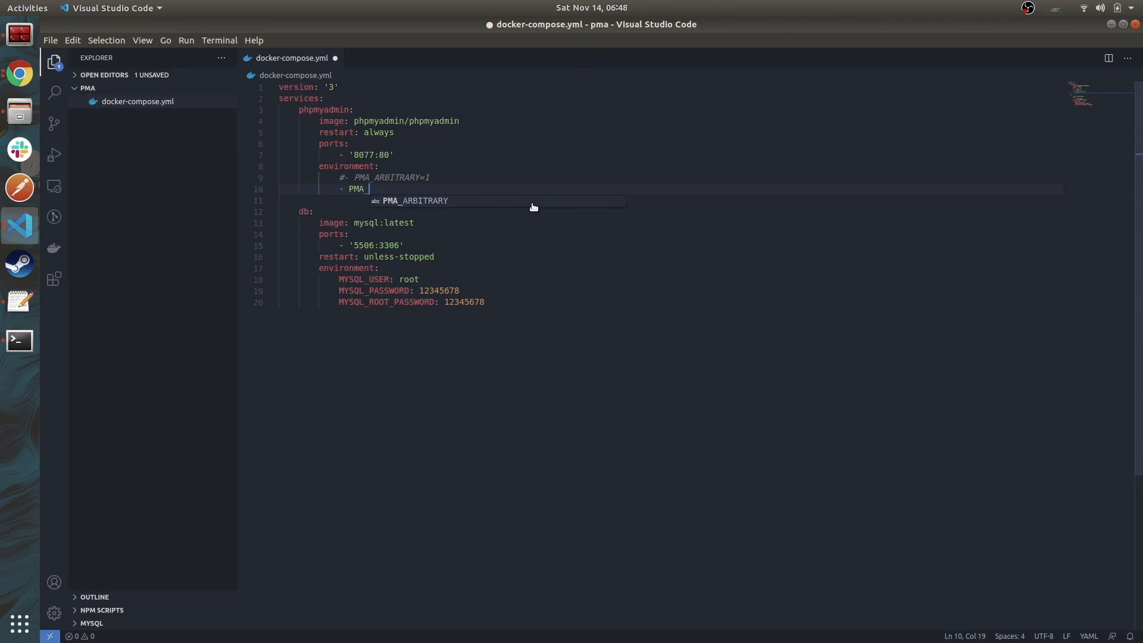
{"action": "type", "text": "_HOST"}
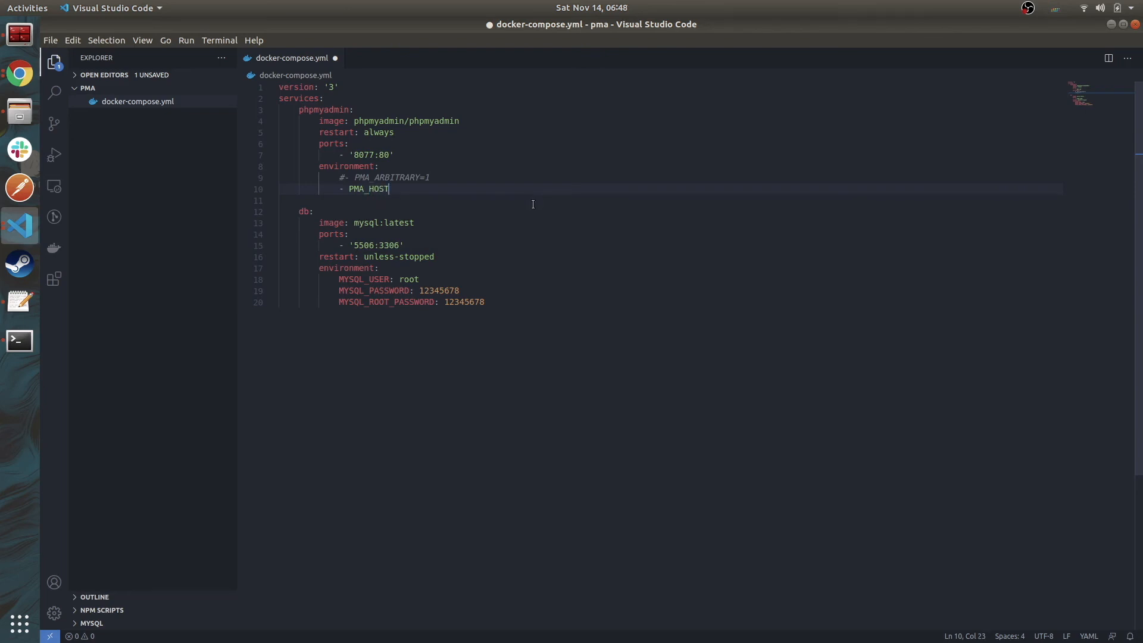
{"action": "type", "text": "=db"}
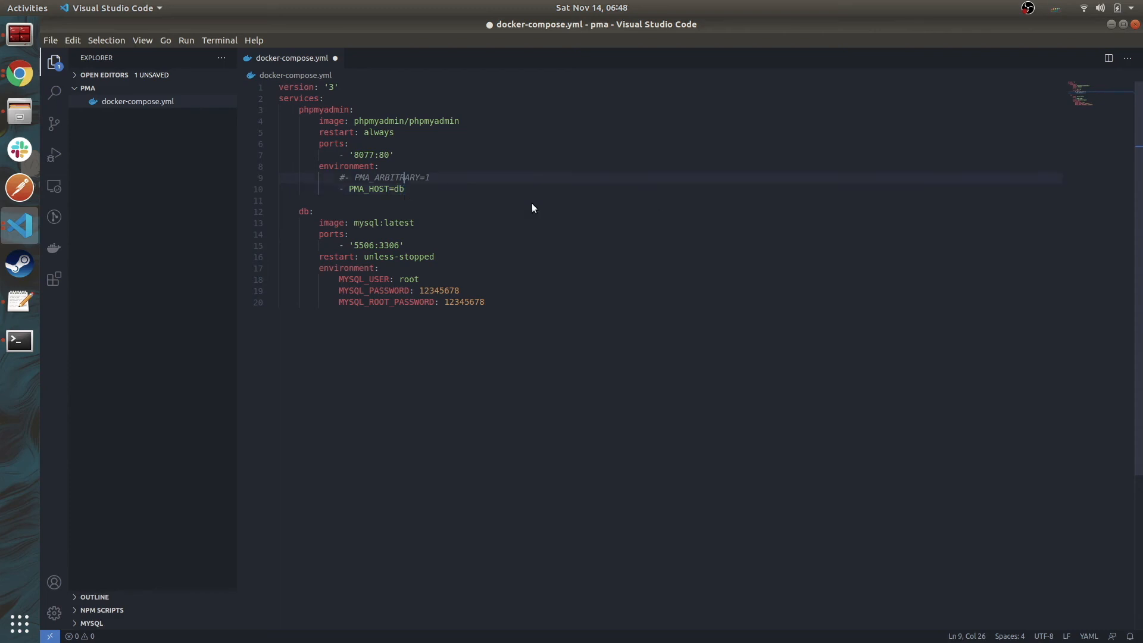
Step: Add depends_on with a db entry under the phpmyadmin service
{"action": "left_click", "coordinate": [382, 165]}
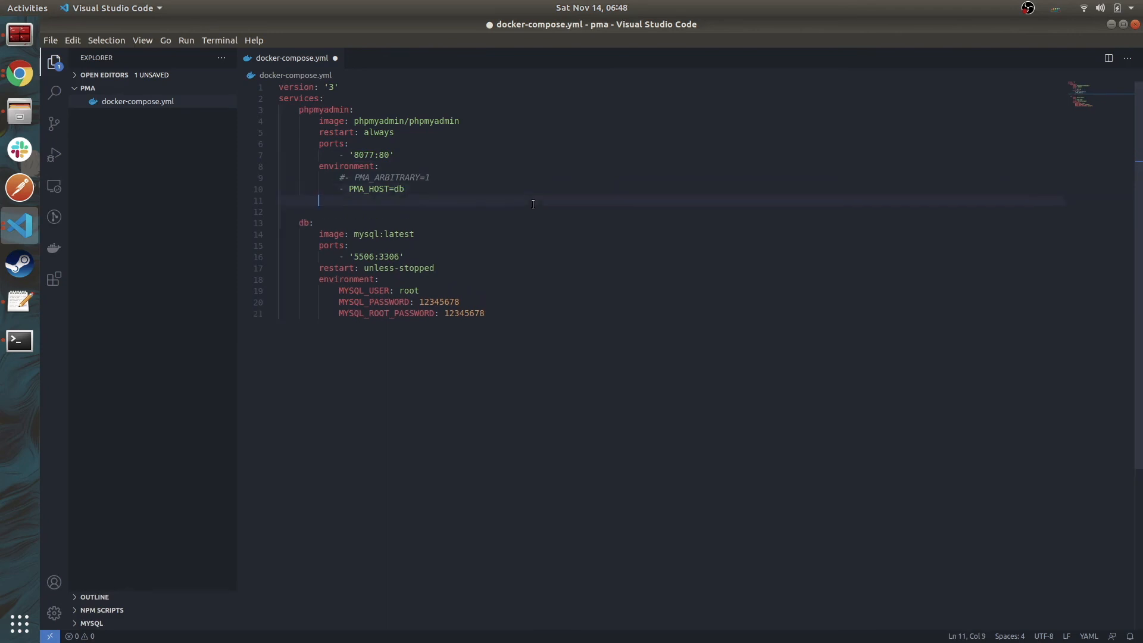
{"action": "type", "text": "depends_on:"}
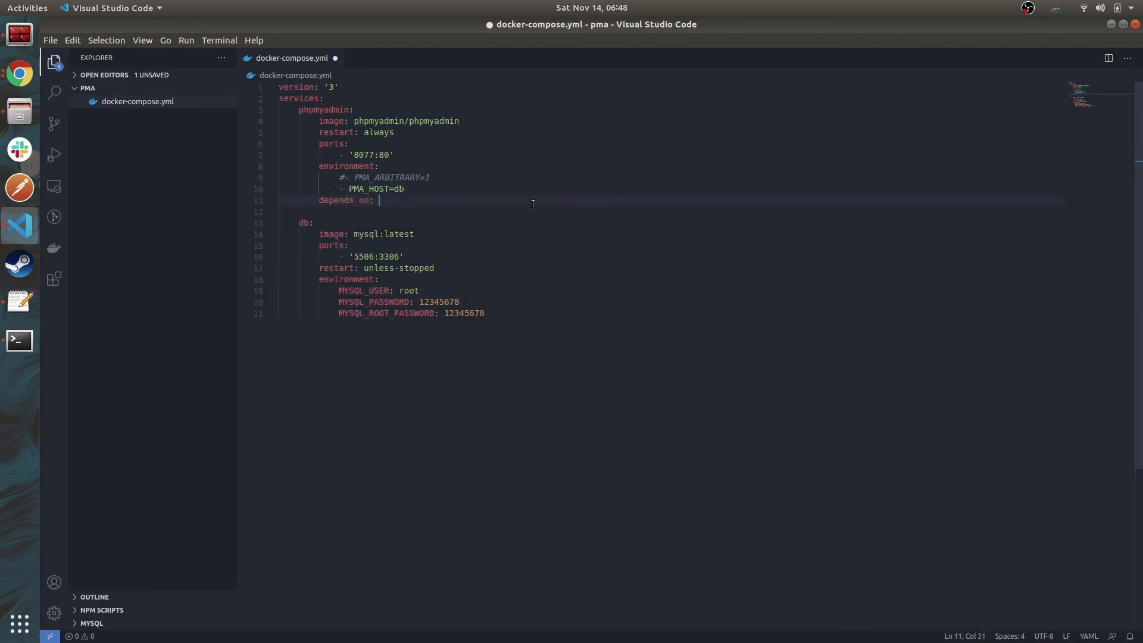
{"action": "key", "text": "Enter"}
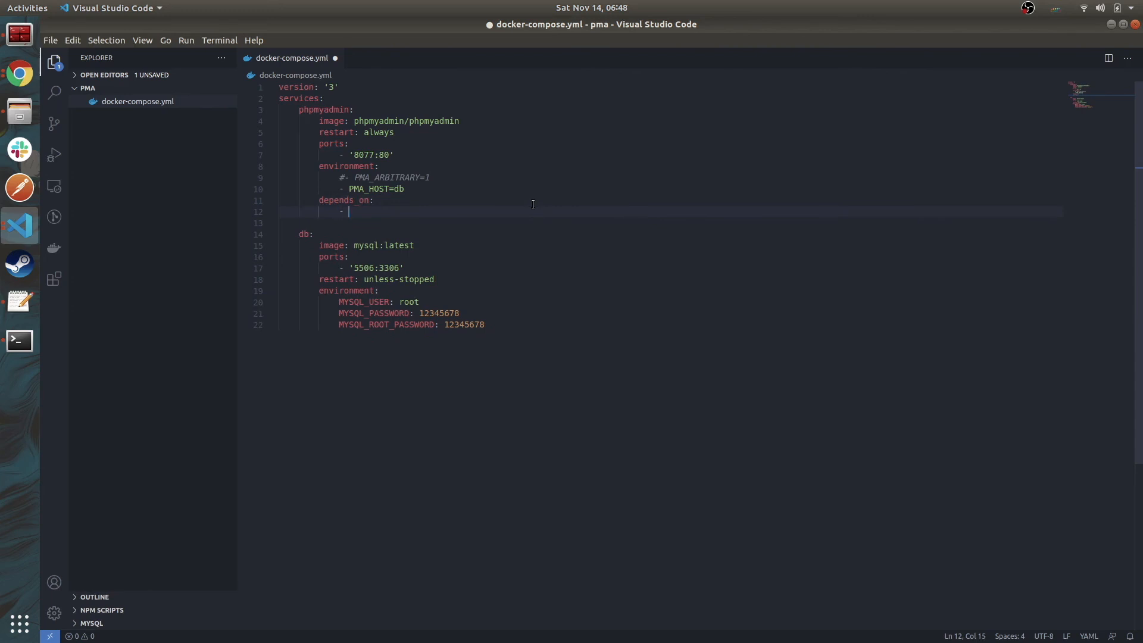
{"action": "type", "text": "db"}
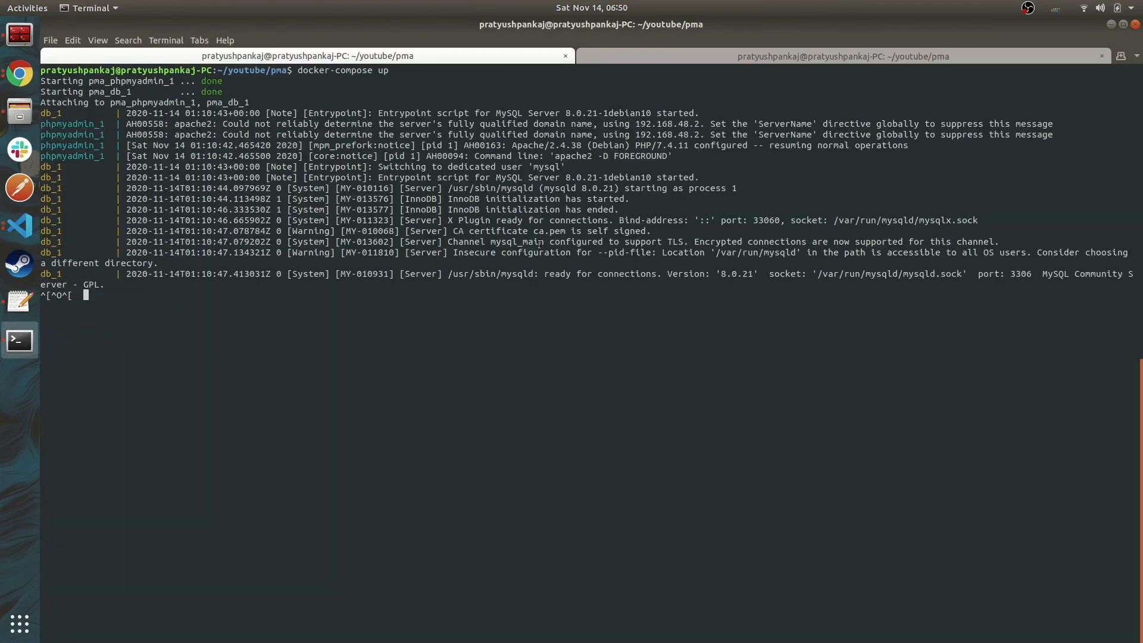
Step: Stop the running compose session and restart the containers detached with docker-compose up -d
{"action": "key", "text": "ctrl+c"}
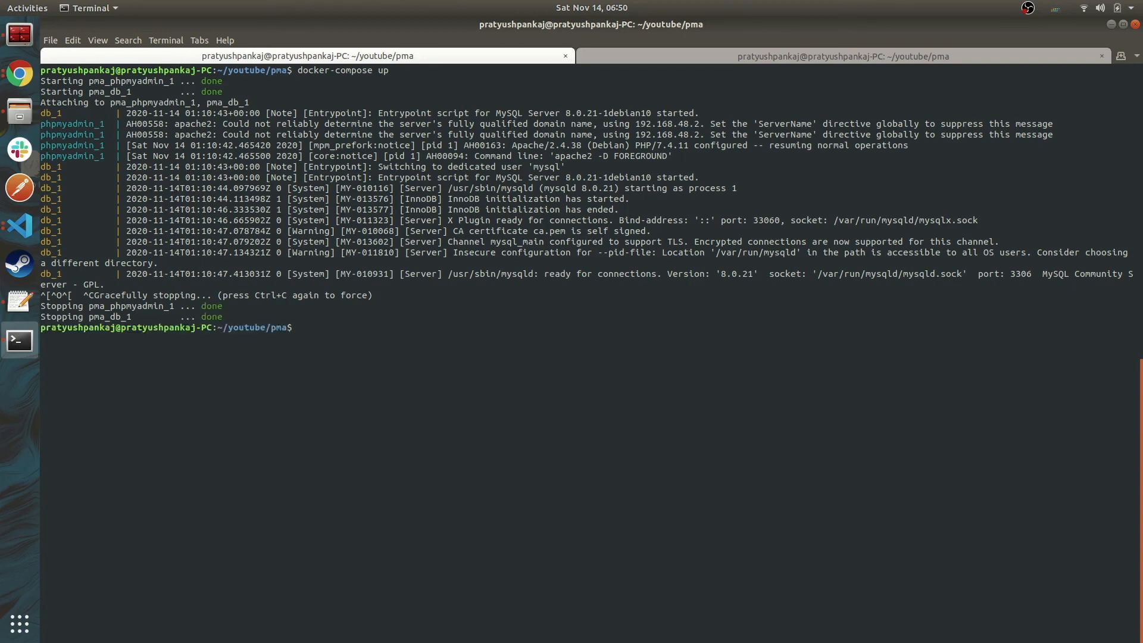
{"action": "type", "text": "docker-"}
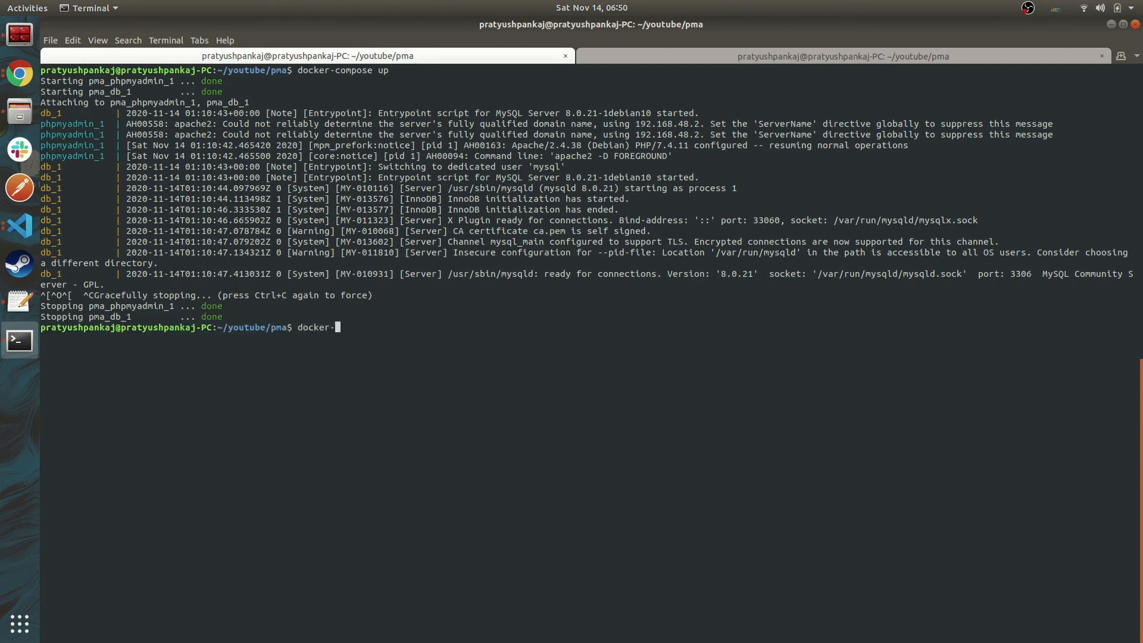
{"action": "type", "text": "compose up -d"}
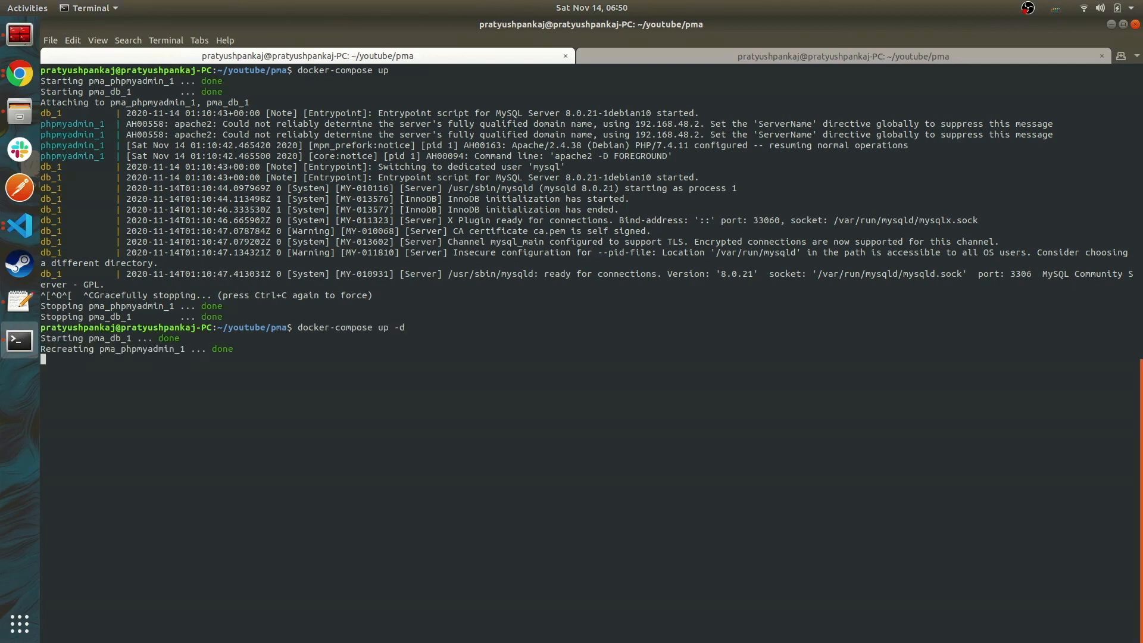
{"action": "key", "text": "Return"}
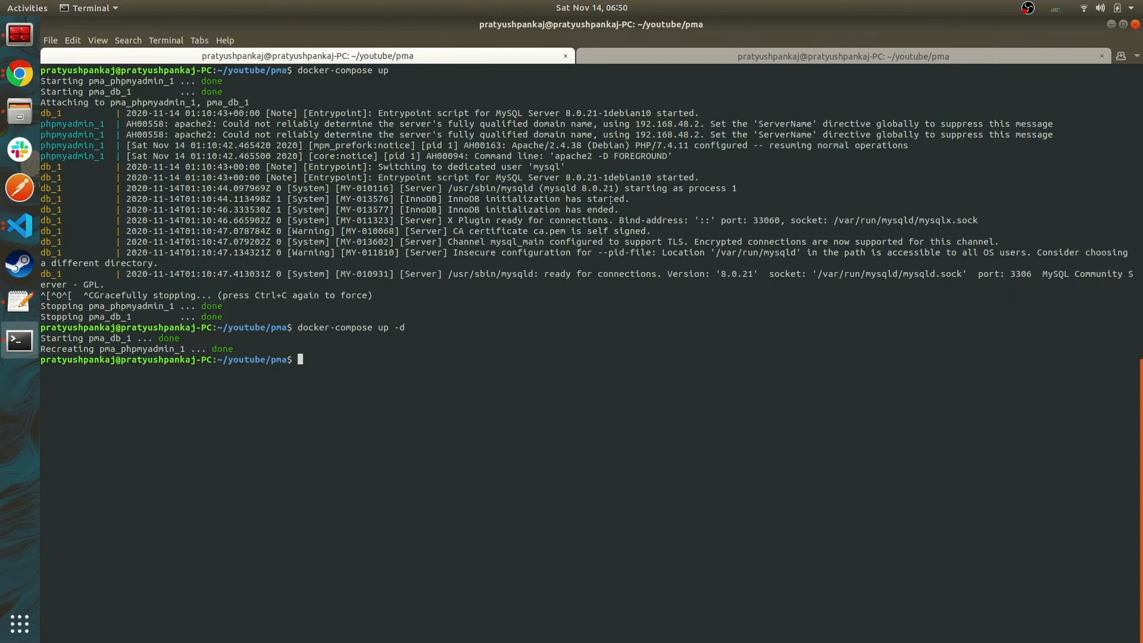
Step: Run docker-compose ps to confirm both containers are Up
{"action": "type", "text": "docker"}
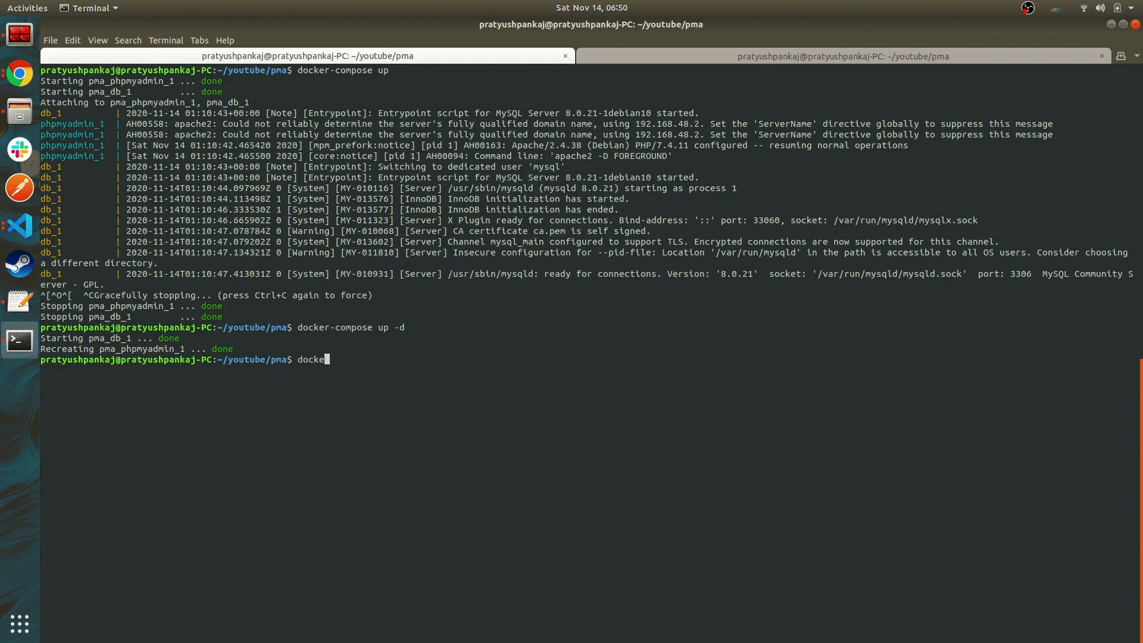
{"action": "type", "text": "r-compose ps"}
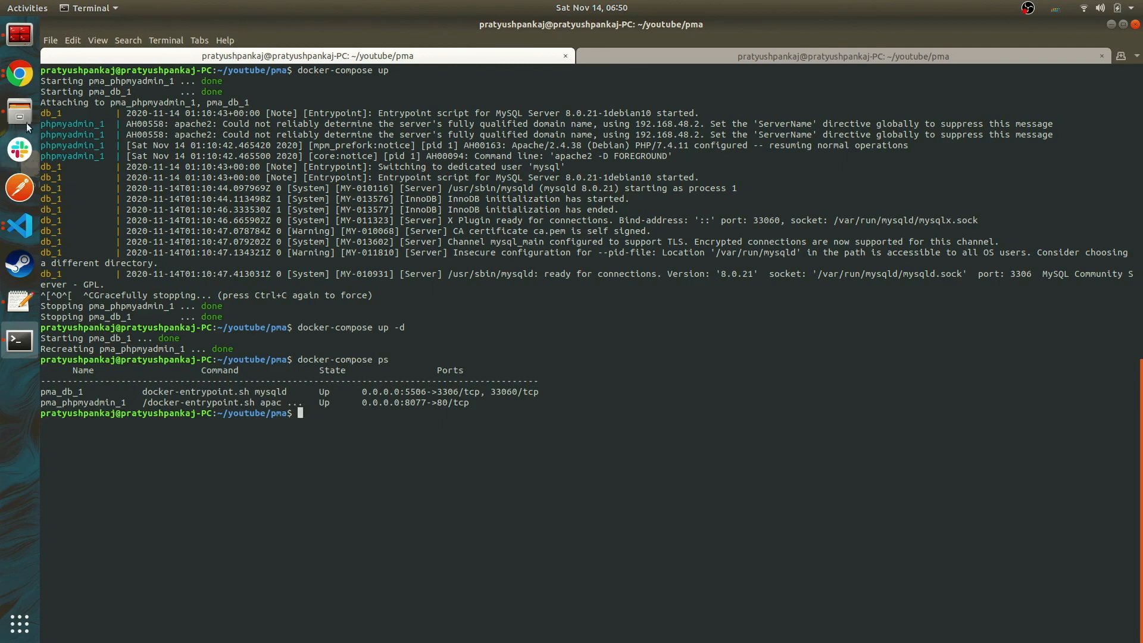
{"action": "mouse_move", "coordinate": [19, 73]}
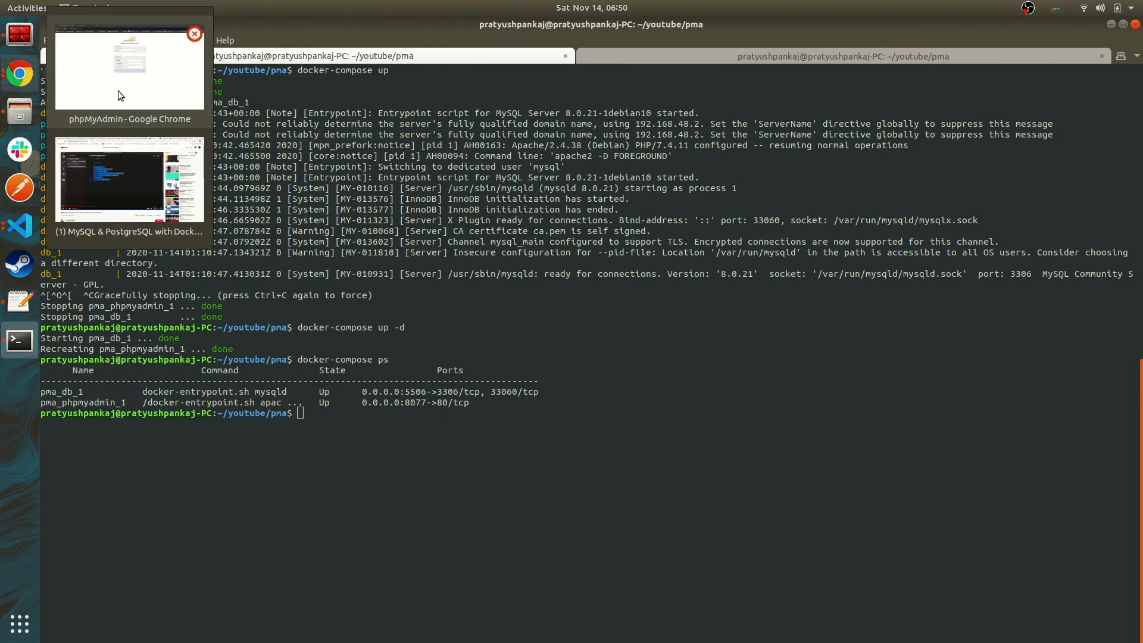
Step: Log in to phpMyAdmin at localhost:8077 as root to reach the db container's MySQL server
{"action": "left_click", "coordinate": [128, 69]}
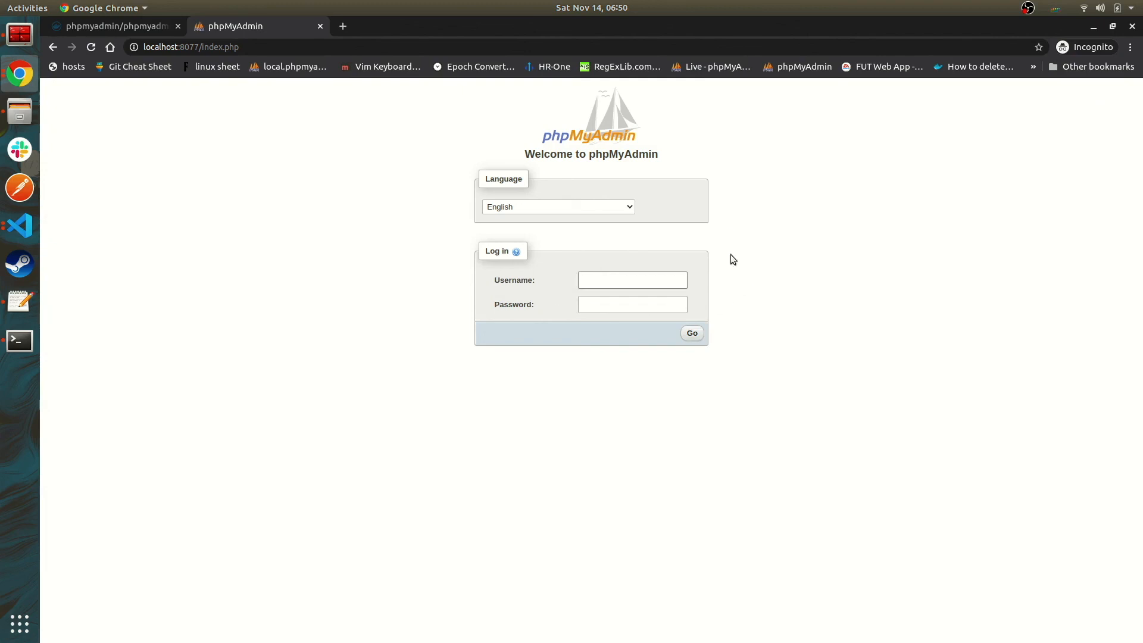
{"action": "left_click", "coordinate": [633, 279]}
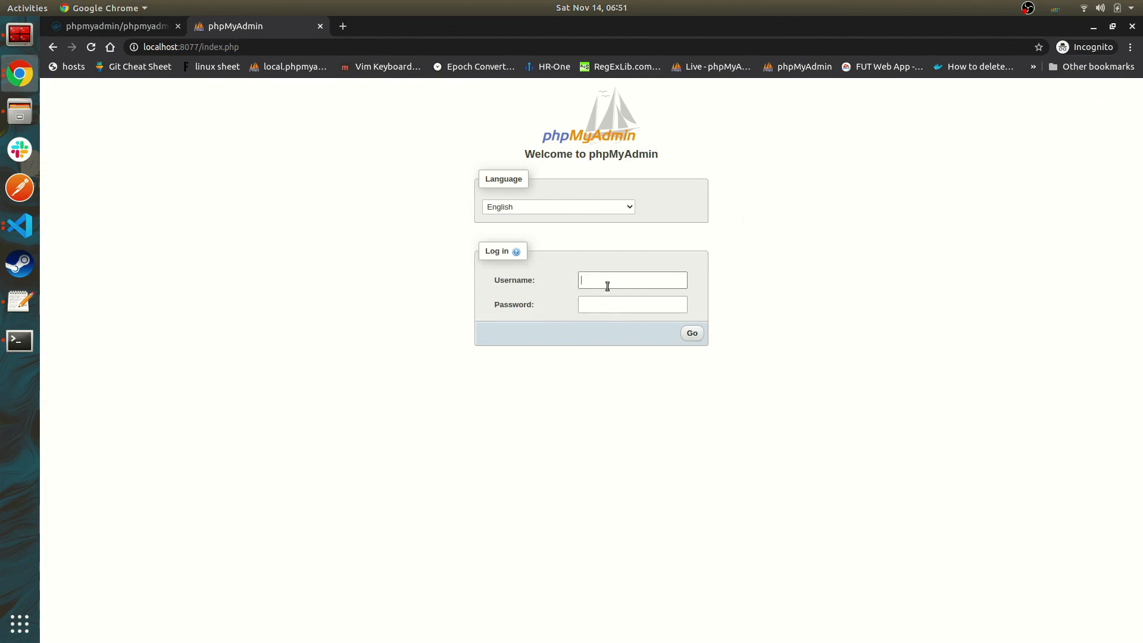
{"action": "mouse_move", "coordinate": [867, 272]}
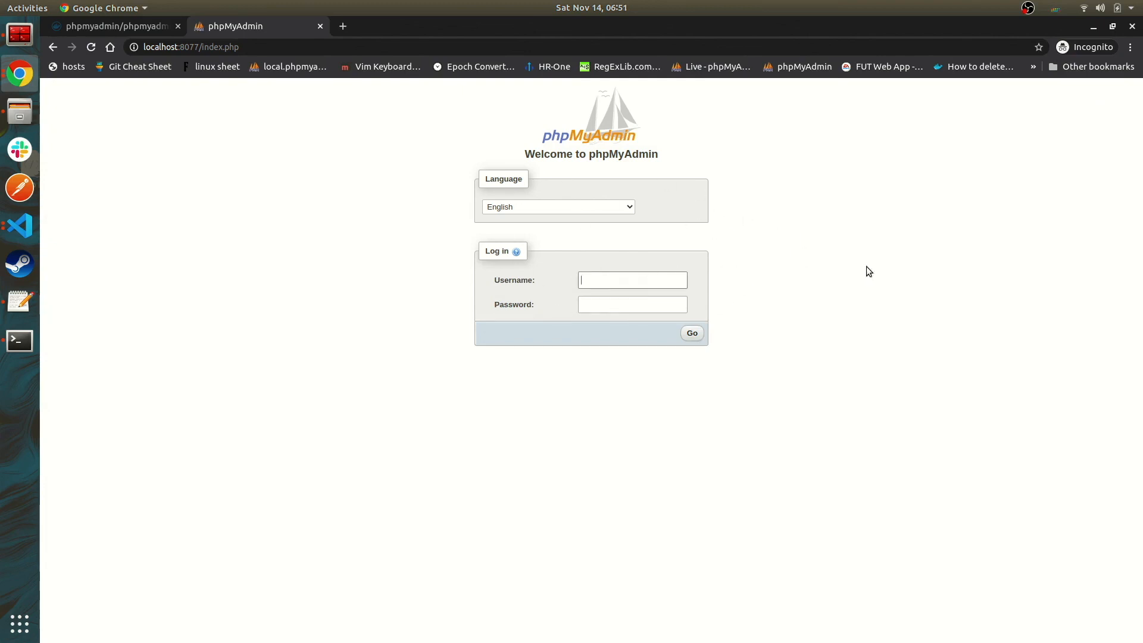
{"action": "type", "text": "root"}
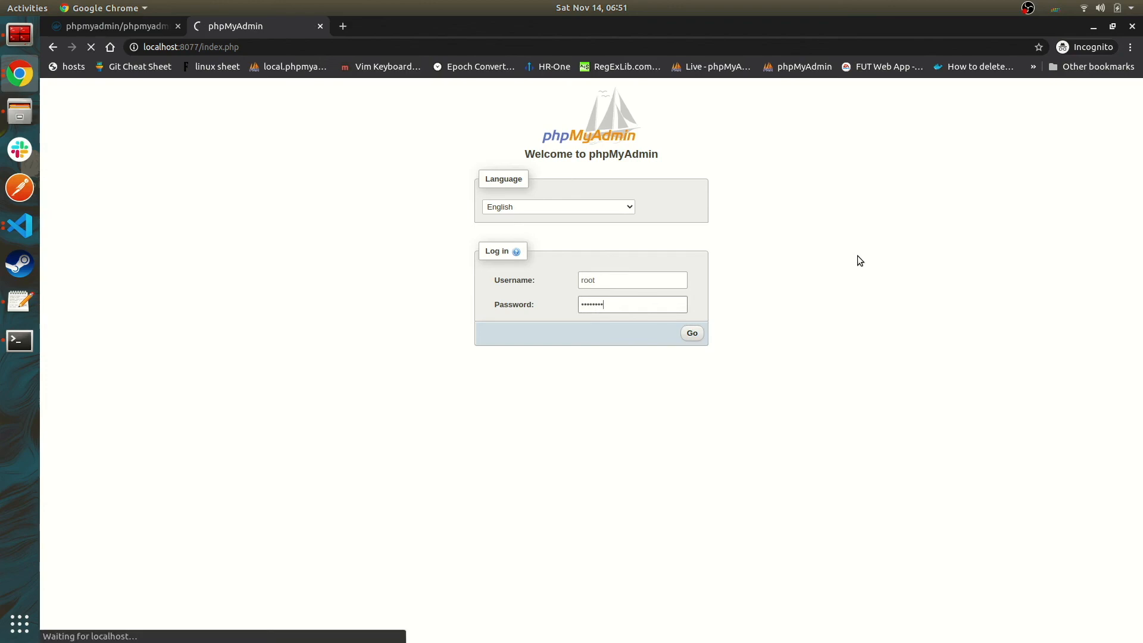
{"action": "left_click", "coordinate": [691, 334]}
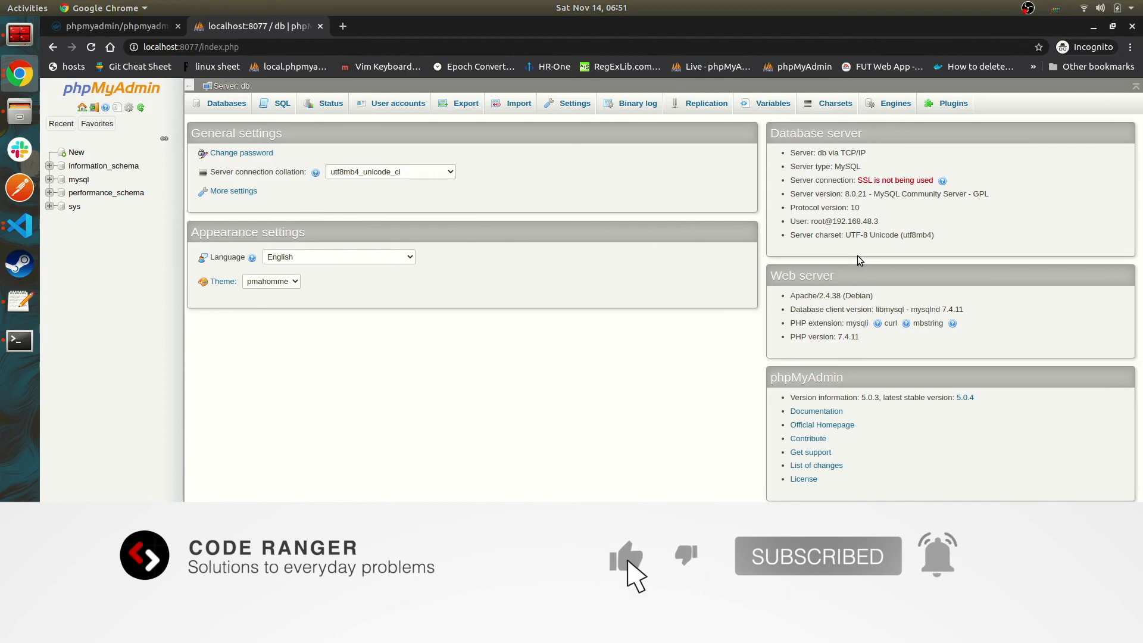
{"action": "left_click", "coordinate": [626, 556]}
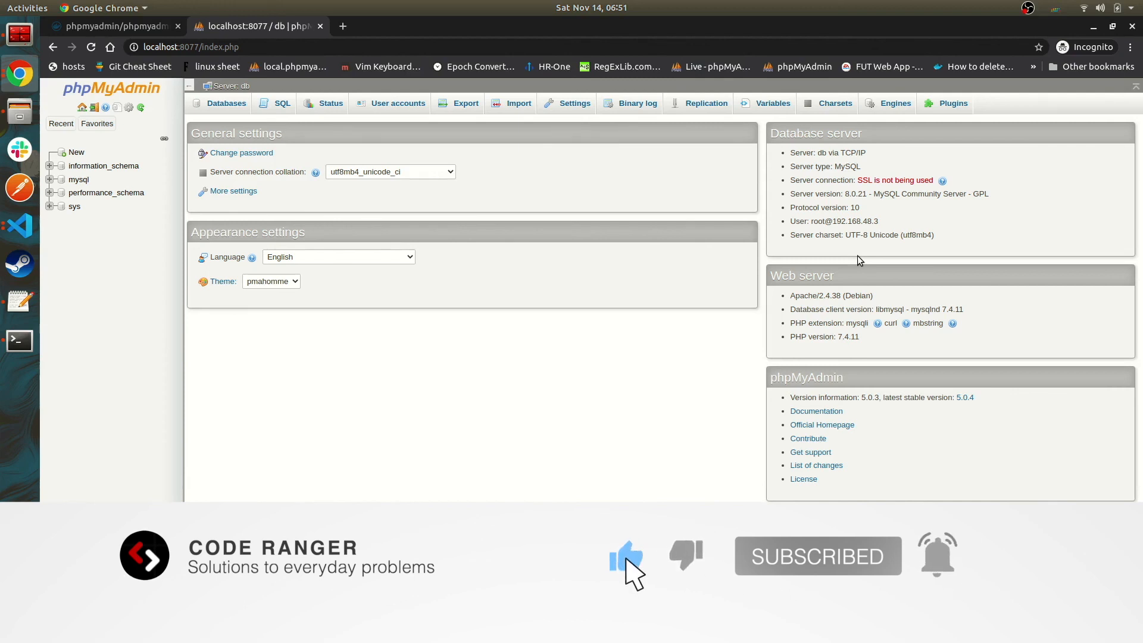